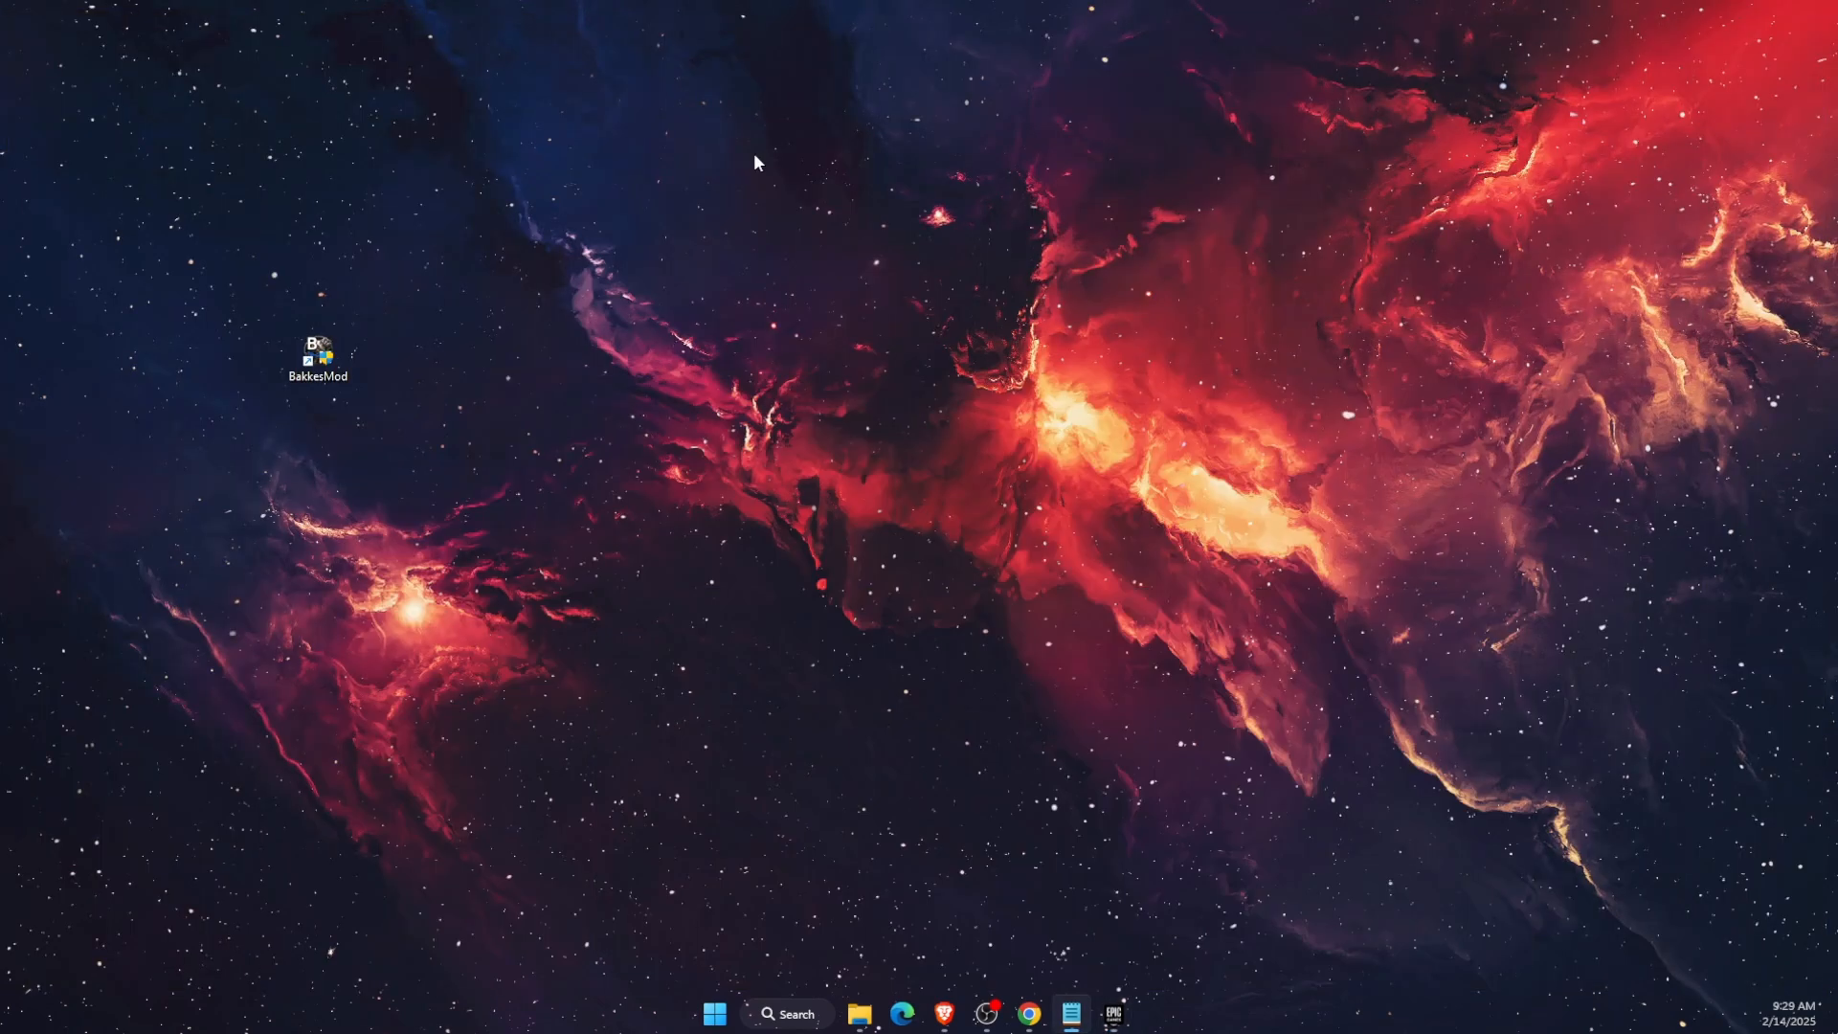
{"action": "mouse_move", "coordinate": [318, 357]}
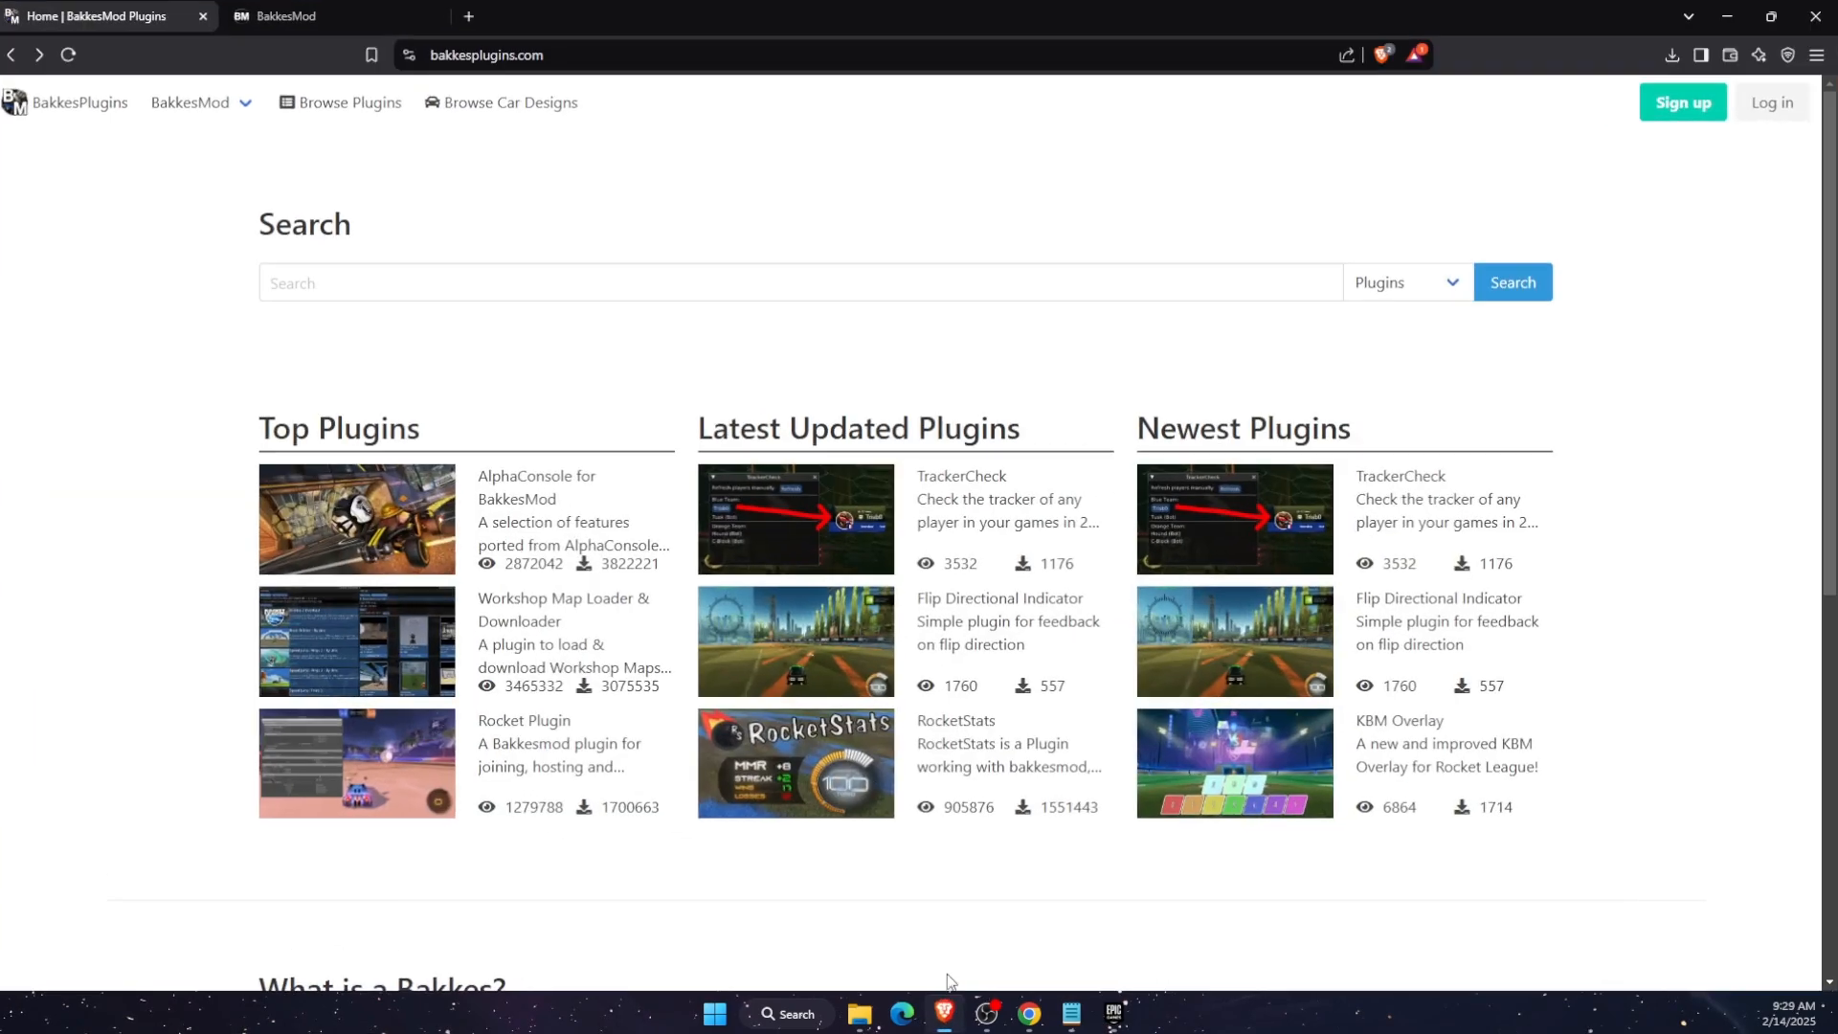
Minimize the BakkesPlugins website to reveal the desktop and launch BakkesMod
{"action": "left_click", "coordinate": [197, 103]}
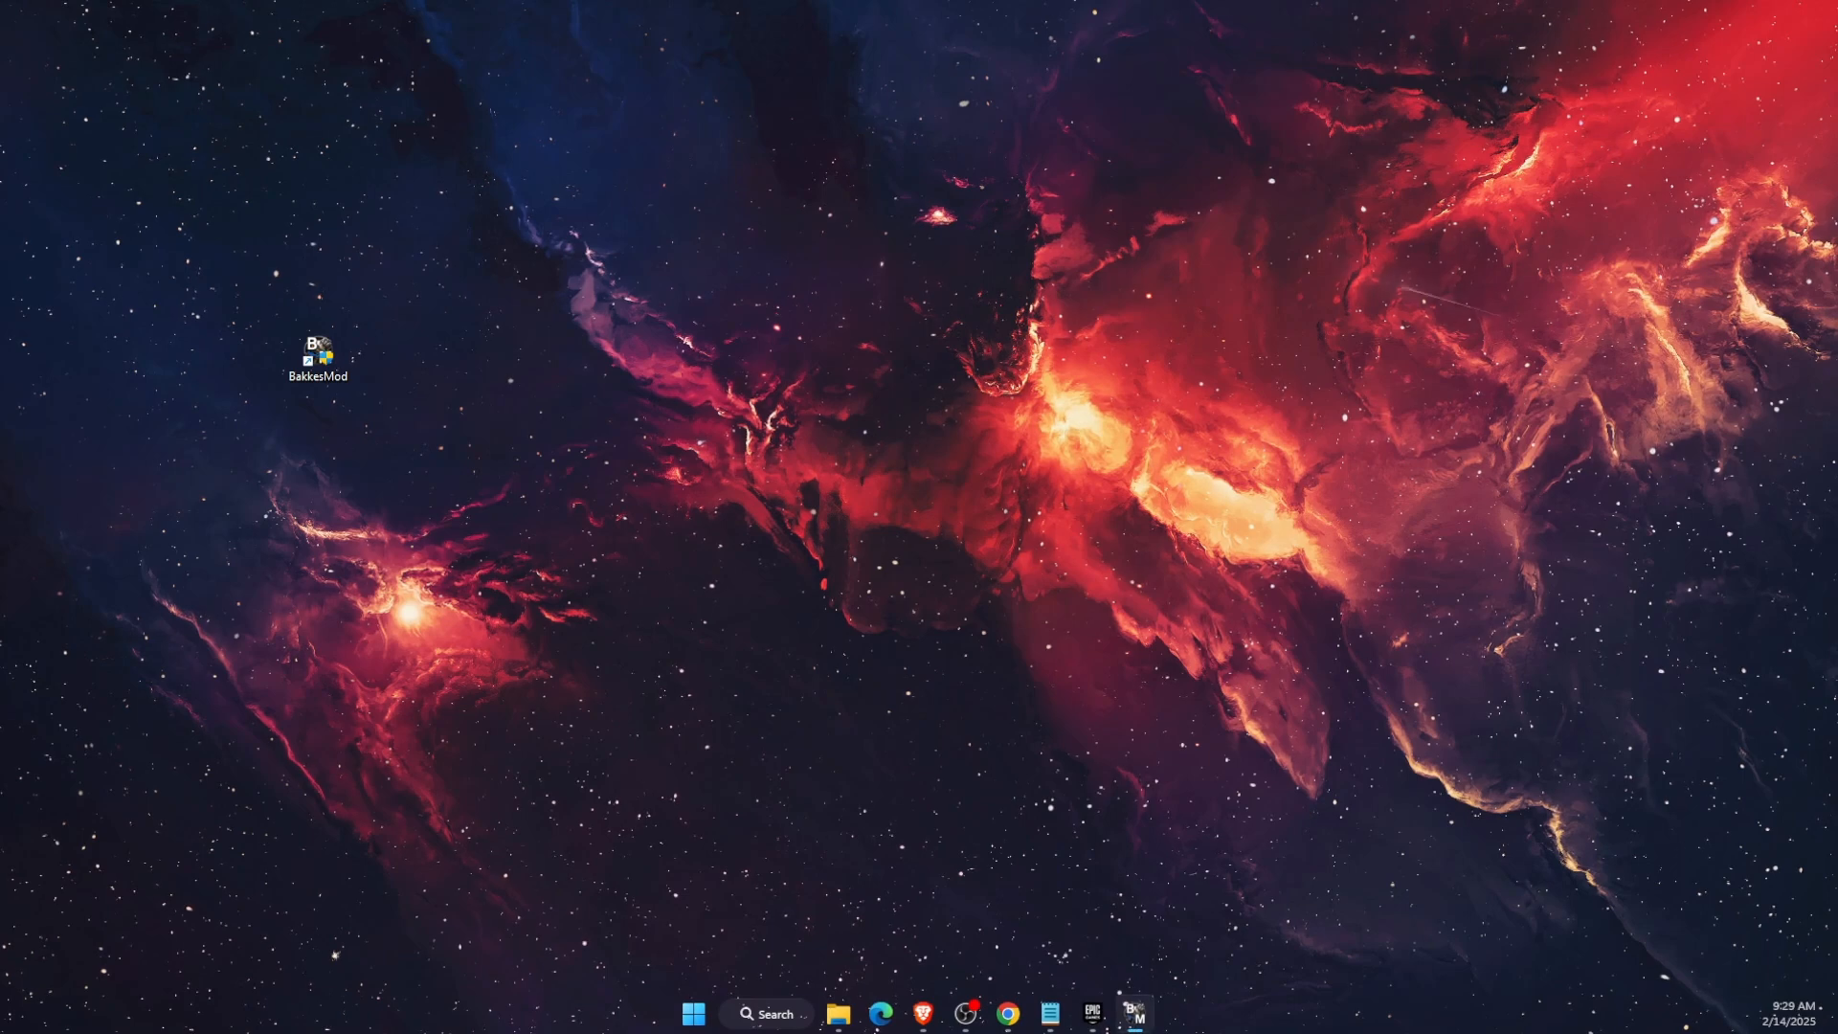
Open the BakkesMod AppData folder through the injector's File menu
{"action": "left_click", "coordinate": [1133, 1013]}
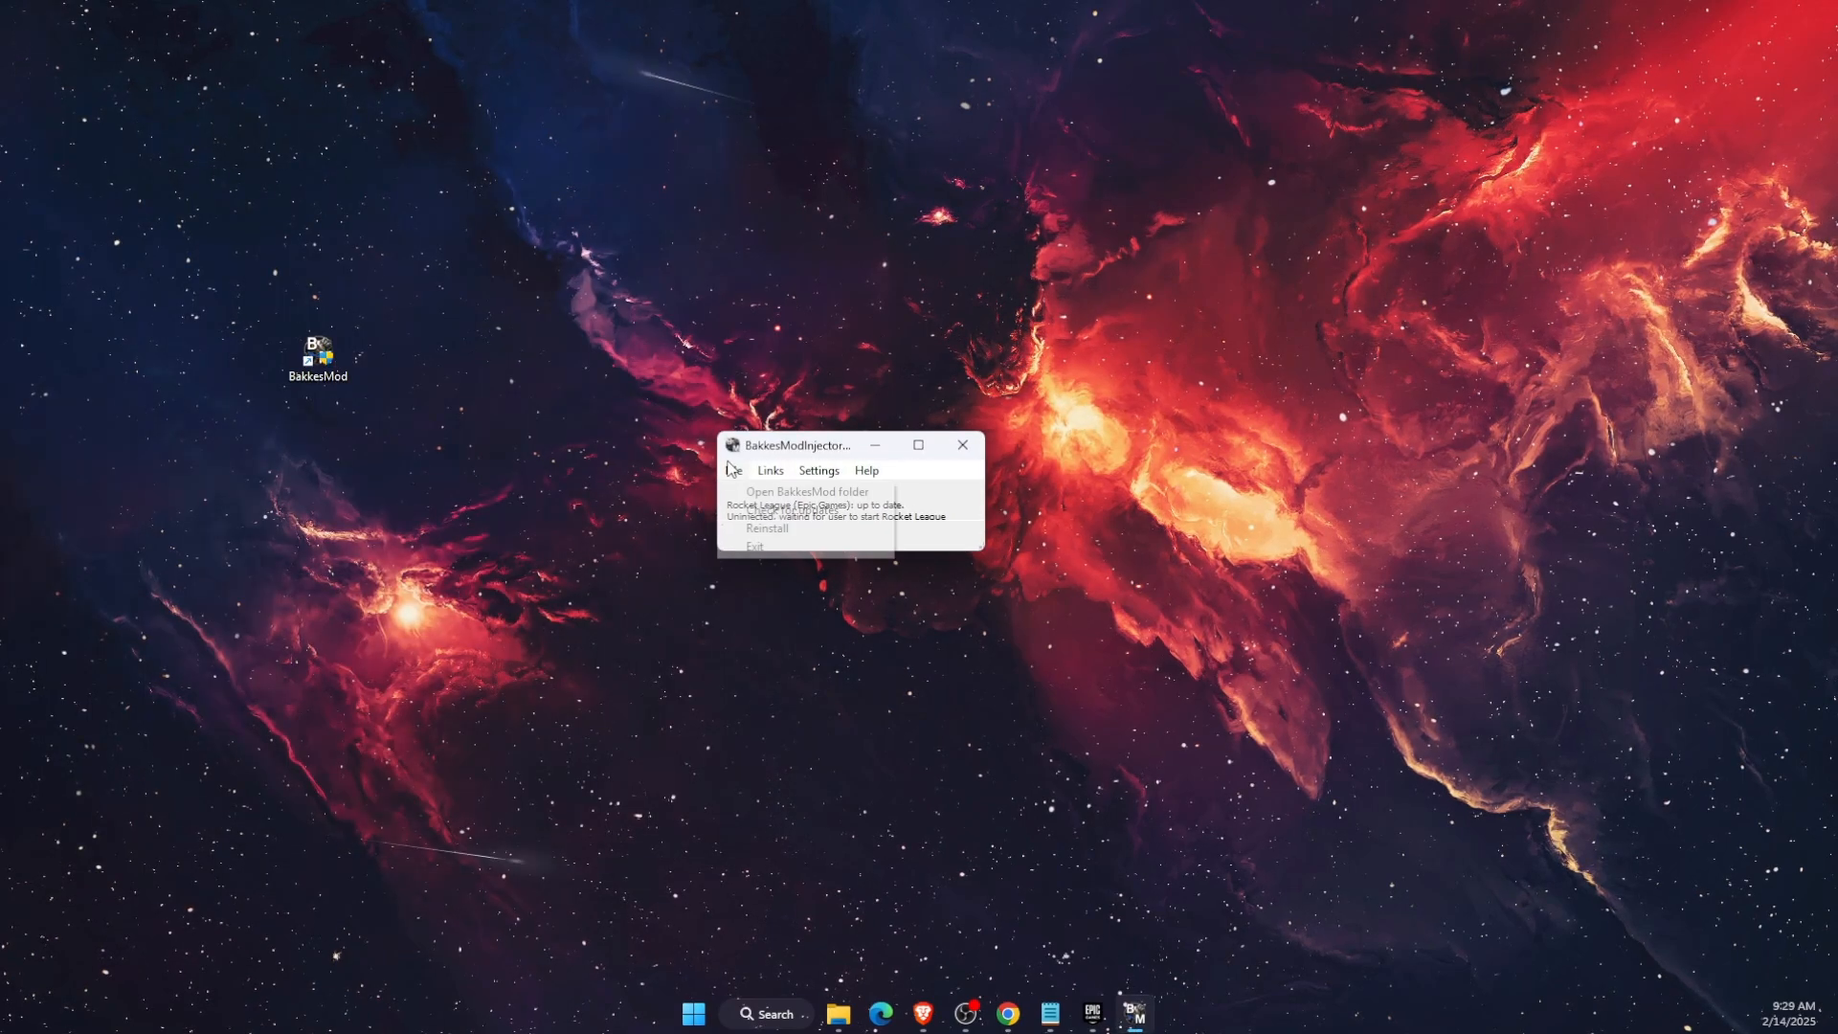
{"action": "left_click", "coordinate": [733, 470]}
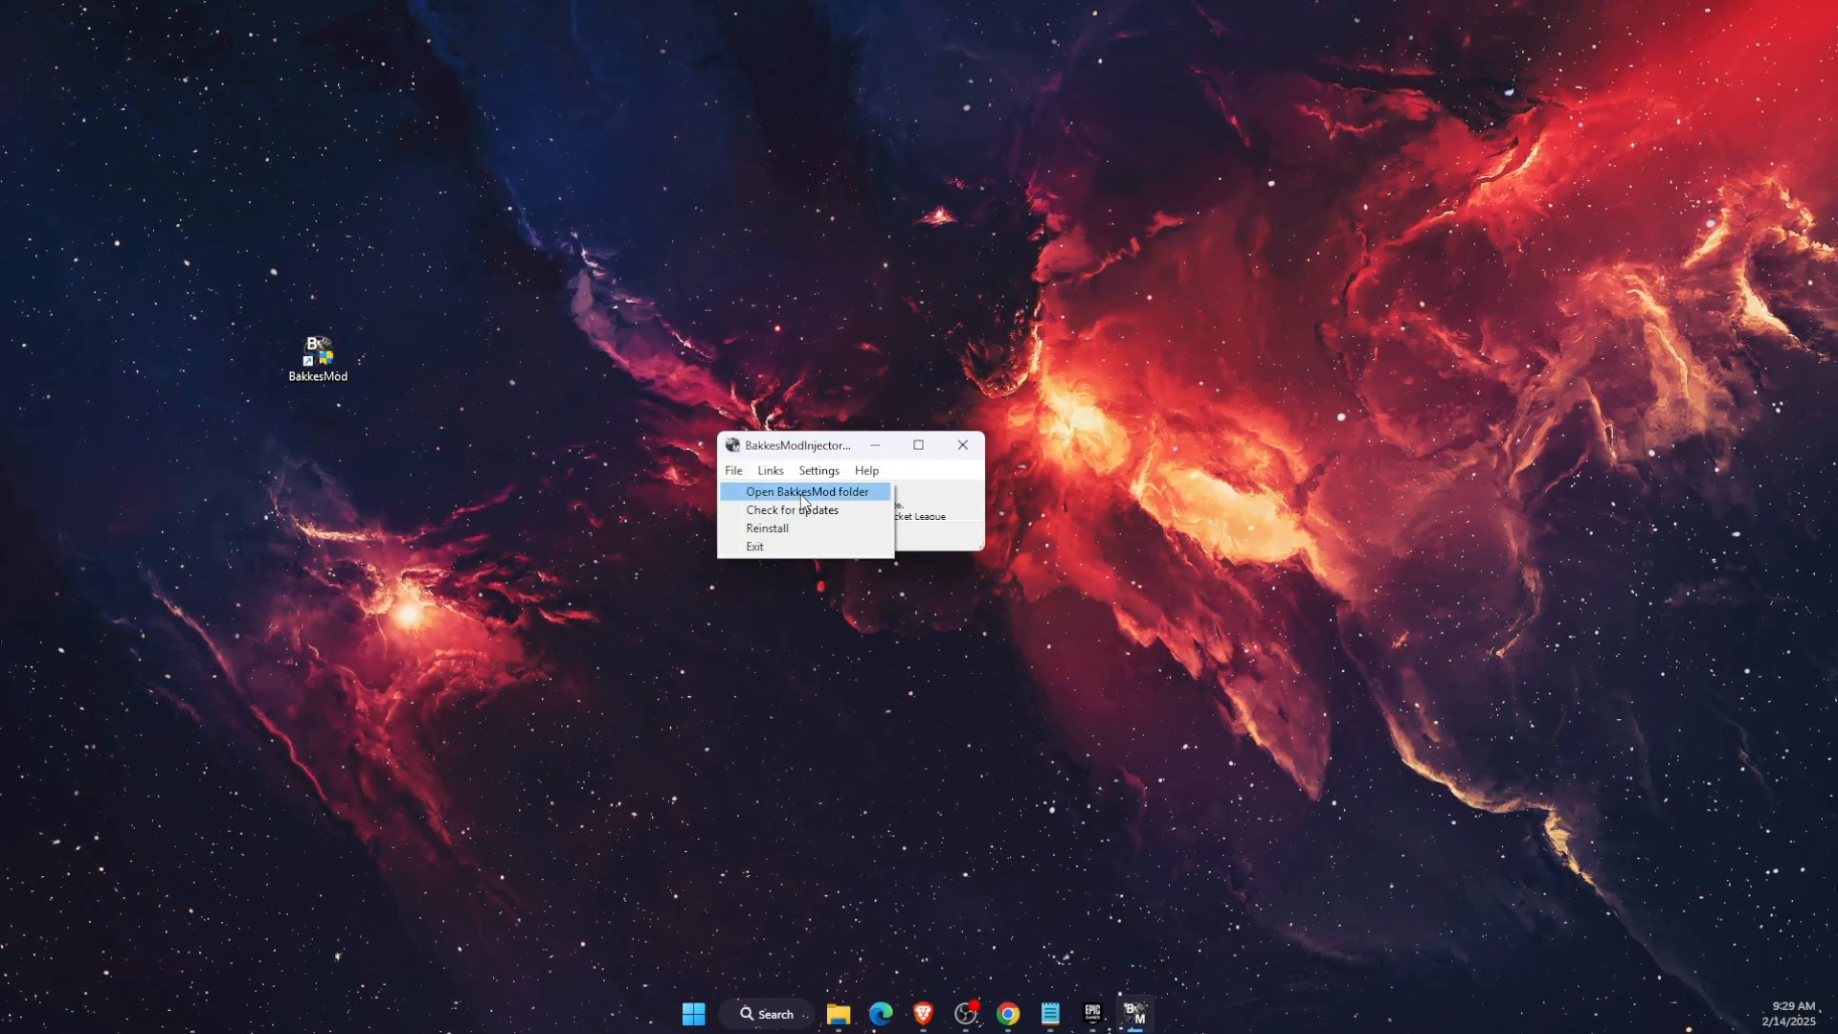
{"action": "left_click", "coordinate": [805, 491]}
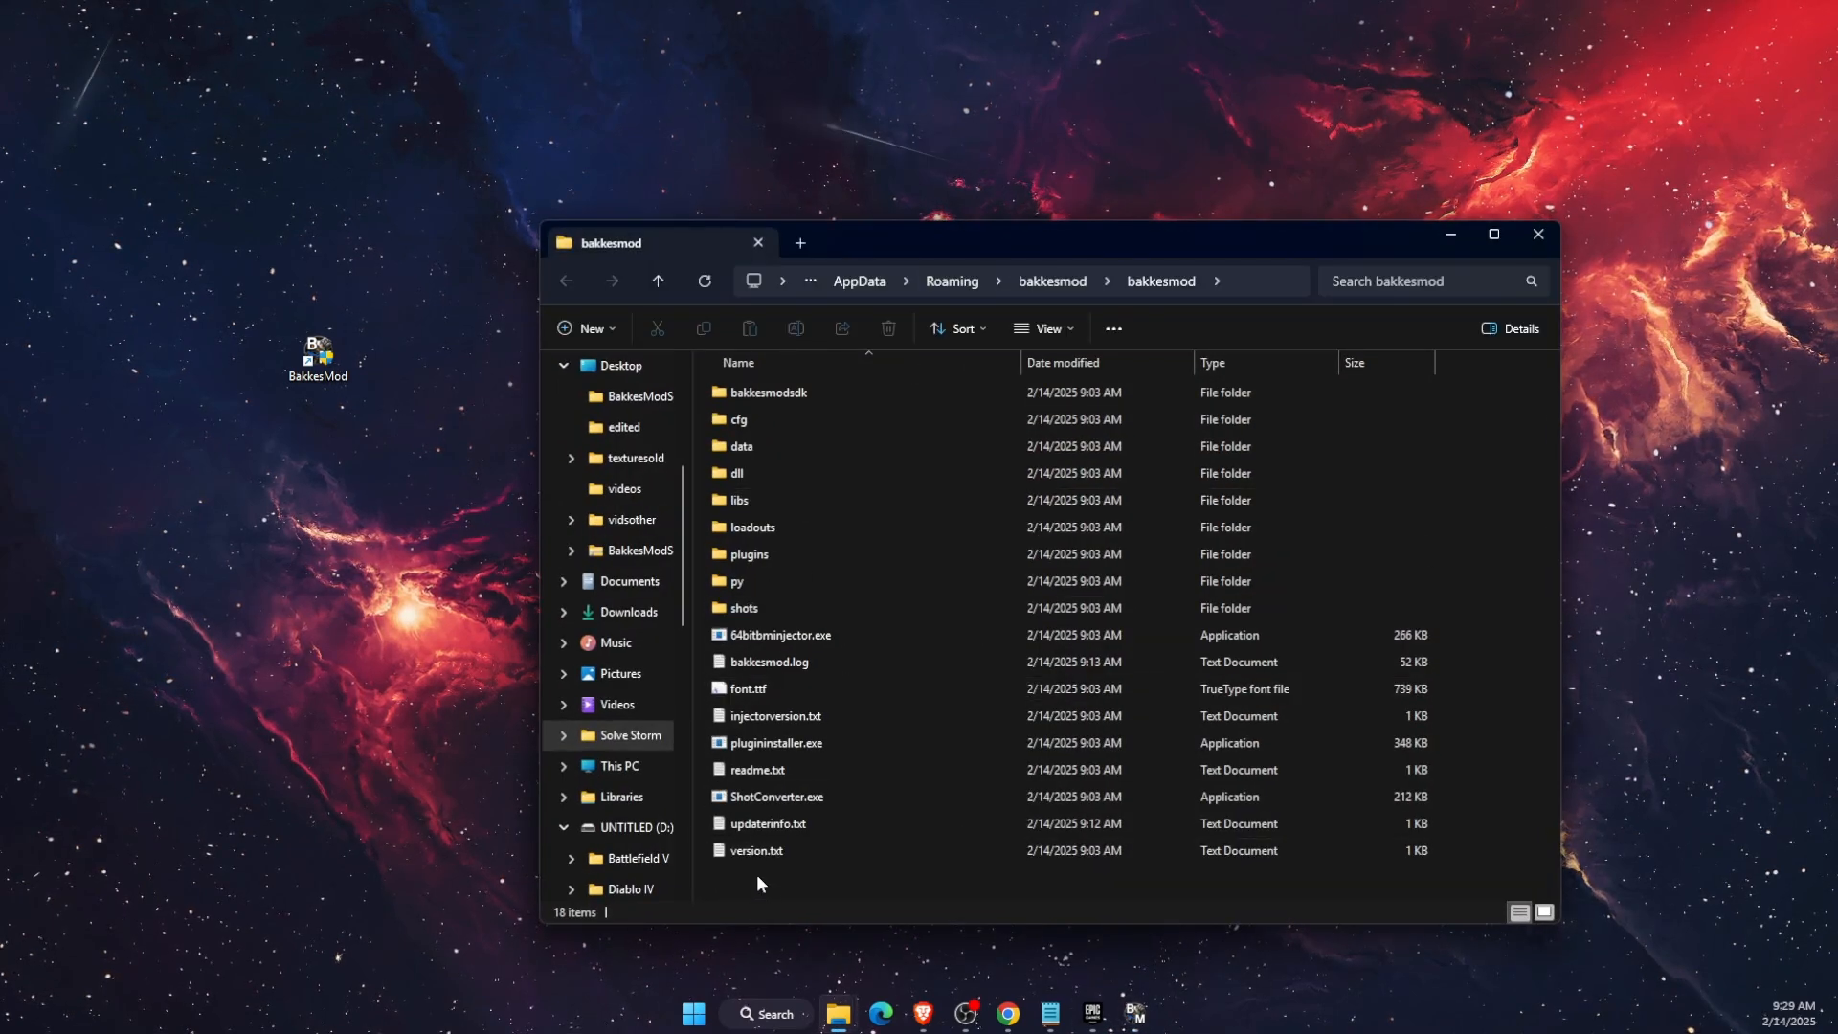
Create a new folder named 'workshopmaps' inside the bakkesmod folder, then close Explorer
{"action": "right_click", "coordinate": [759, 882]}
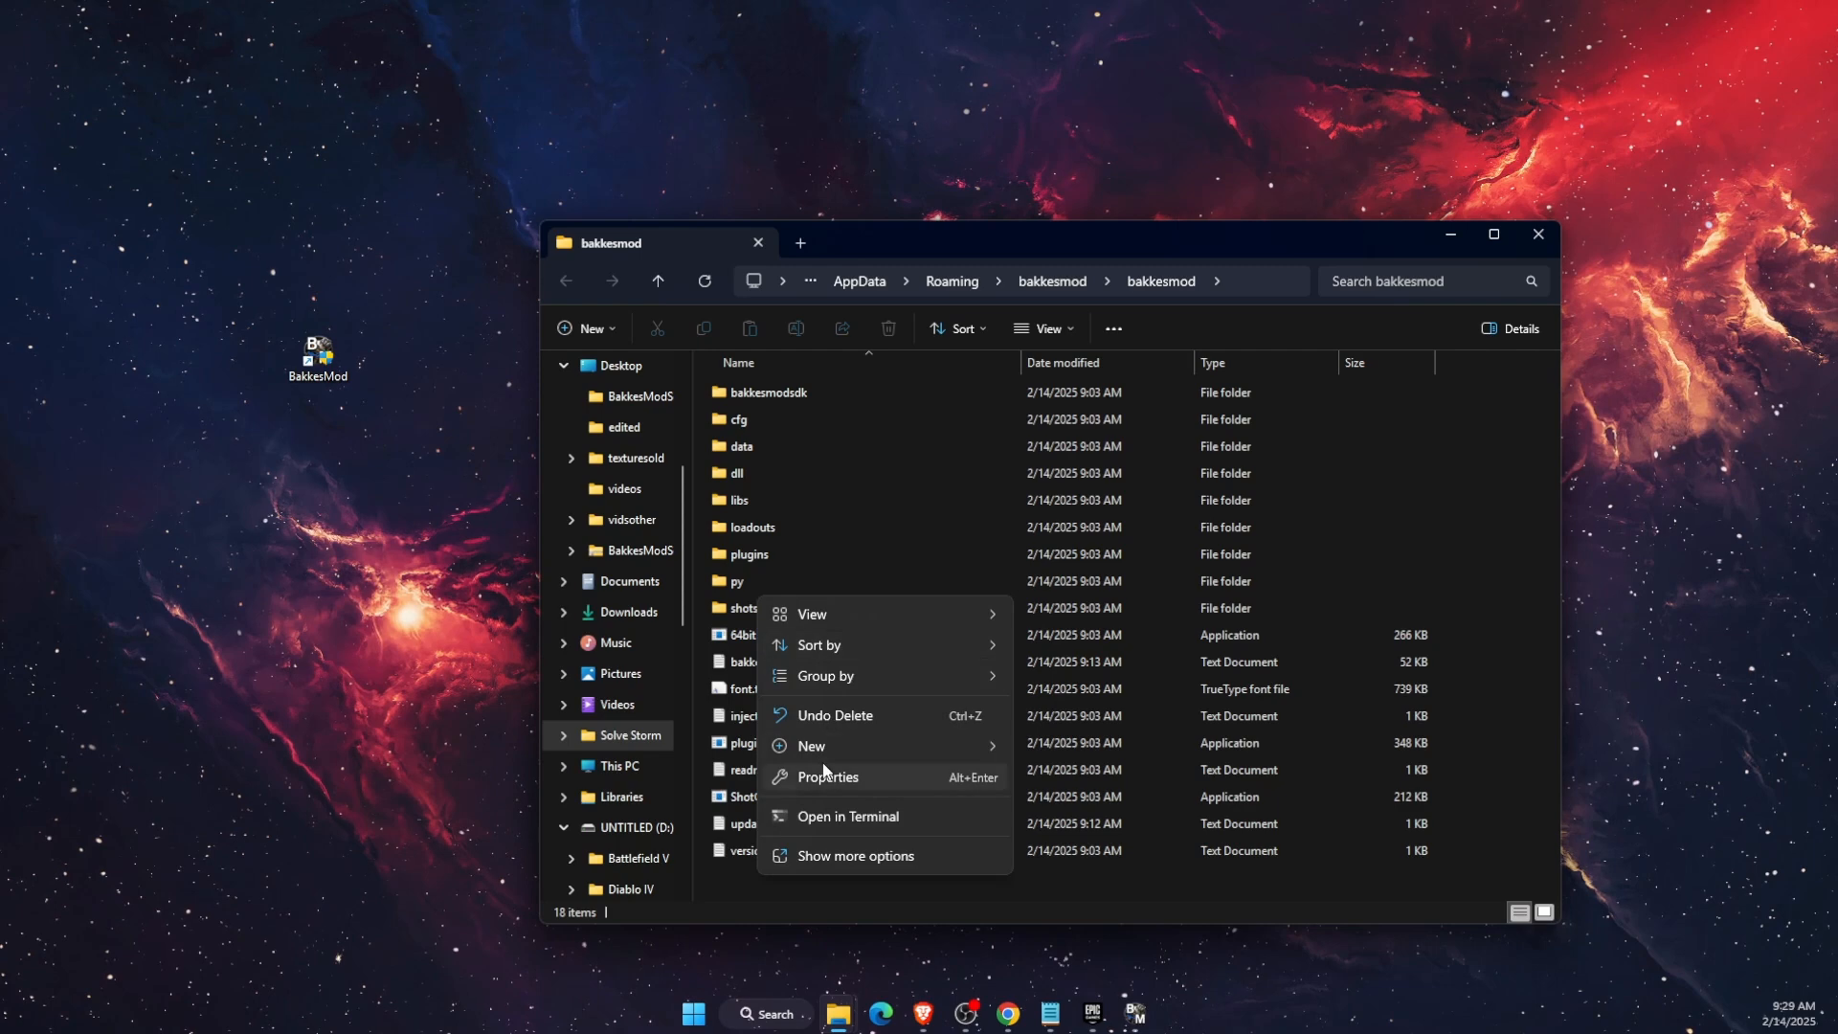
{"action": "left_click", "coordinate": [1064, 742]}
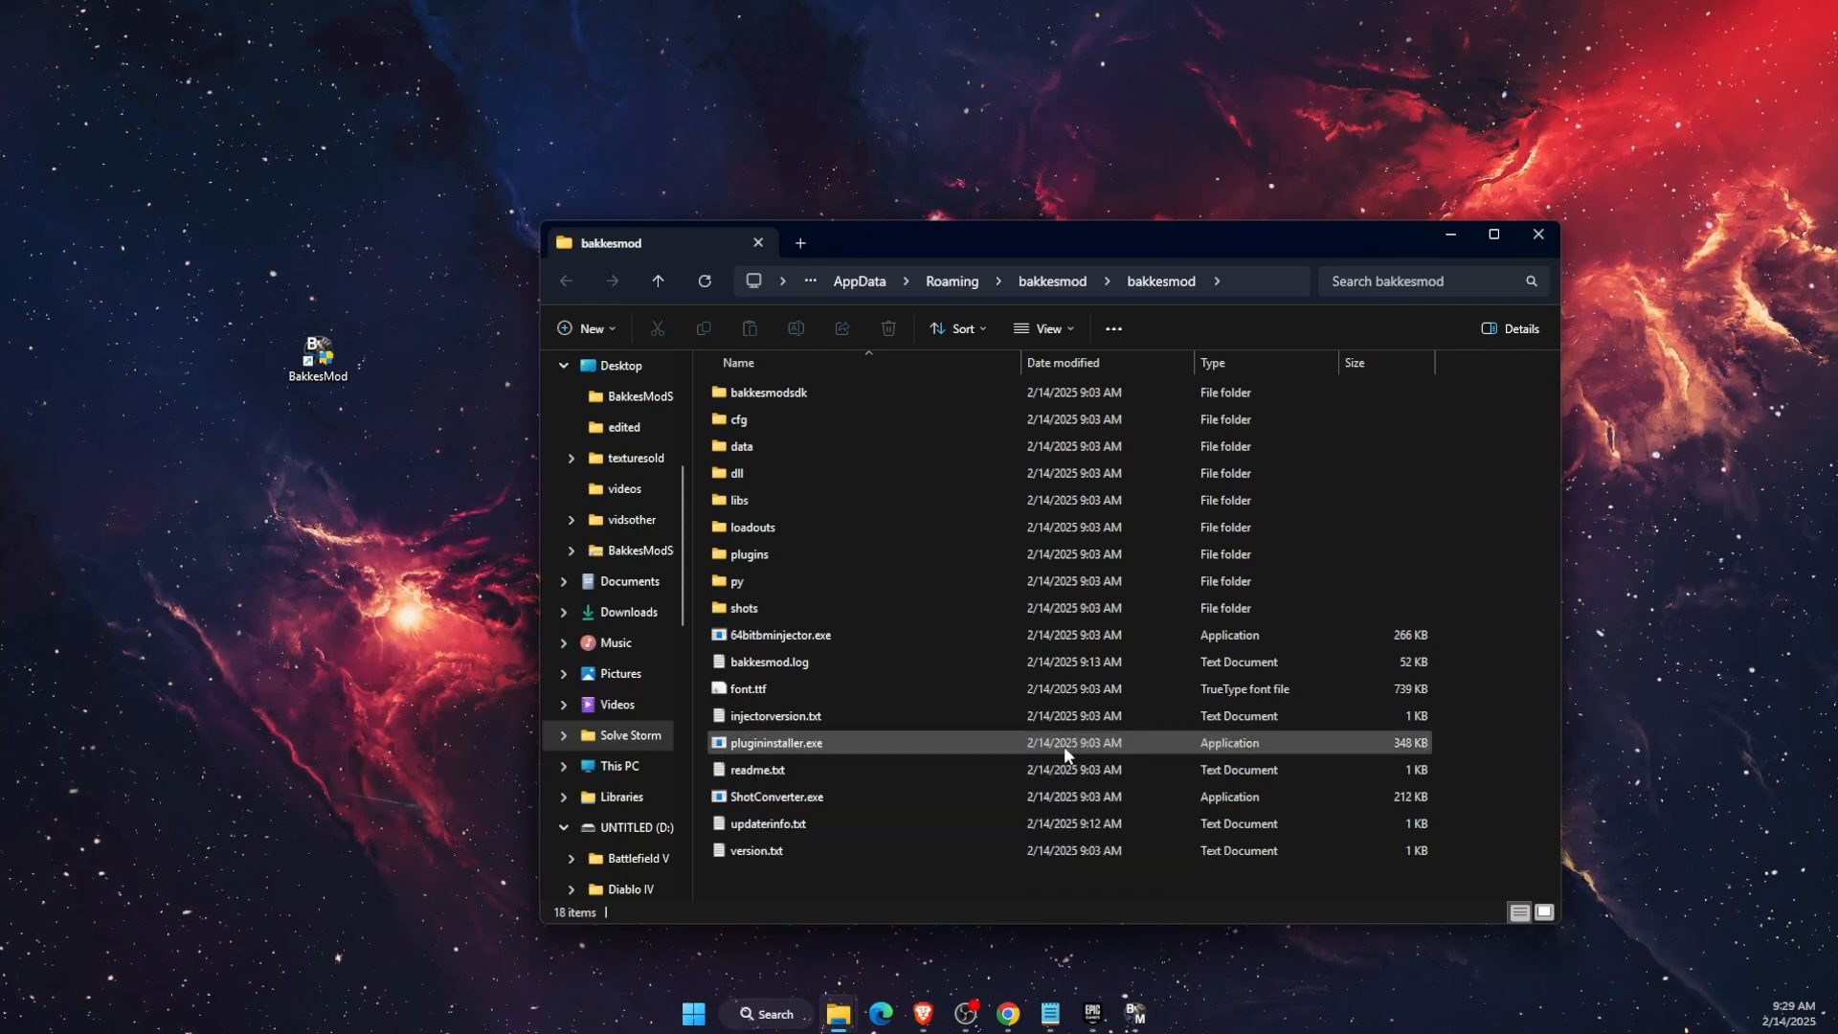
{"action": "left_click", "coordinate": [590, 328]}
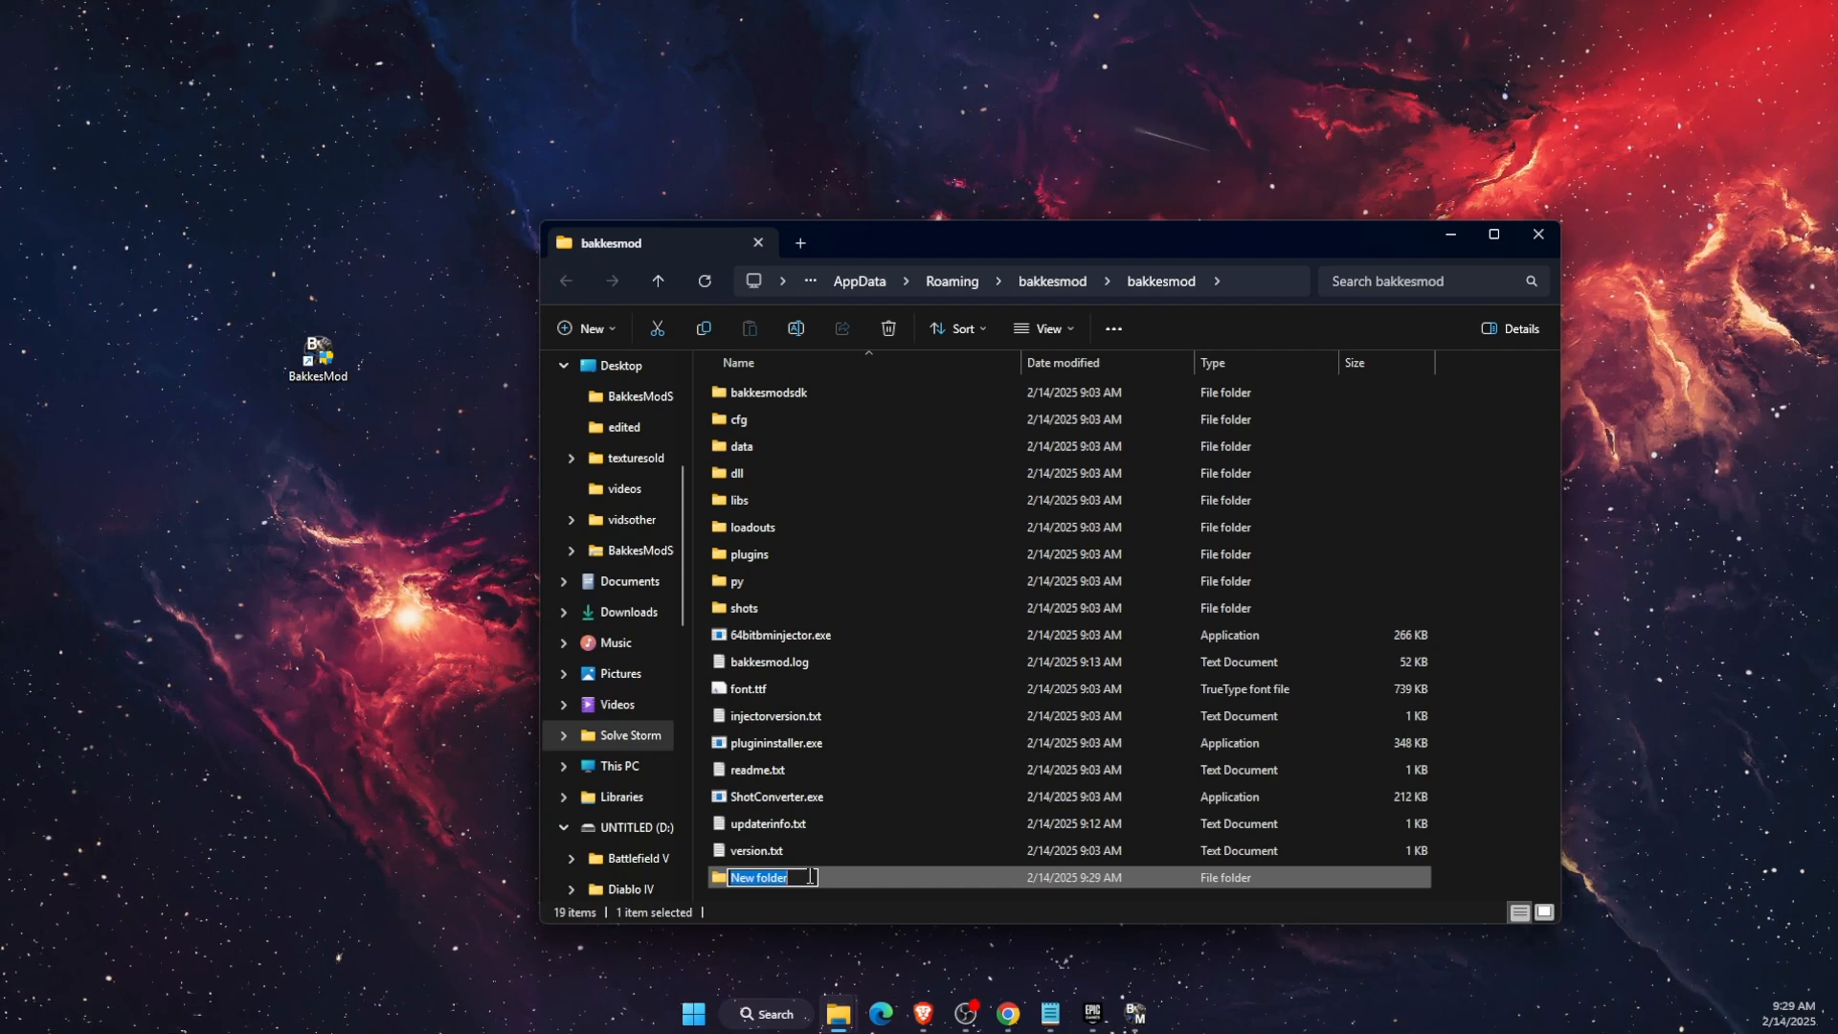
{"action": "type", "text": "worksh"}
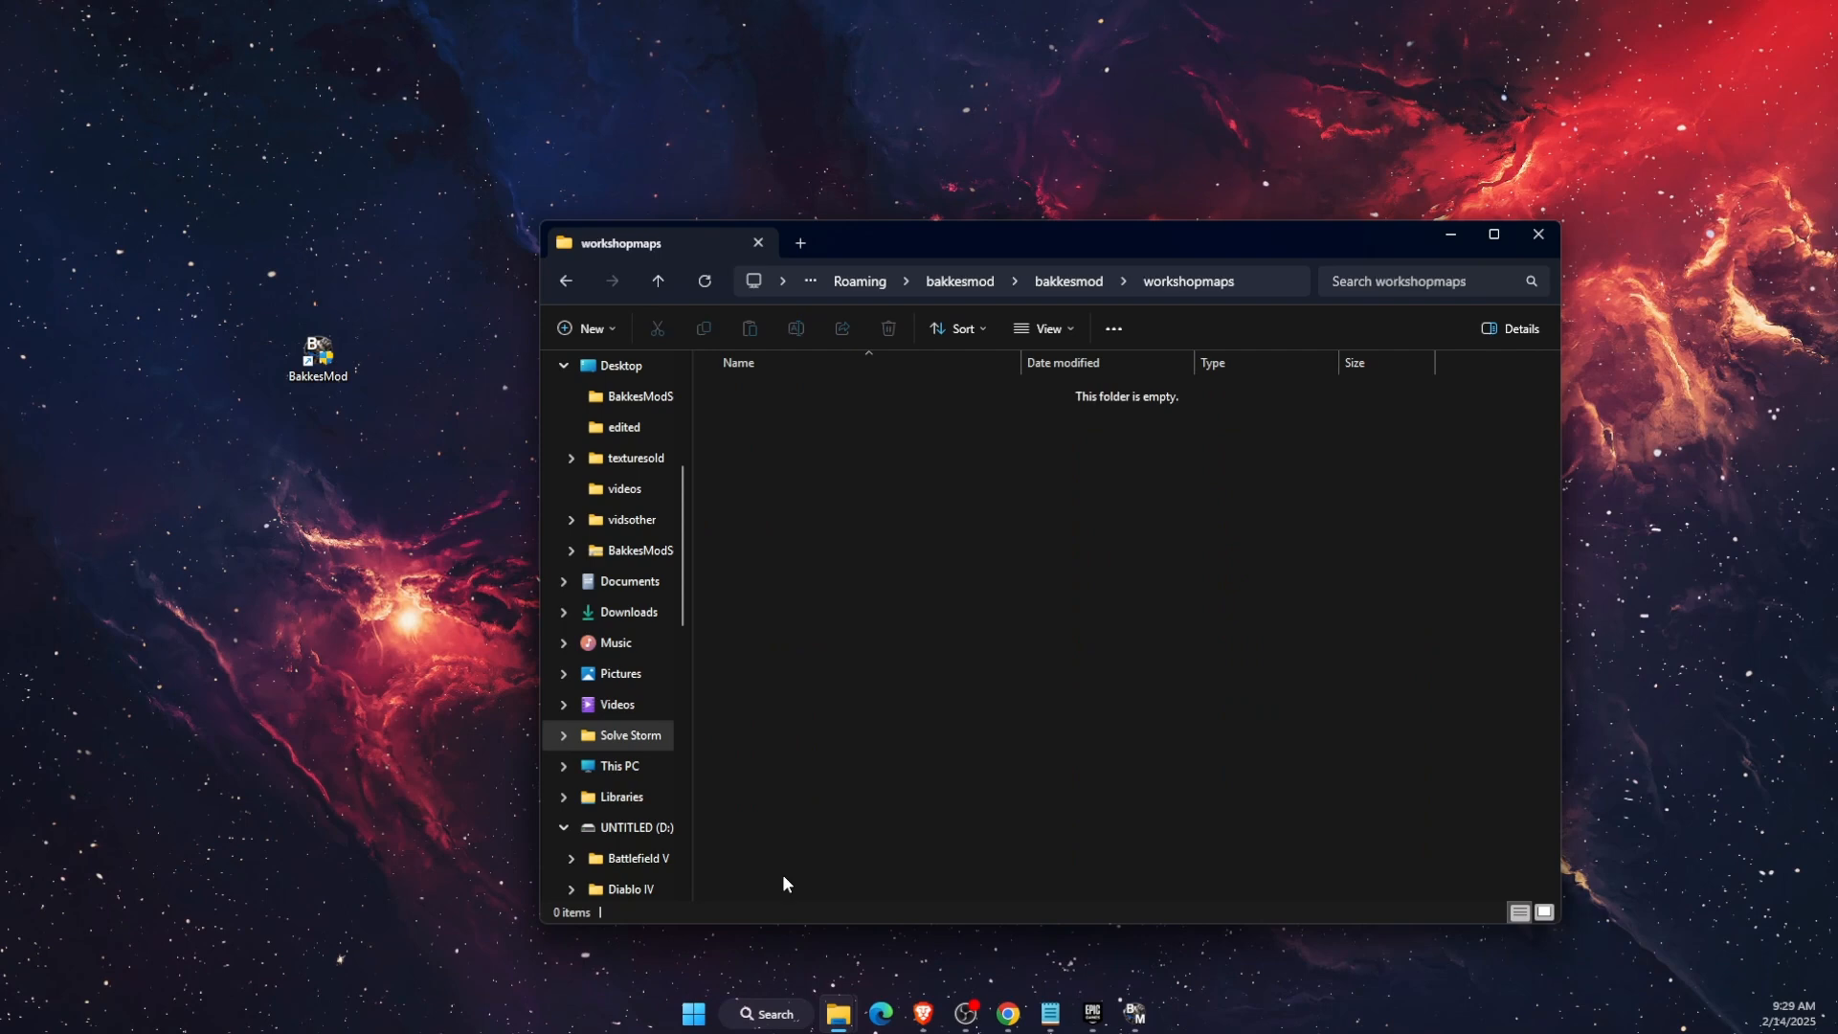
{"action": "left_click", "coordinate": [1020, 281]}
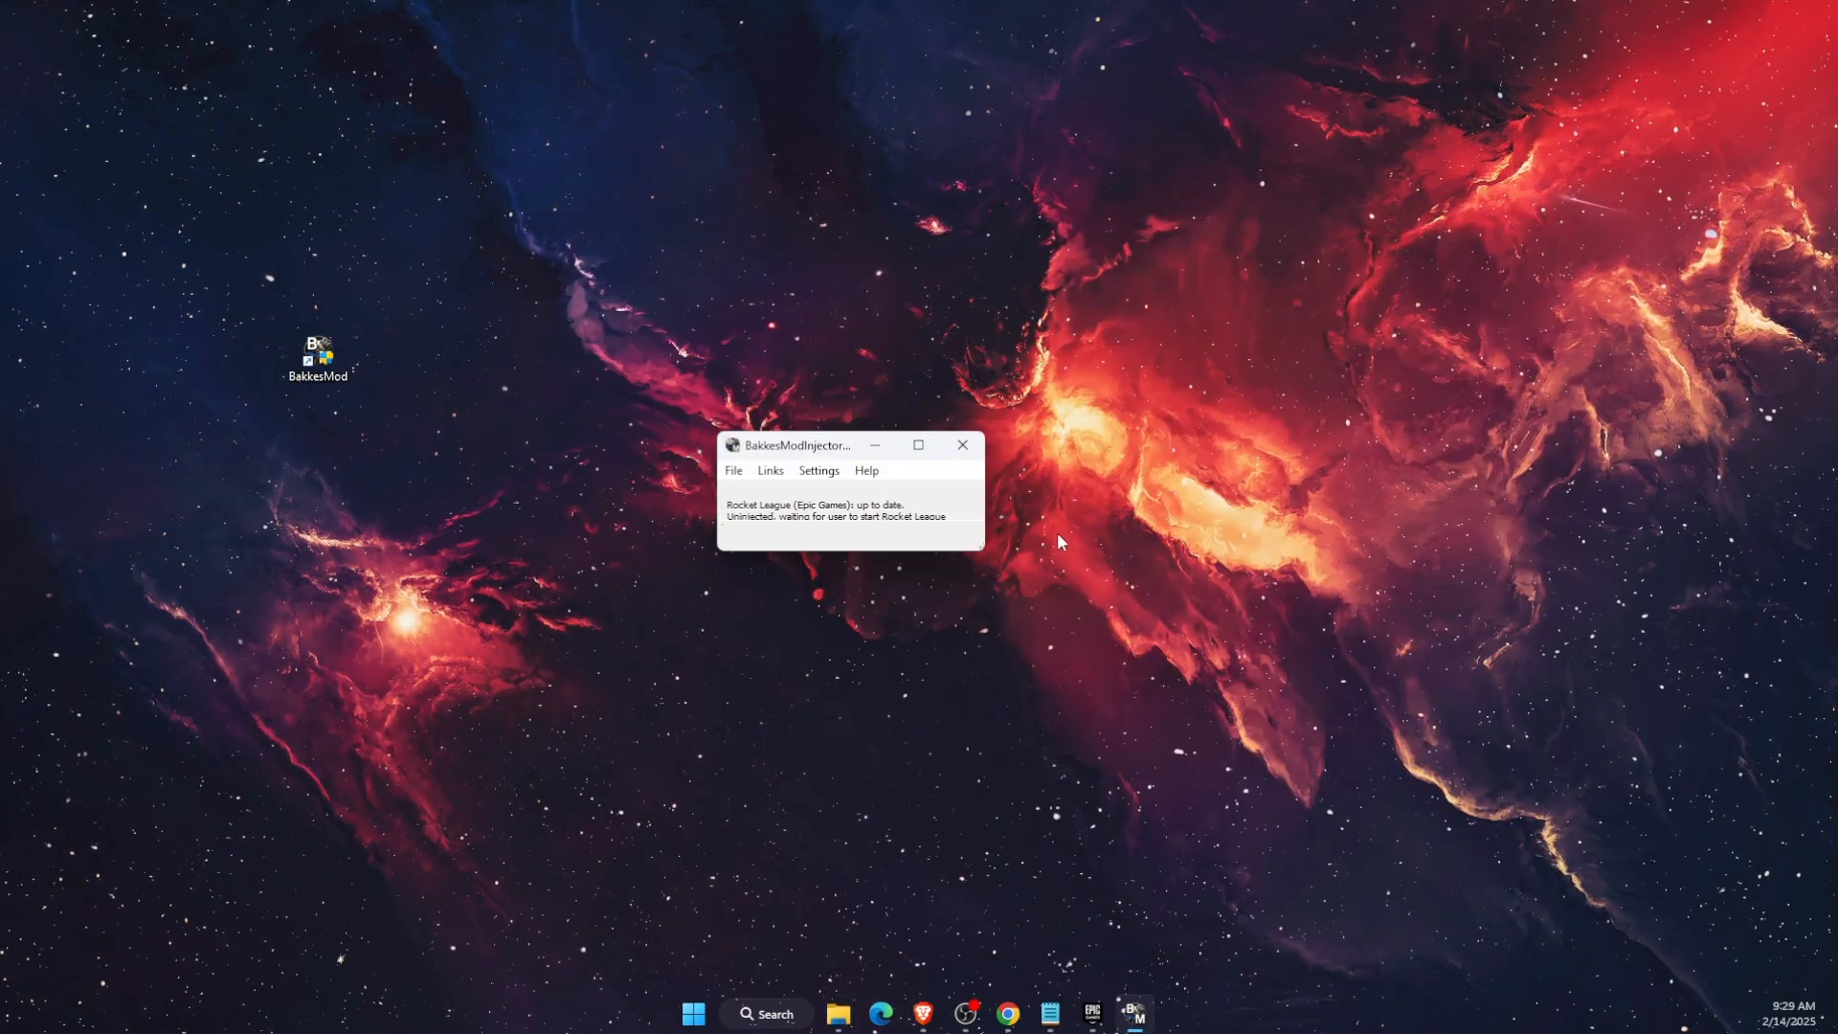
{"action": "mouse_move", "coordinate": [873, 536]}
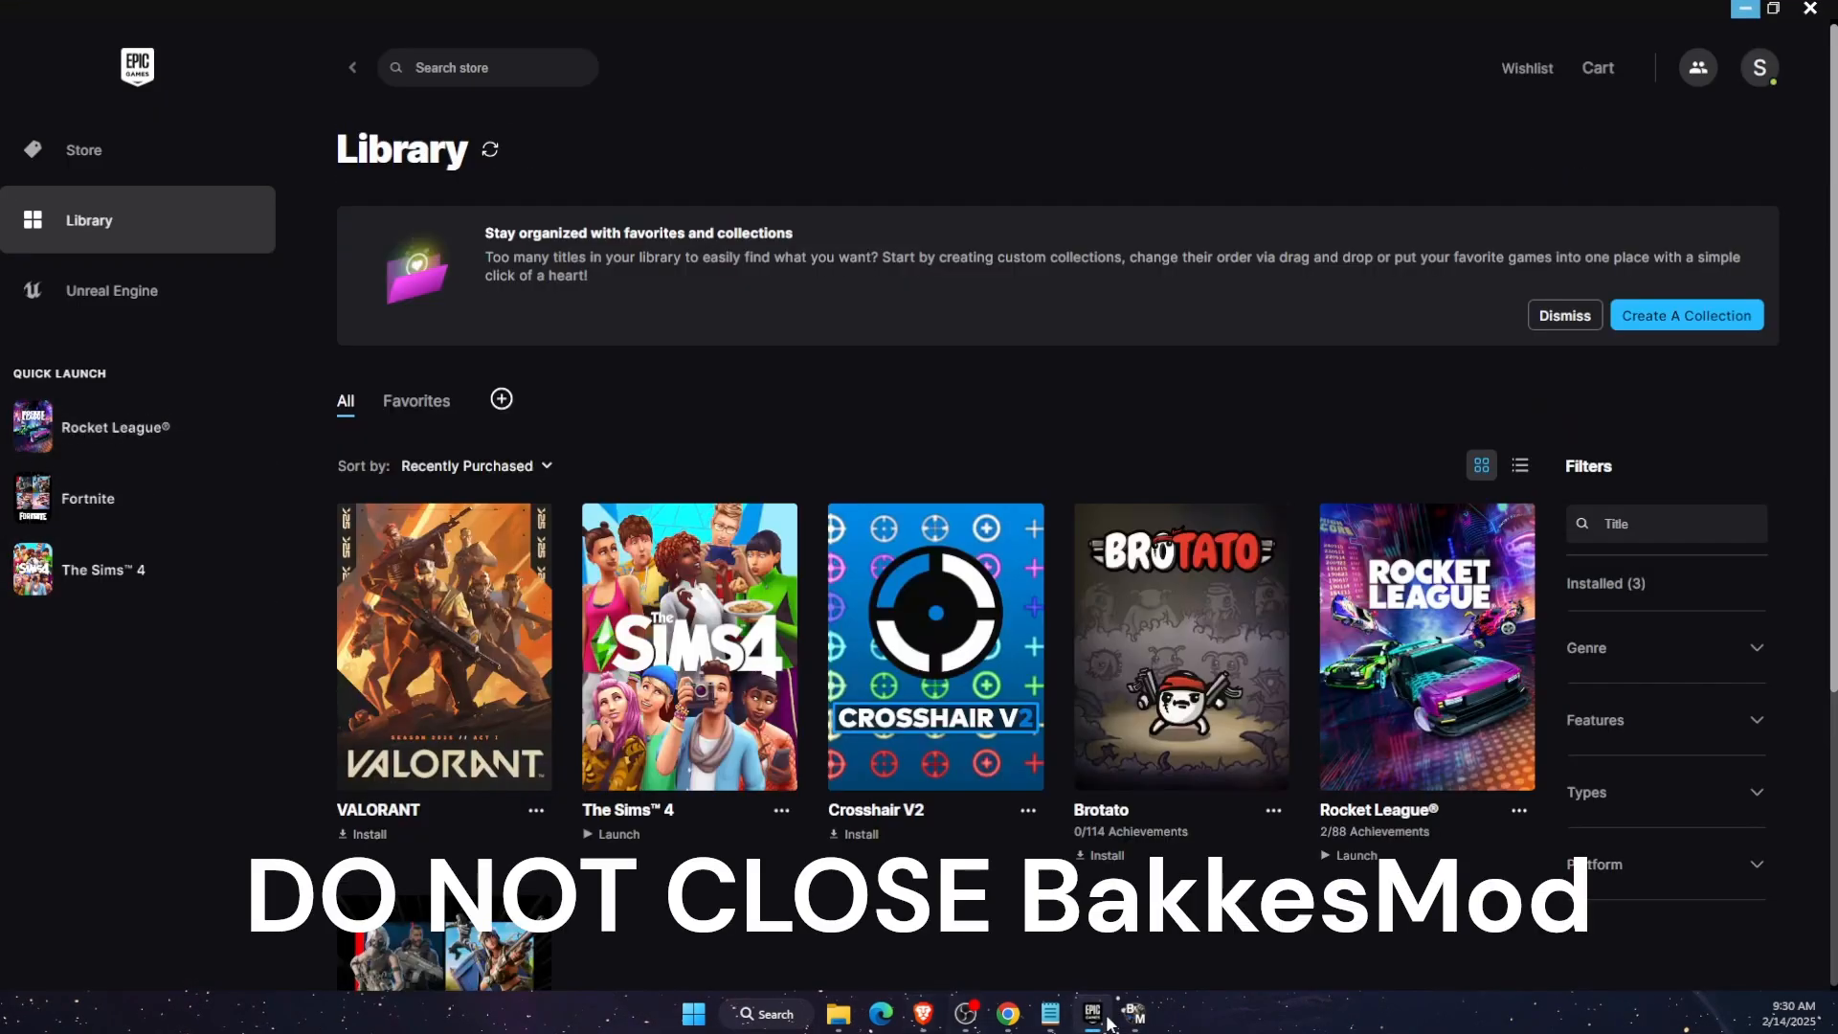
Launch Rocket League from the Epic Games Library and bring up BakkesMod settings with F2
{"action": "left_click", "coordinate": [1090, 1014]}
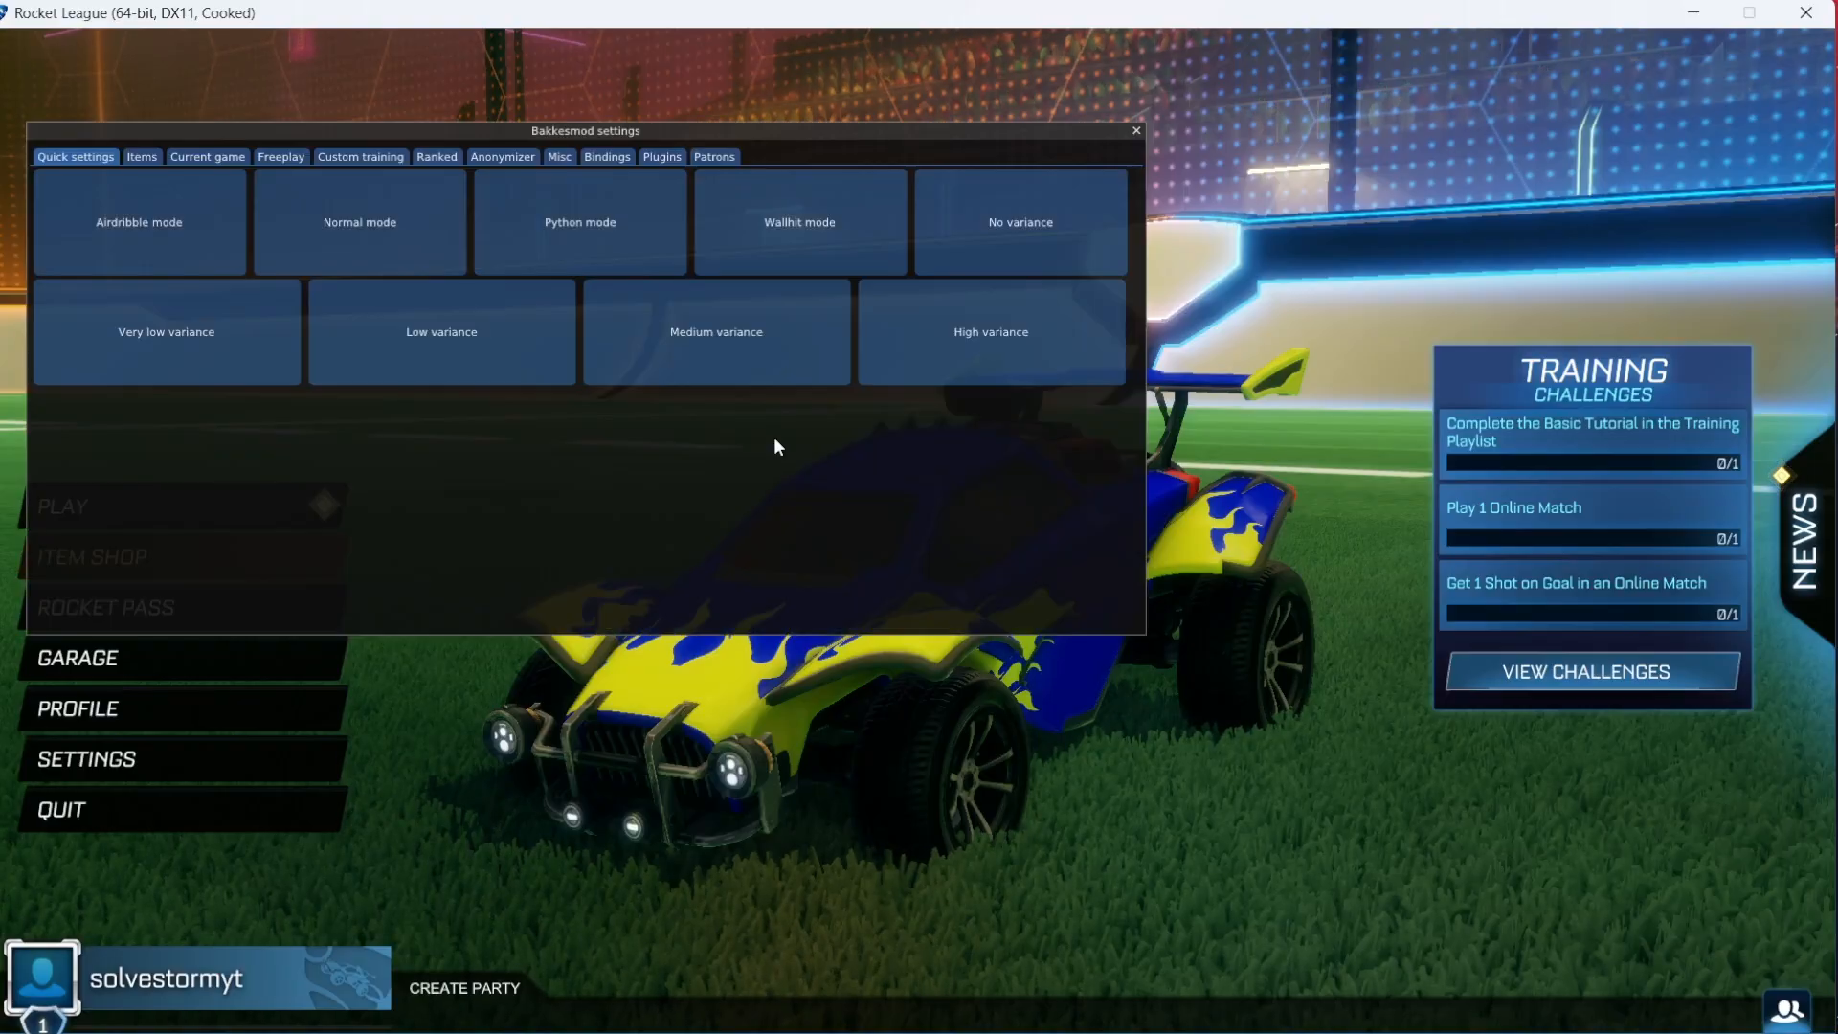
Center the settings window and open BakkesPlugins from the Plugins tab's plugin manager
{"action": "left_click_drag", "start_coordinate": [585, 130], "coordinate": [925, 241]}
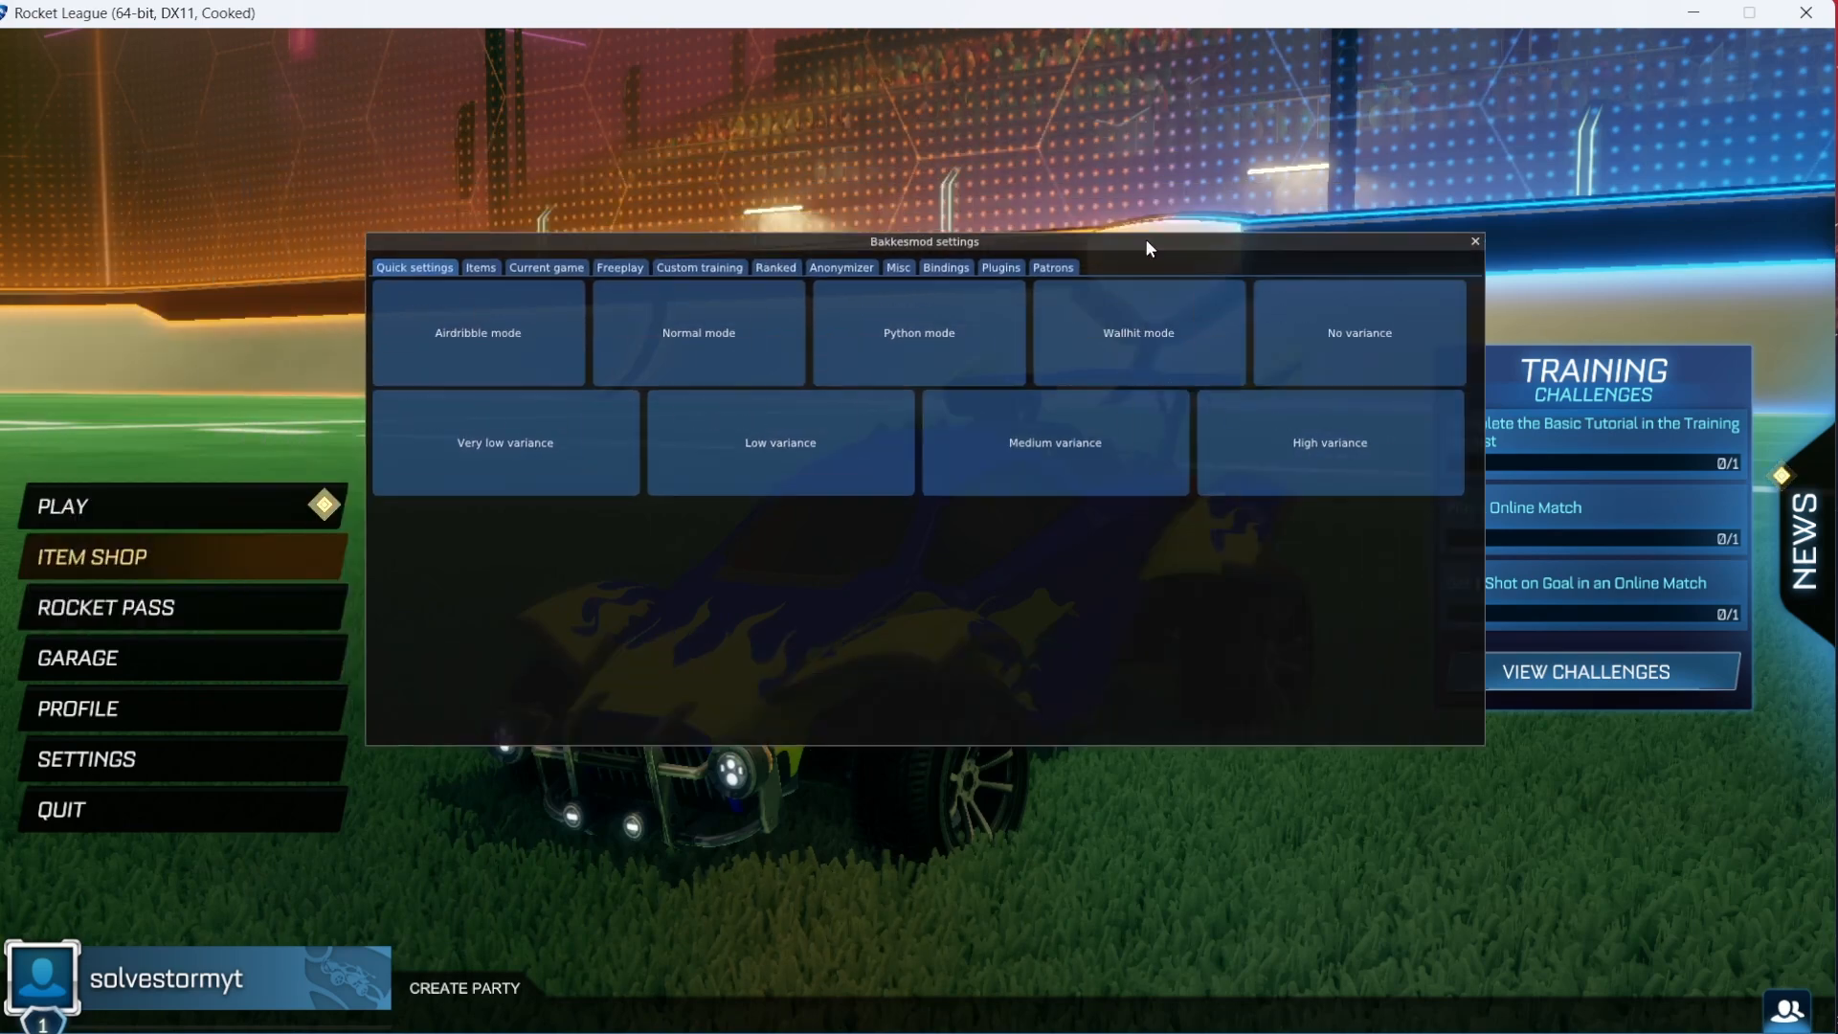
{"action": "left_click_drag", "start_coordinate": [924, 241], "coordinate": [950, 250]}
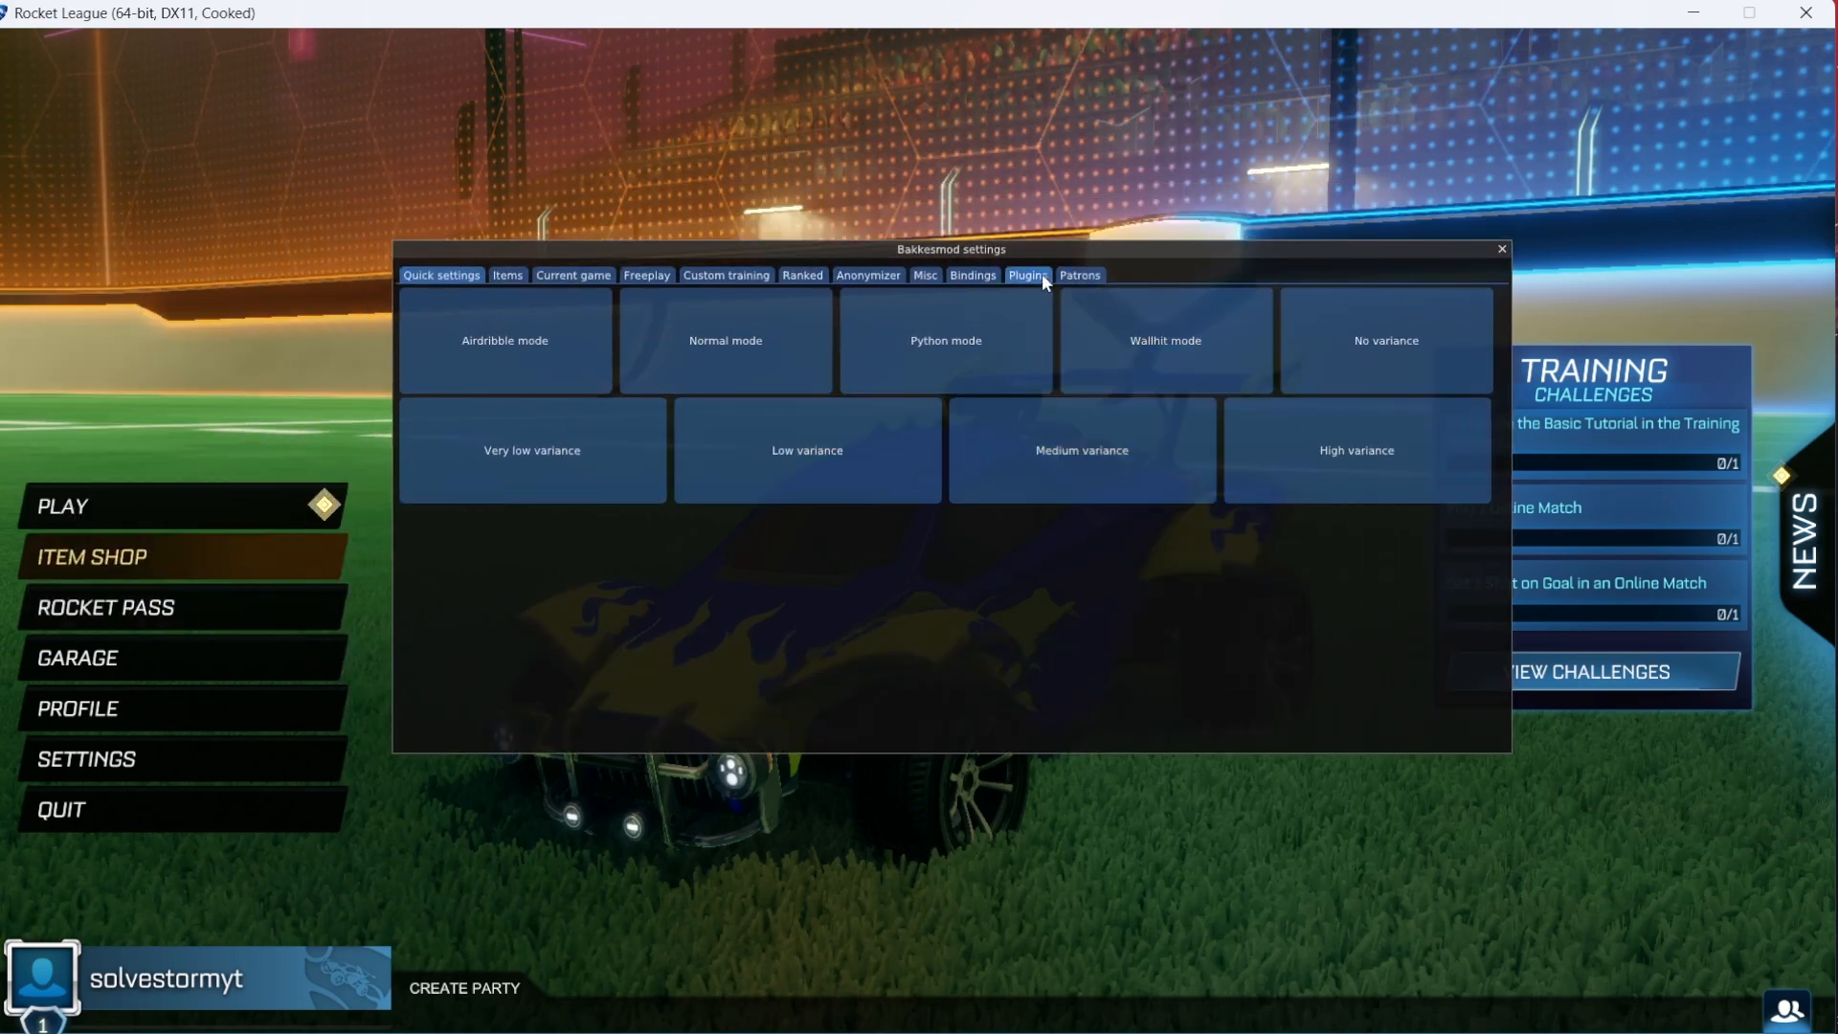
{"action": "left_click", "coordinate": [1025, 274]}
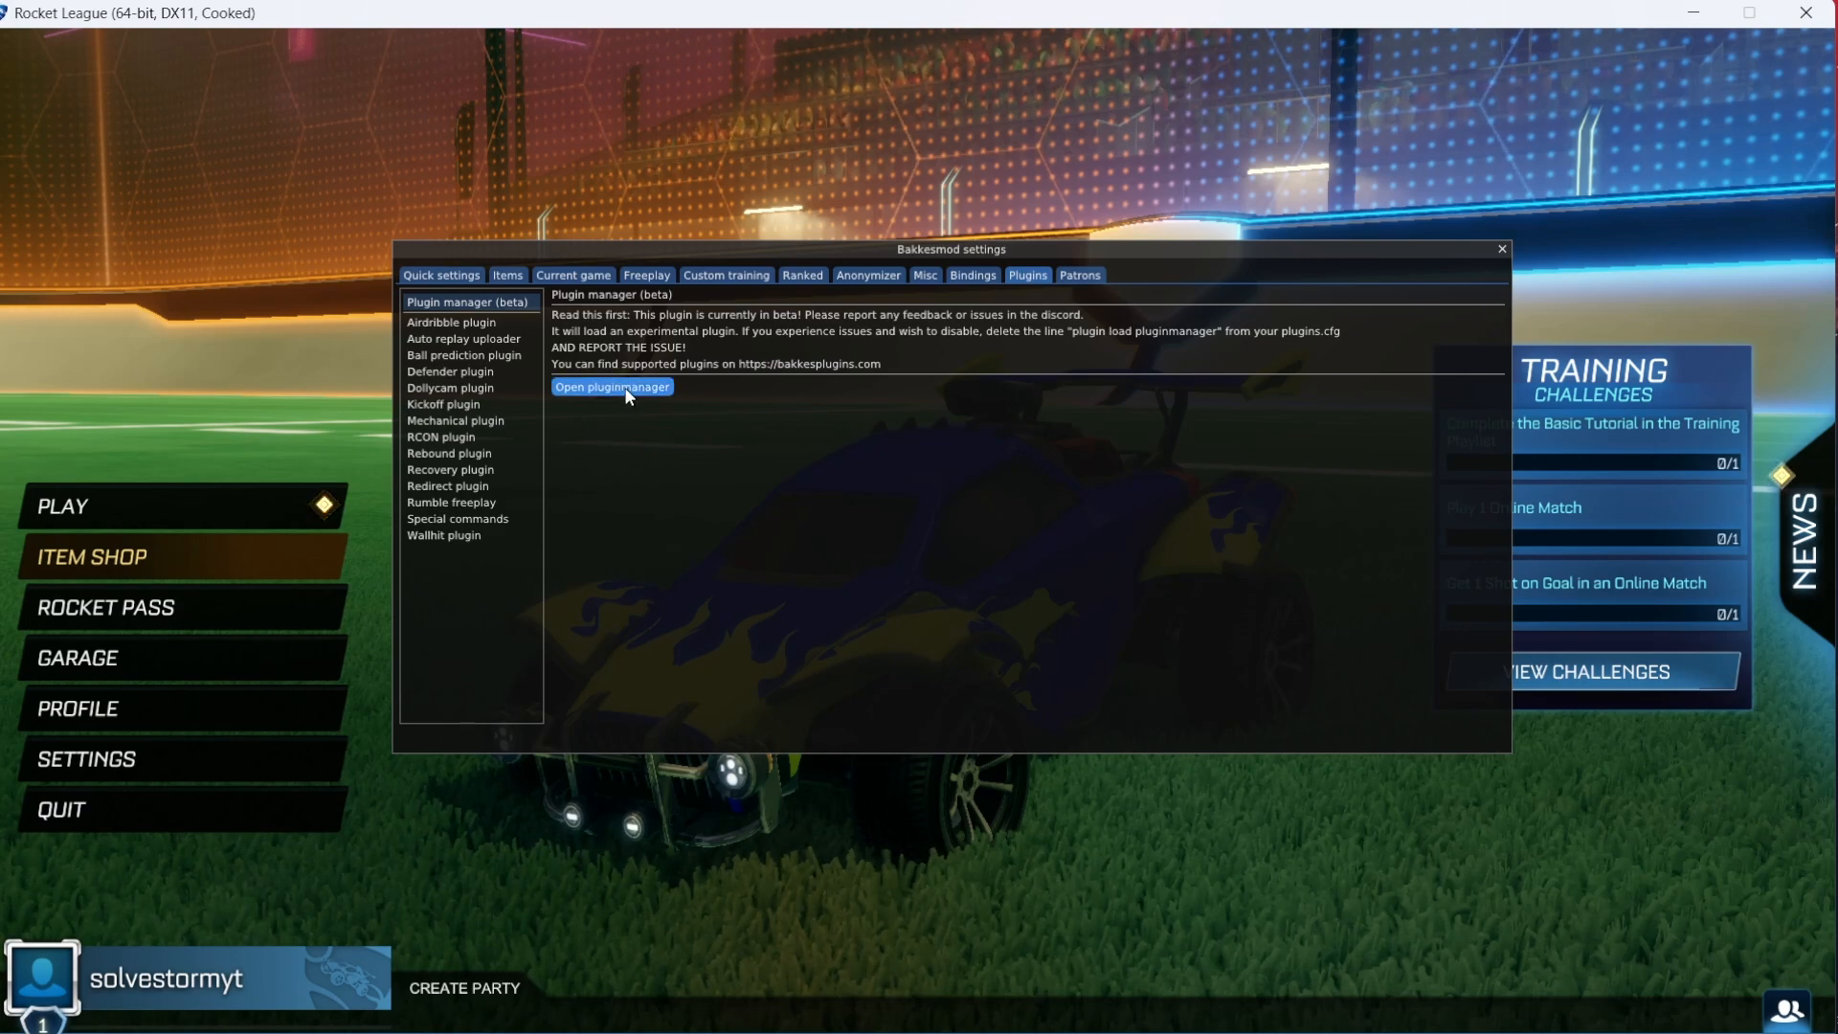
{"action": "left_click", "coordinate": [611, 387]}
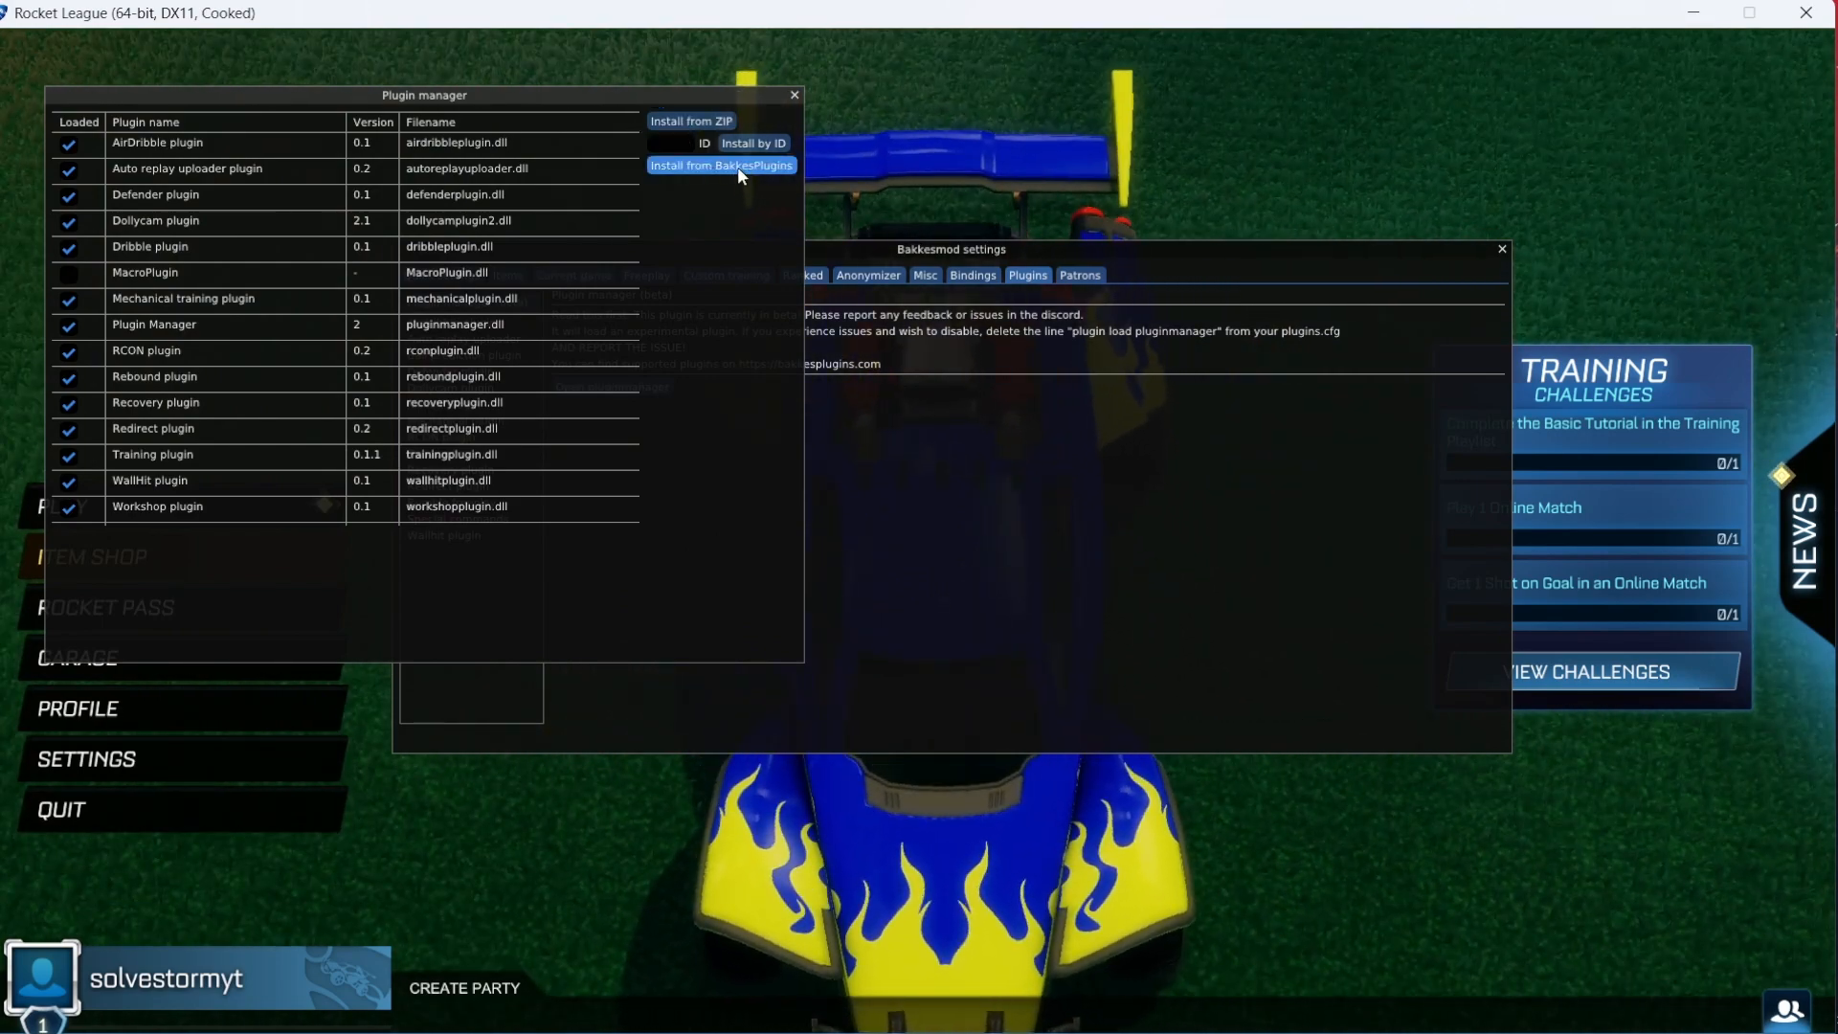
{"action": "left_click", "coordinate": [721, 166]}
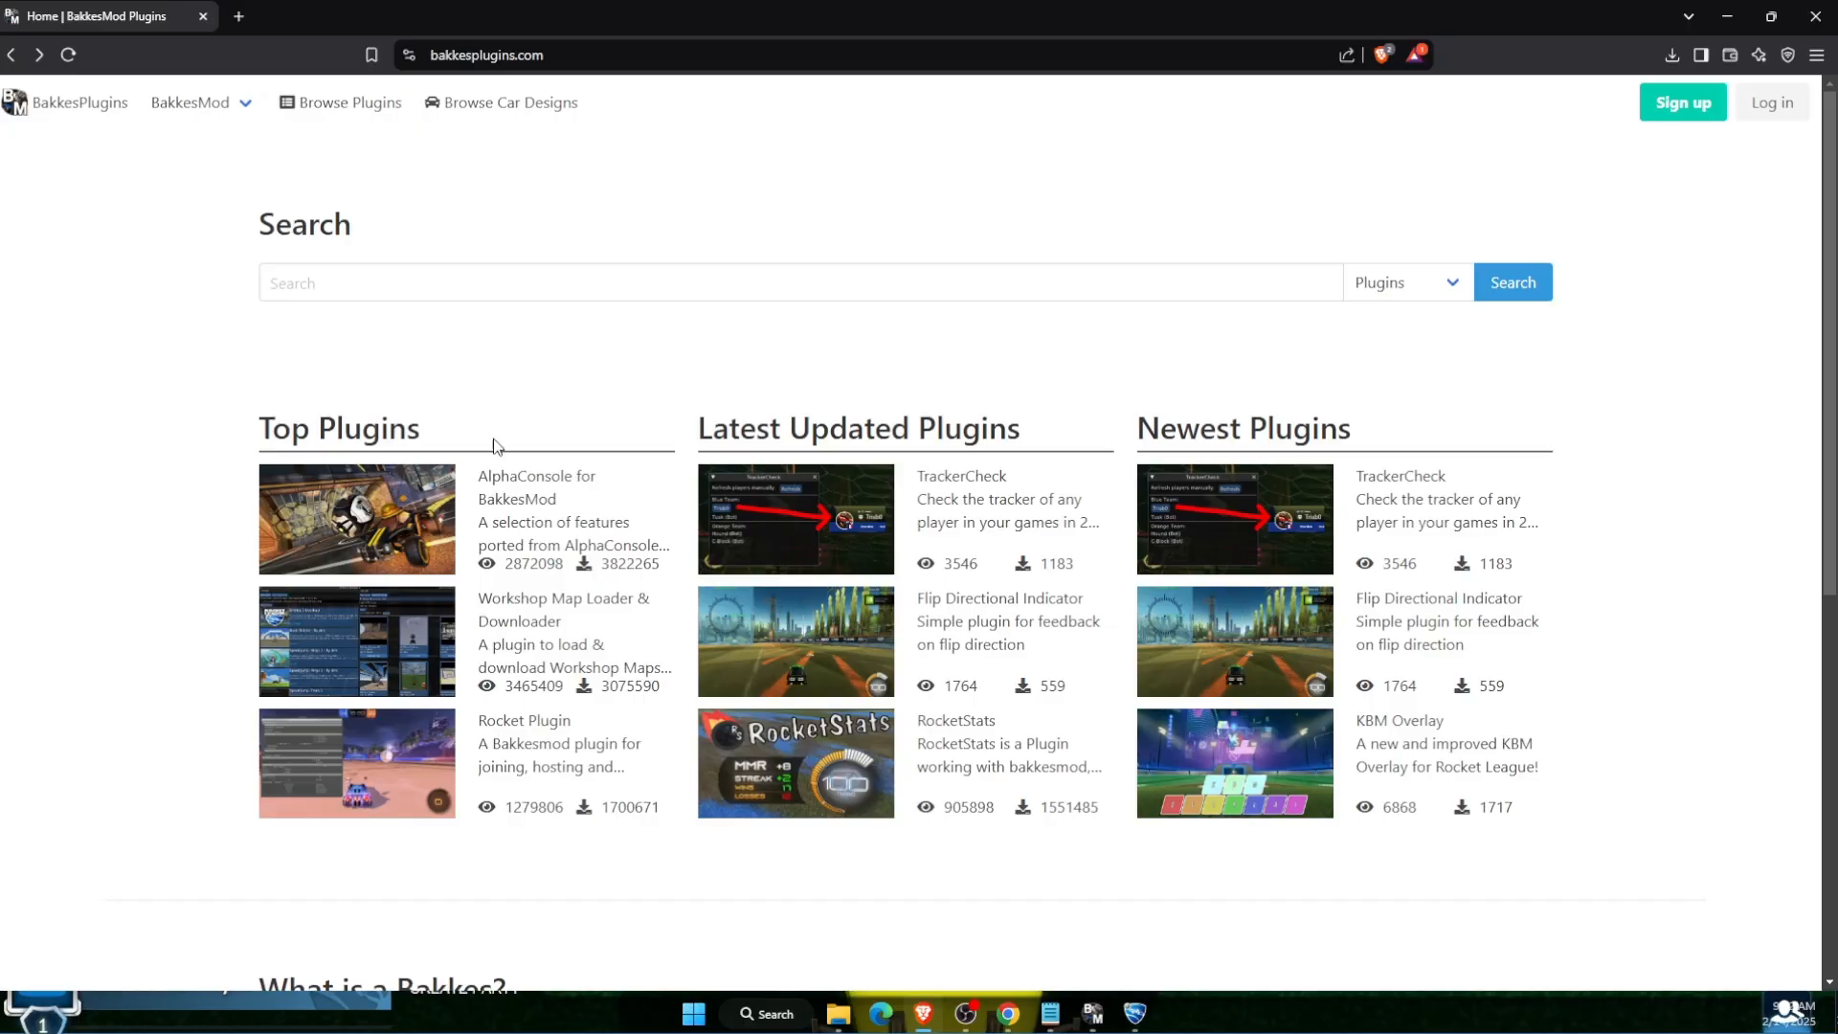
{"action": "mouse_move", "coordinate": [631, 611]}
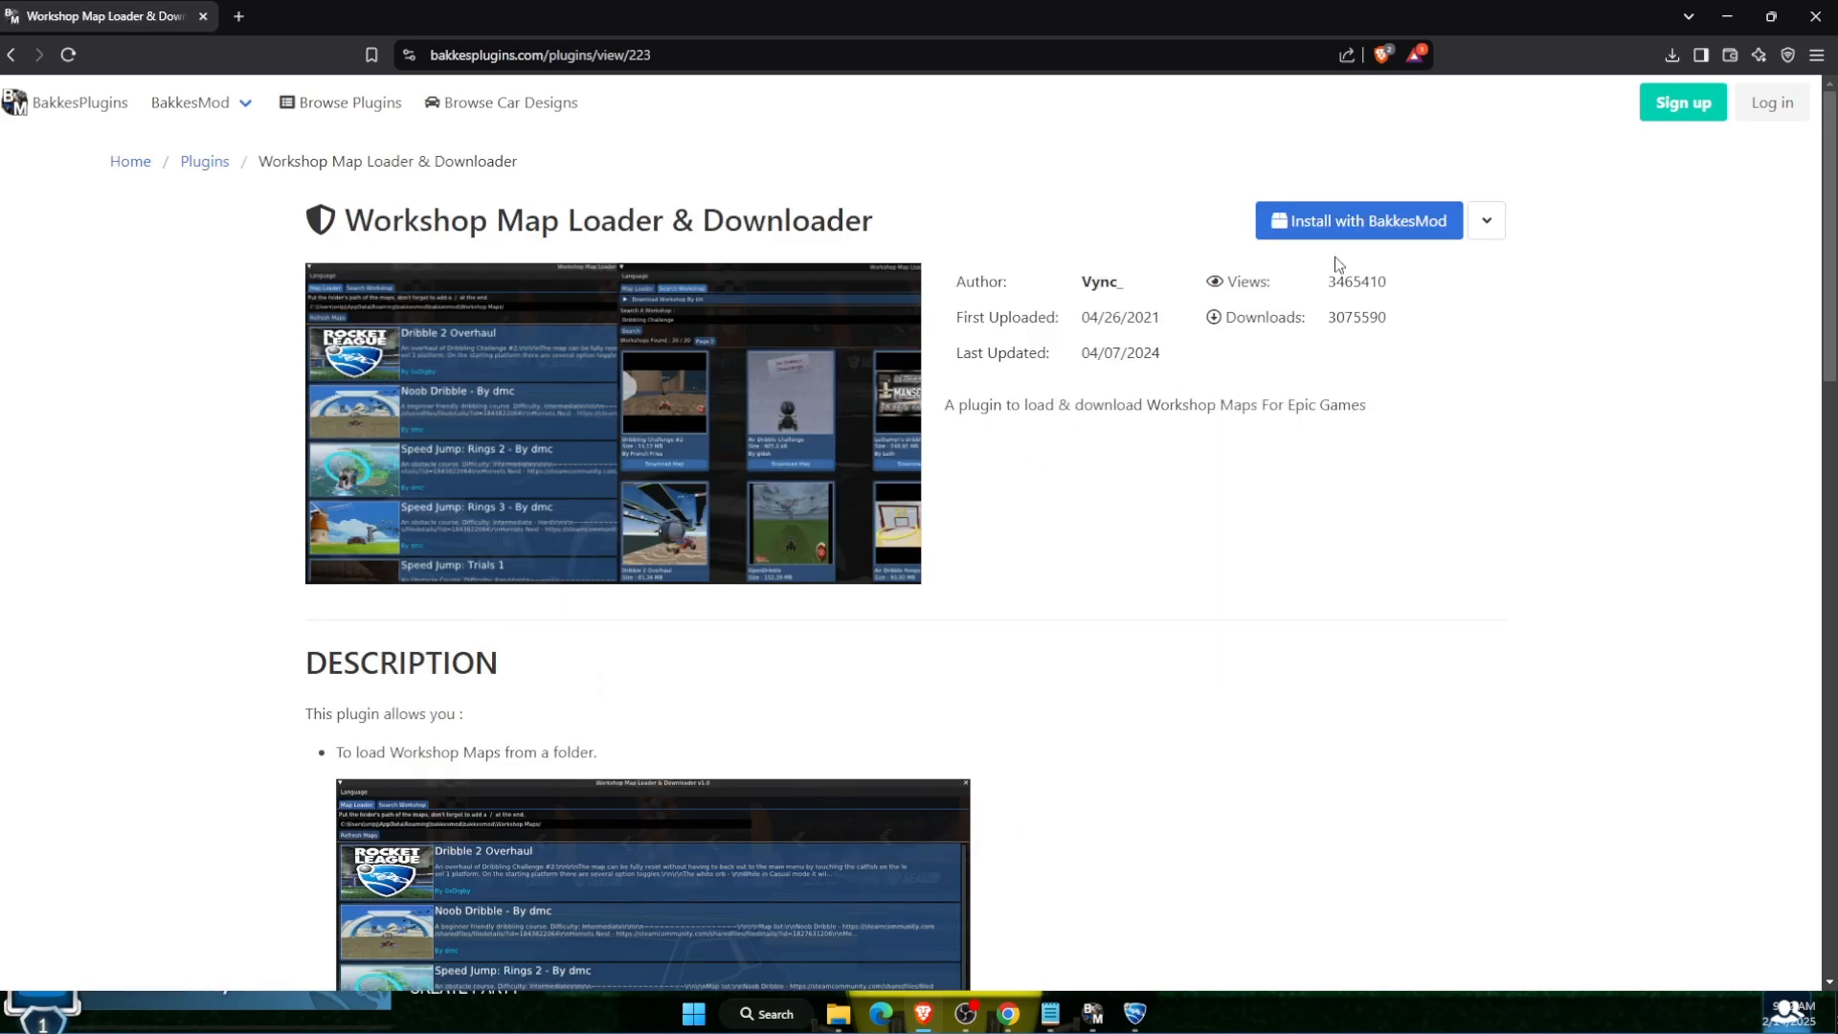
Install Workshop Map Loader & Downloader through 'Install with BakkesMod' and plugininstaller.exe
{"action": "left_click", "coordinate": [1357, 220]}
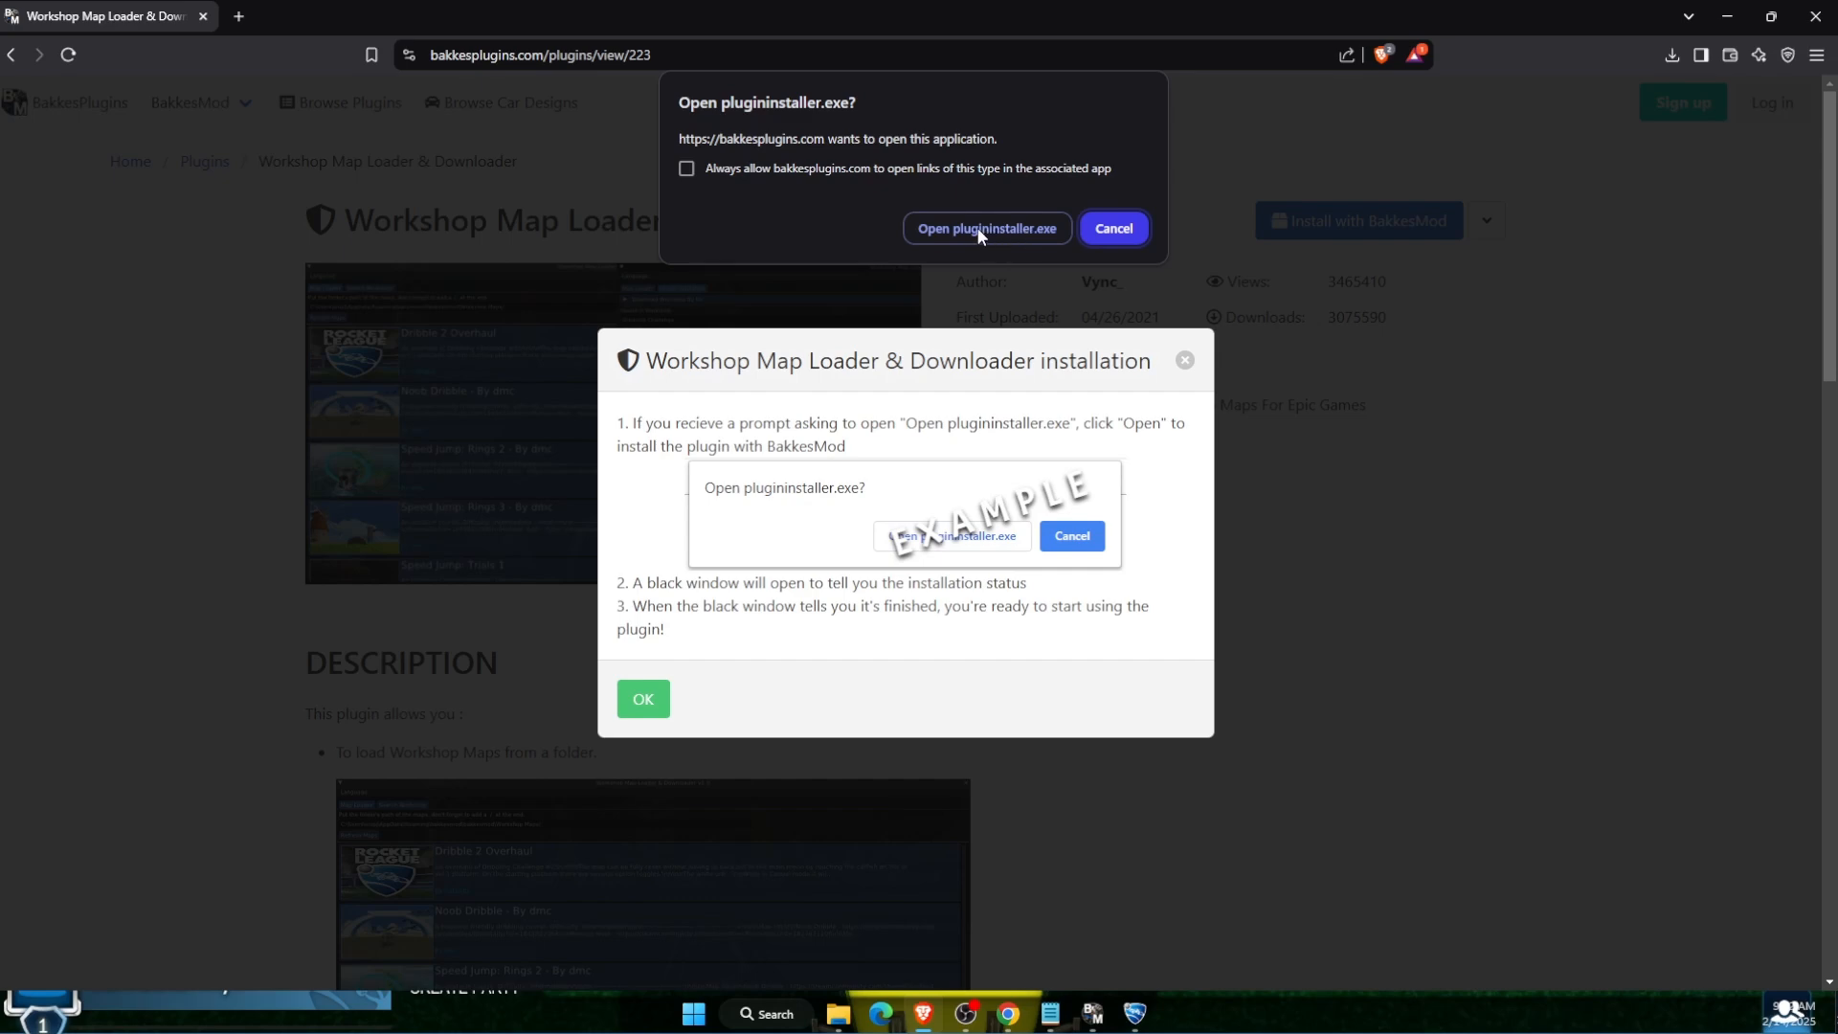
{"action": "left_click", "coordinate": [986, 229]}
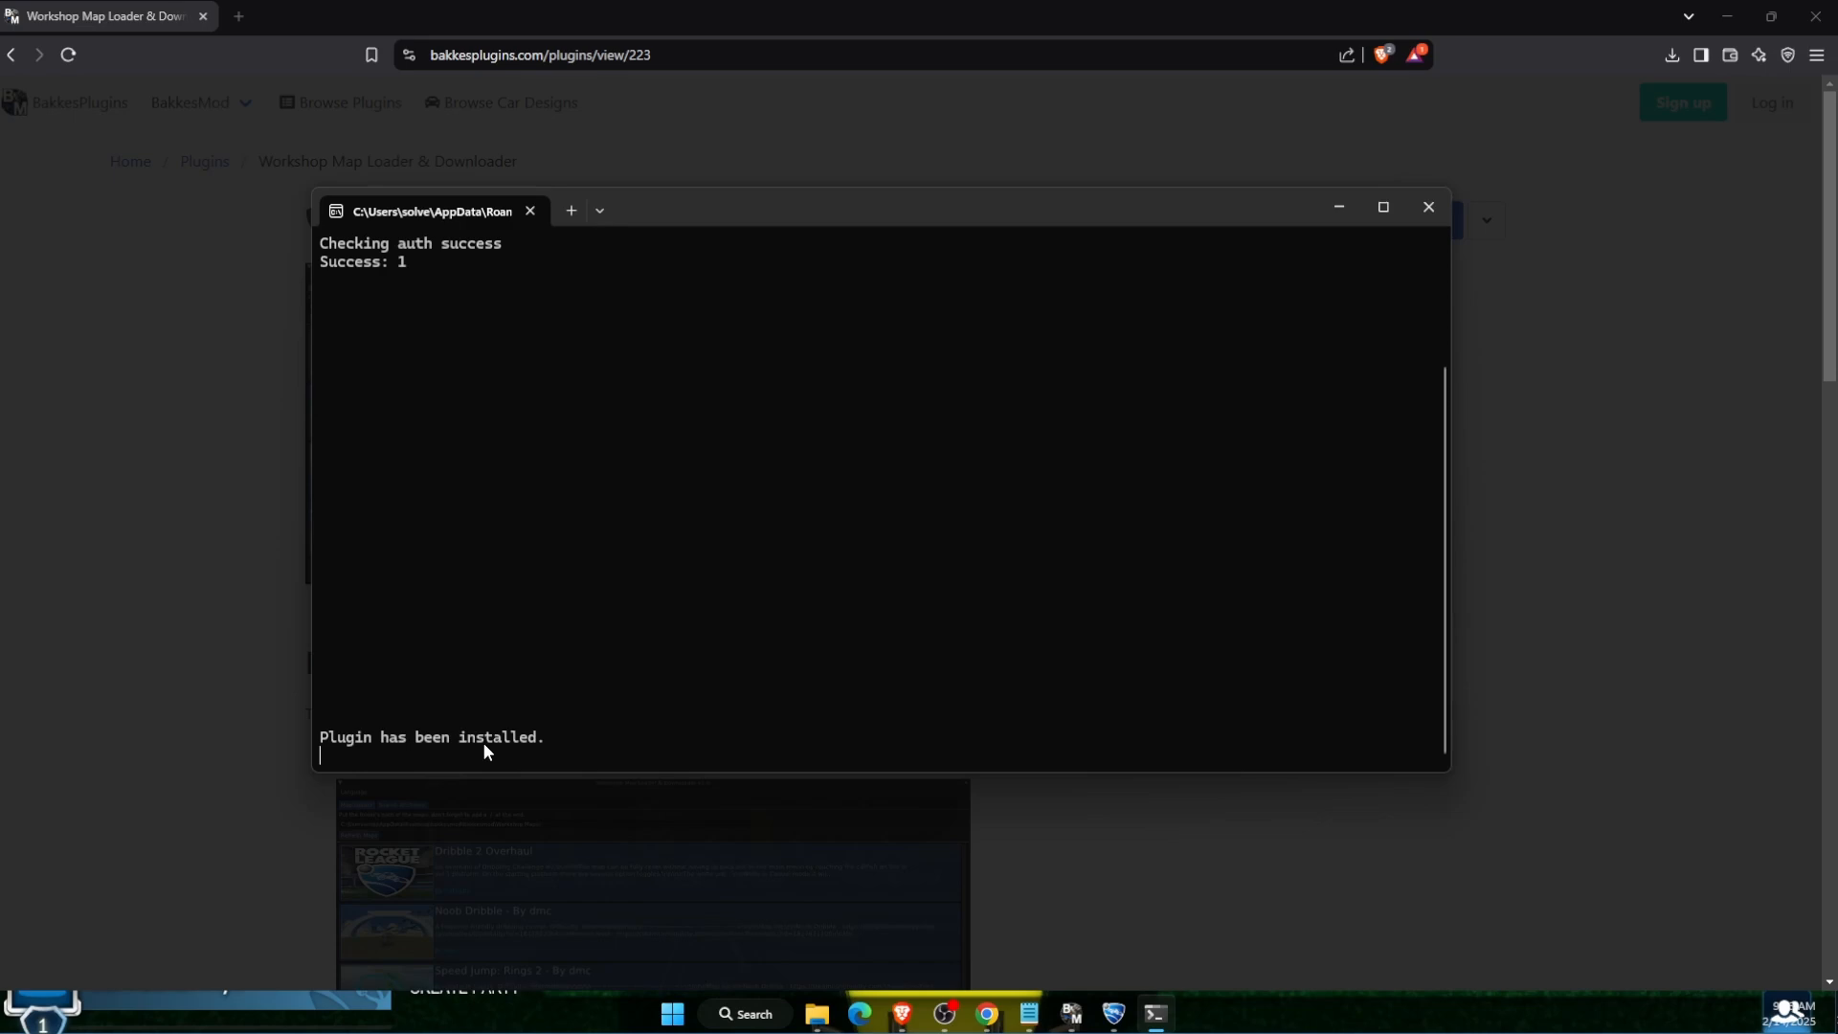
{"action": "mouse_move", "coordinate": [1278, 929]}
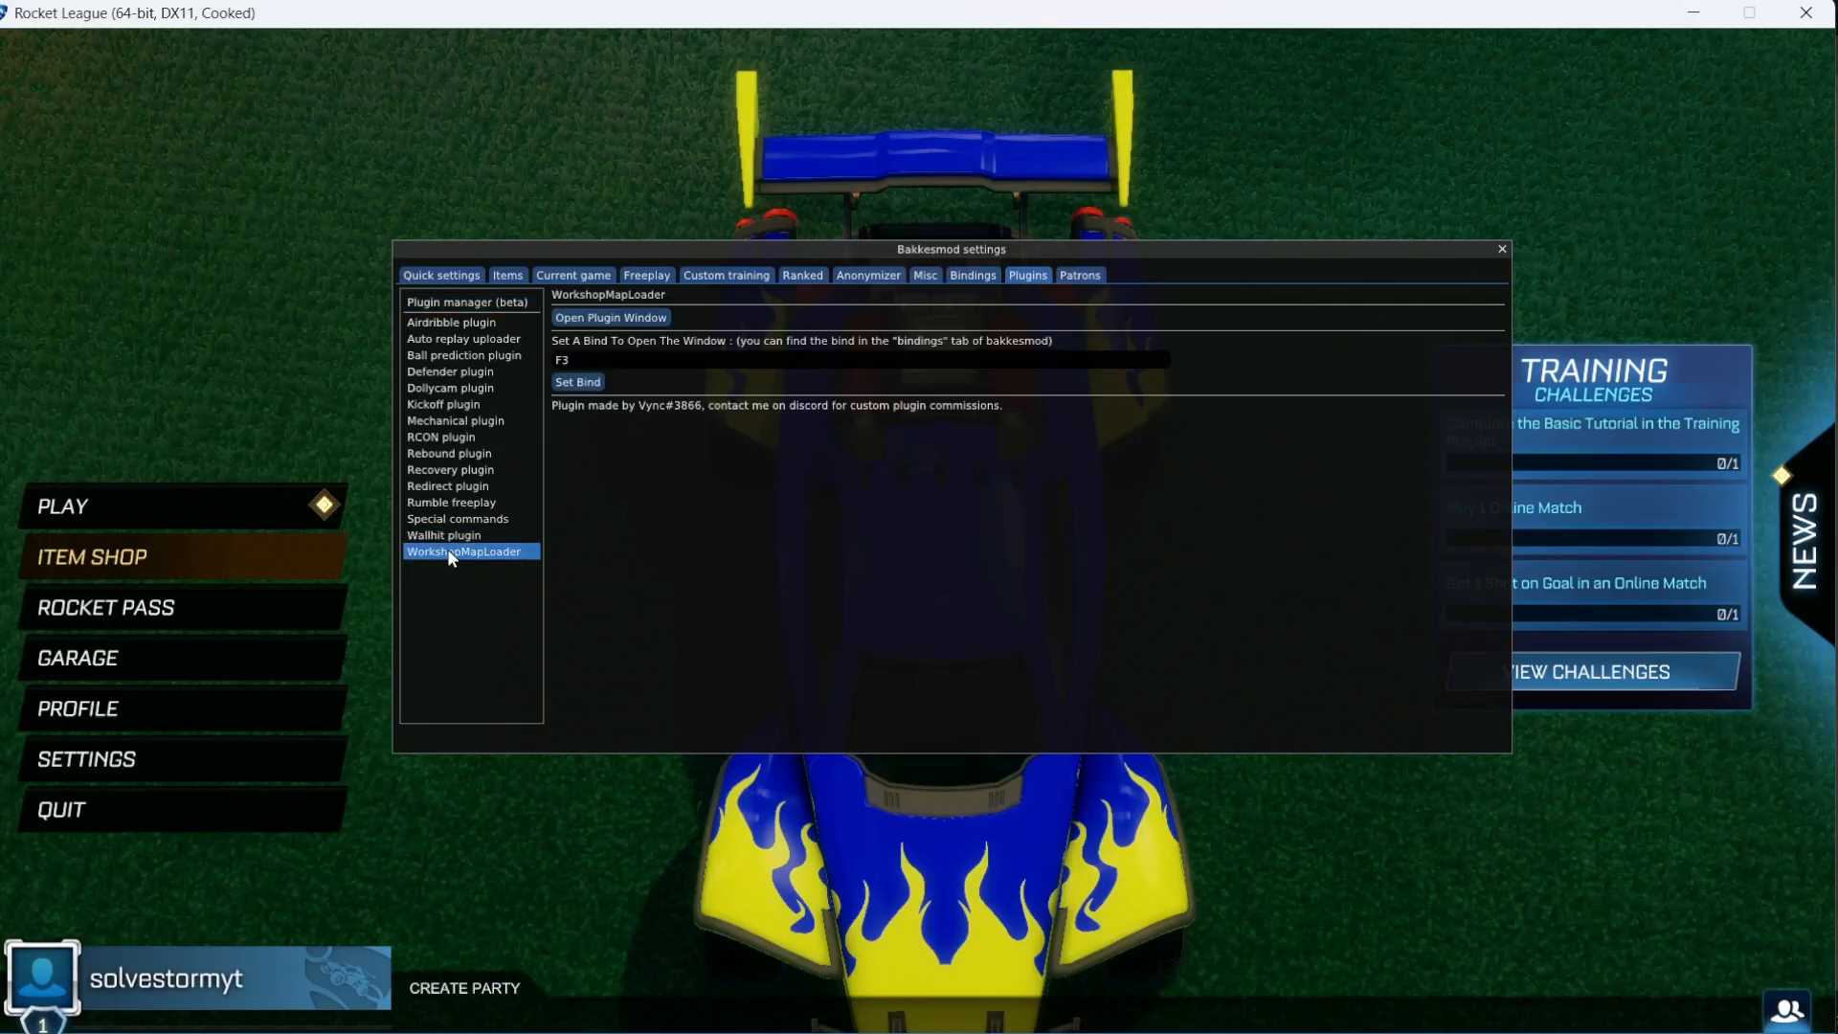
{"action": "mouse_move", "coordinate": [490, 557]}
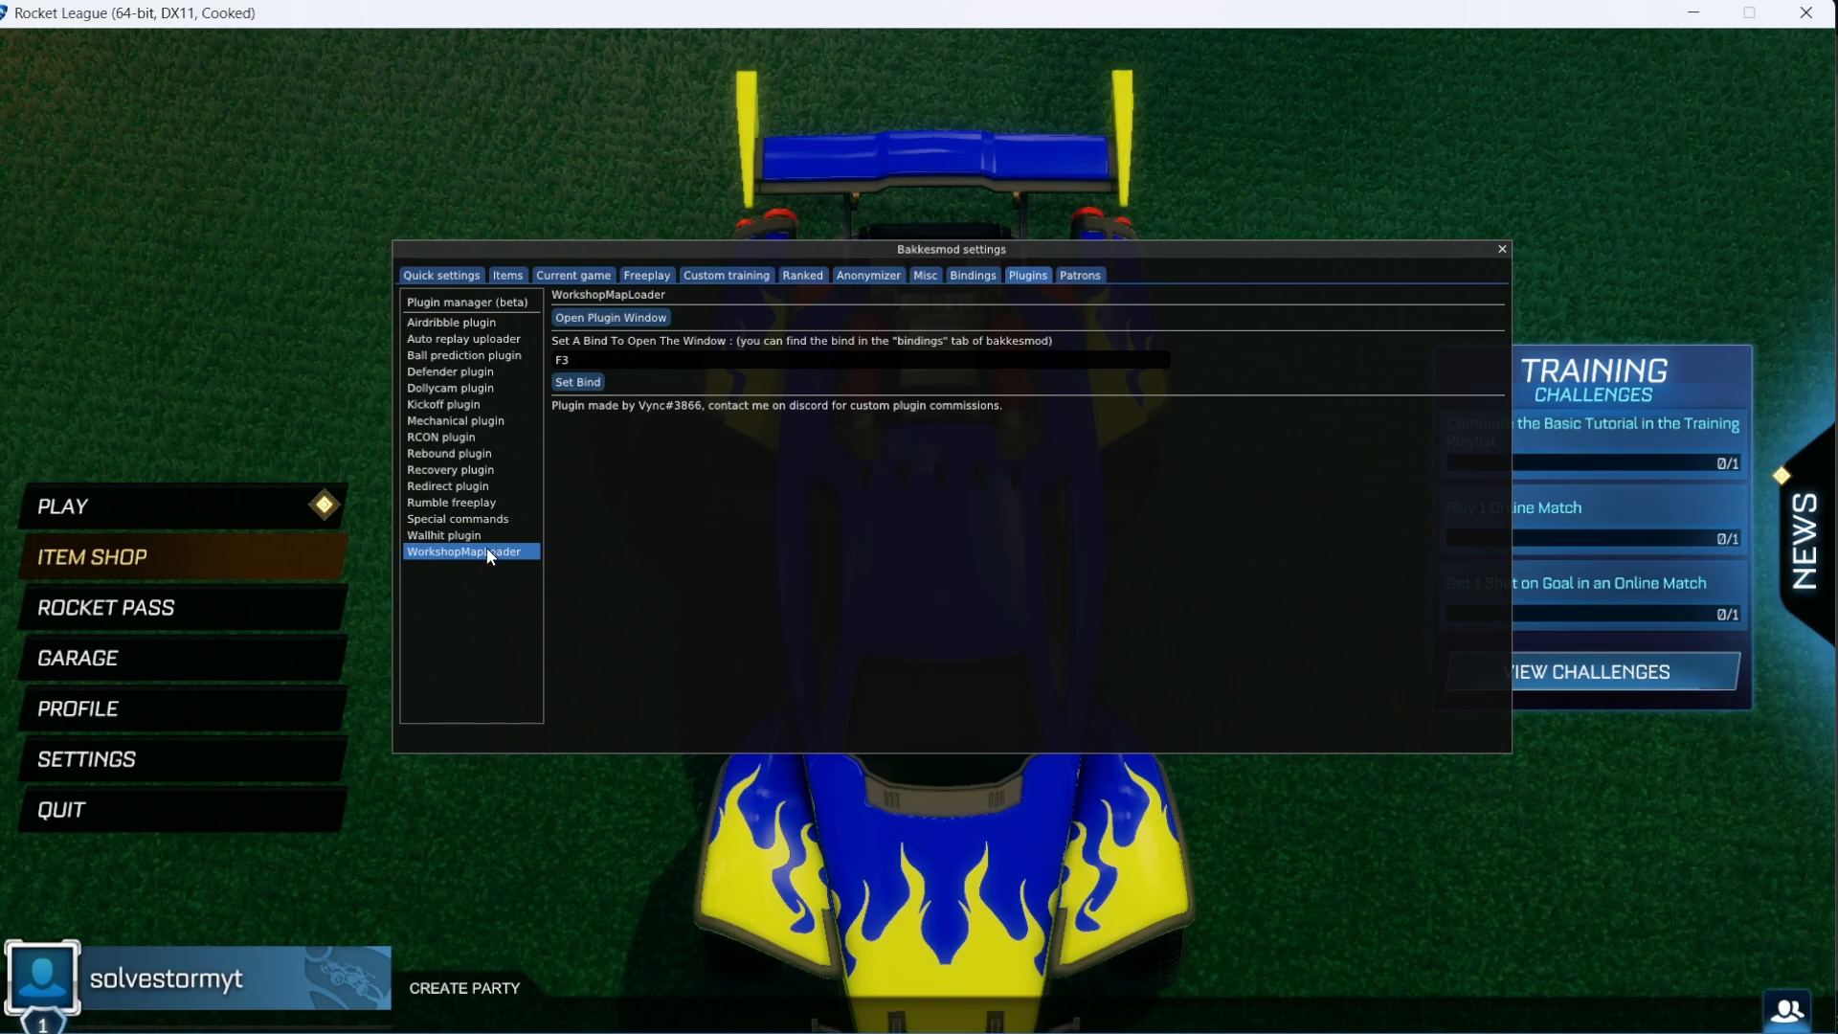
{"action": "mouse_move", "coordinate": [510, 558]}
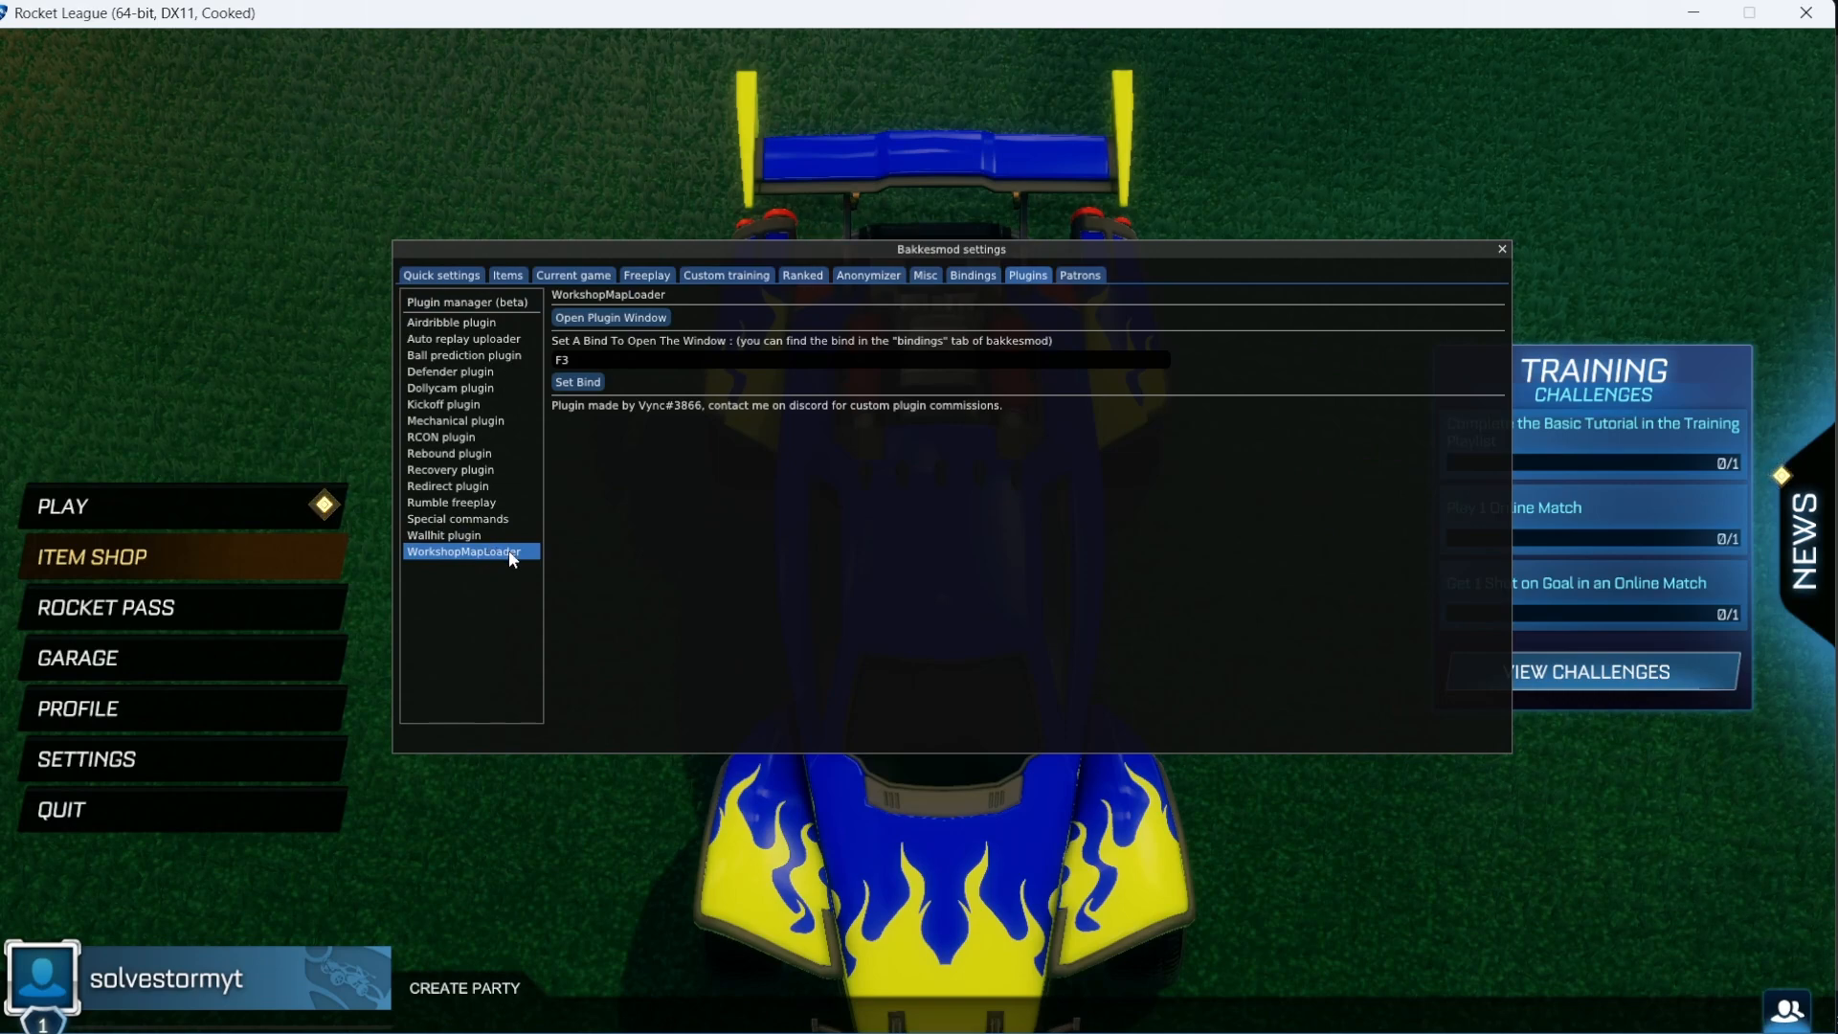
Open the WorkshopMapLoader plugin window from BakkesMod's Plugins tab
{"action": "left_click", "coordinate": [608, 317]}
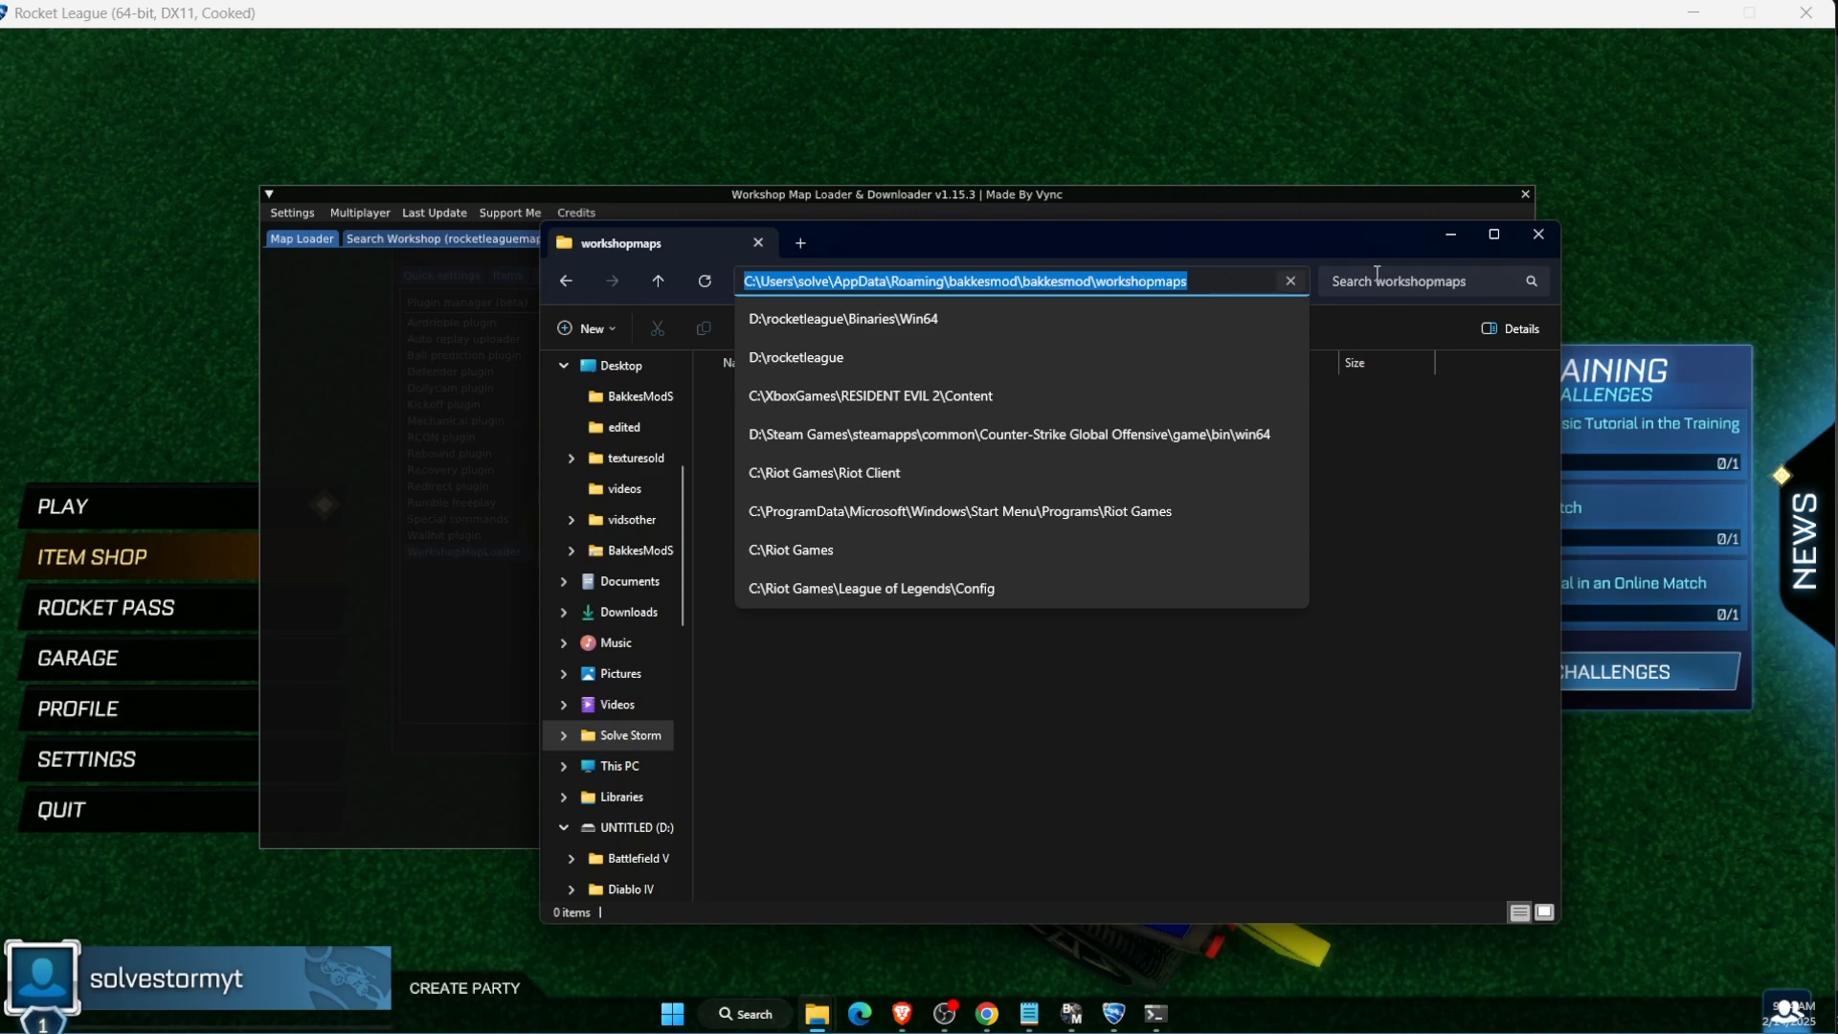
Set the maps folder path to workshopmaps with a trailing '/', and save it
{"action": "left_click", "coordinate": [1539, 233]}
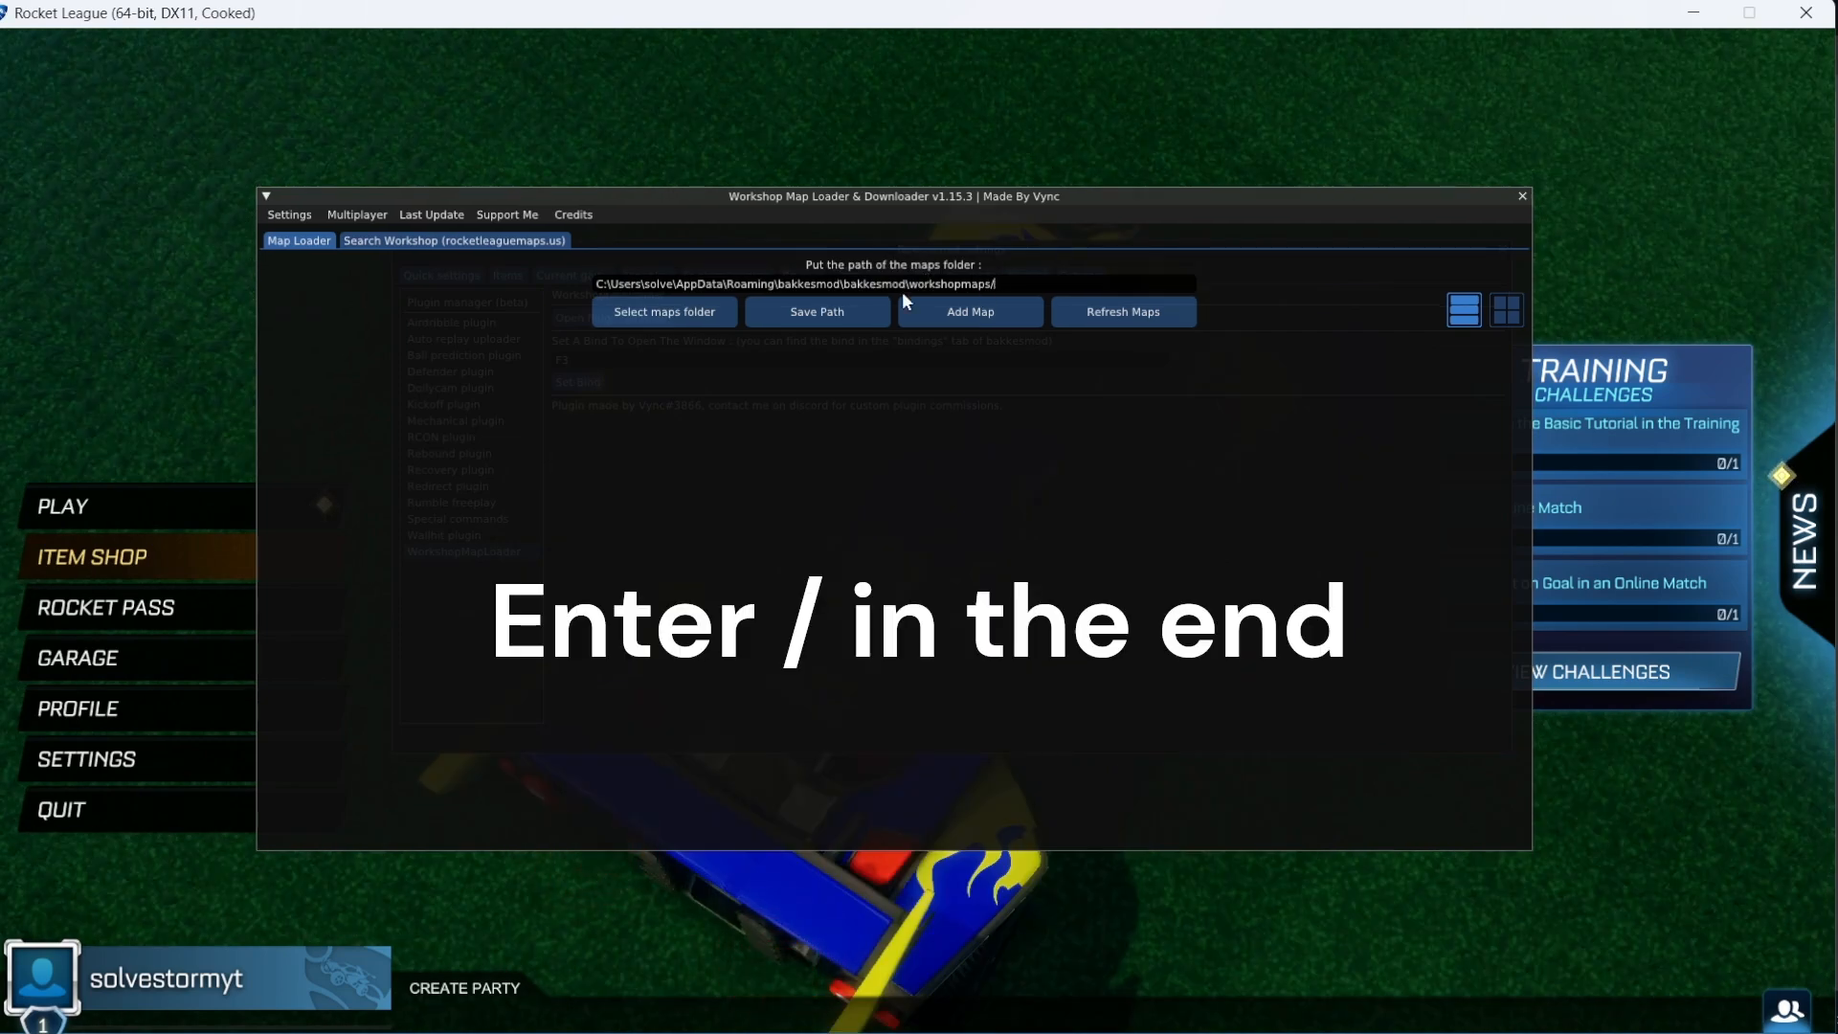
{"action": "left_click", "coordinate": [816, 312]}
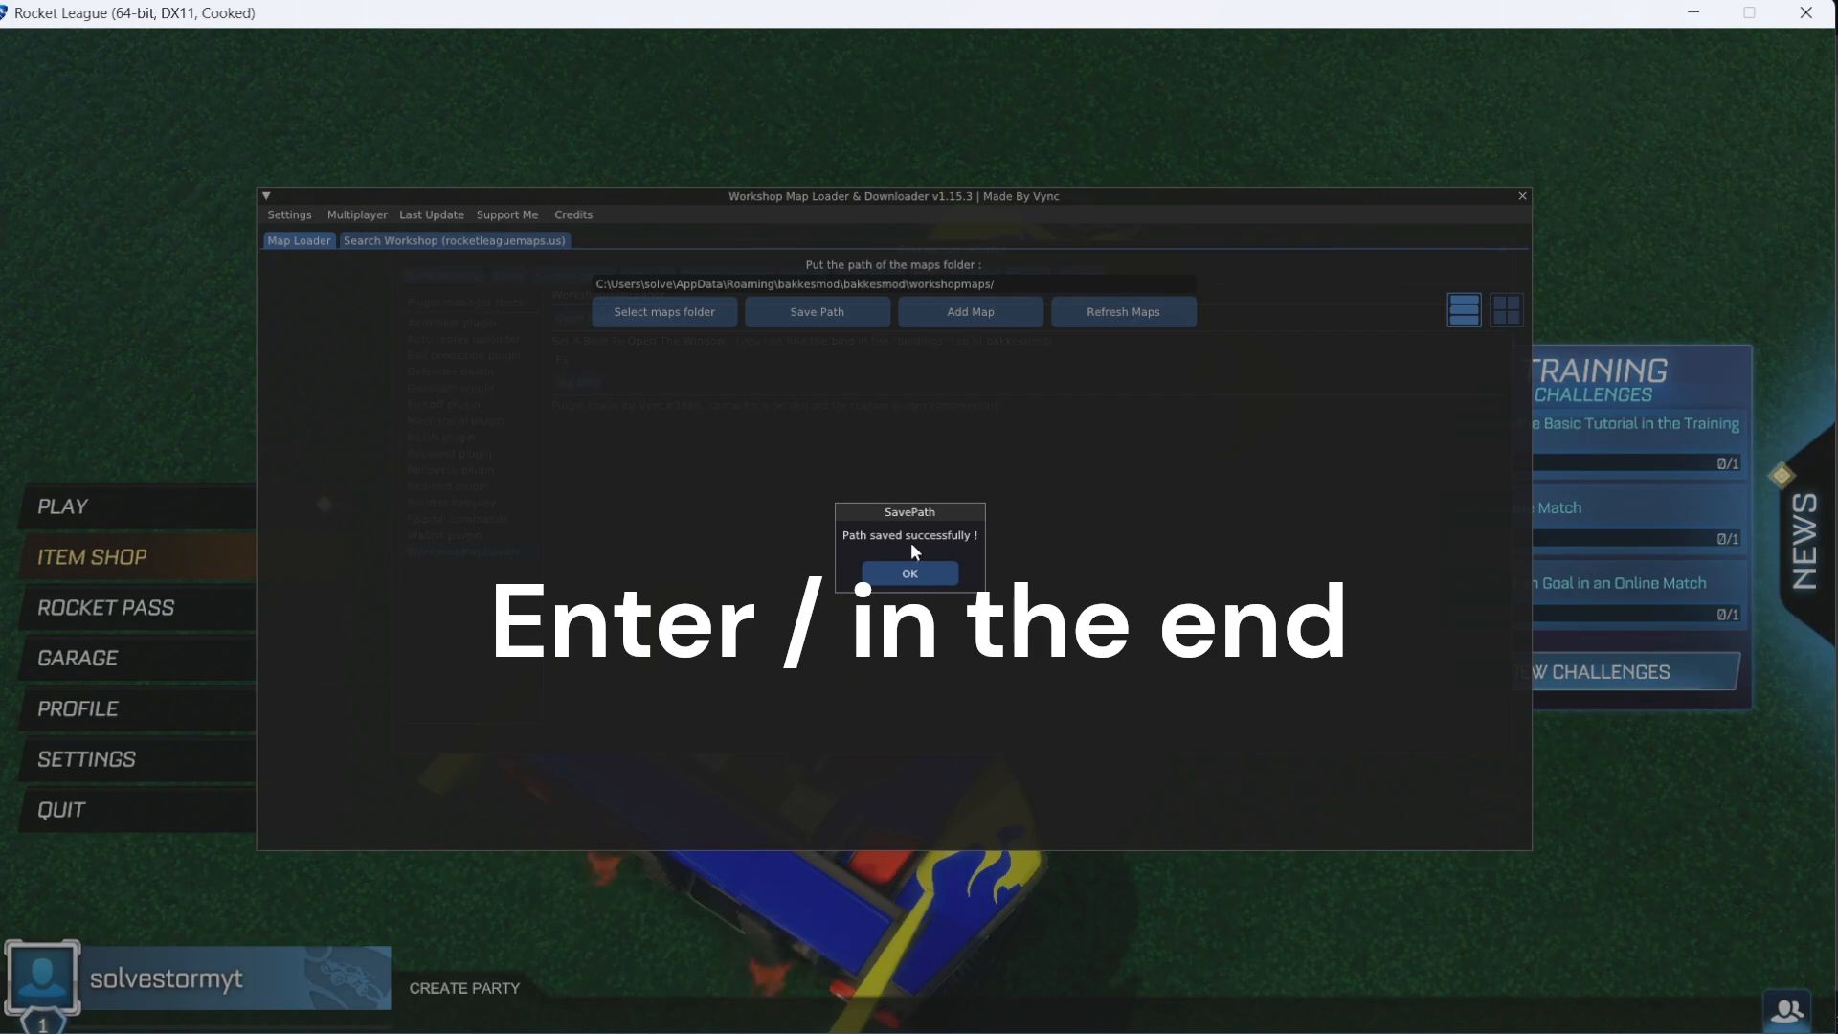
{"action": "left_click", "coordinate": [908, 573]}
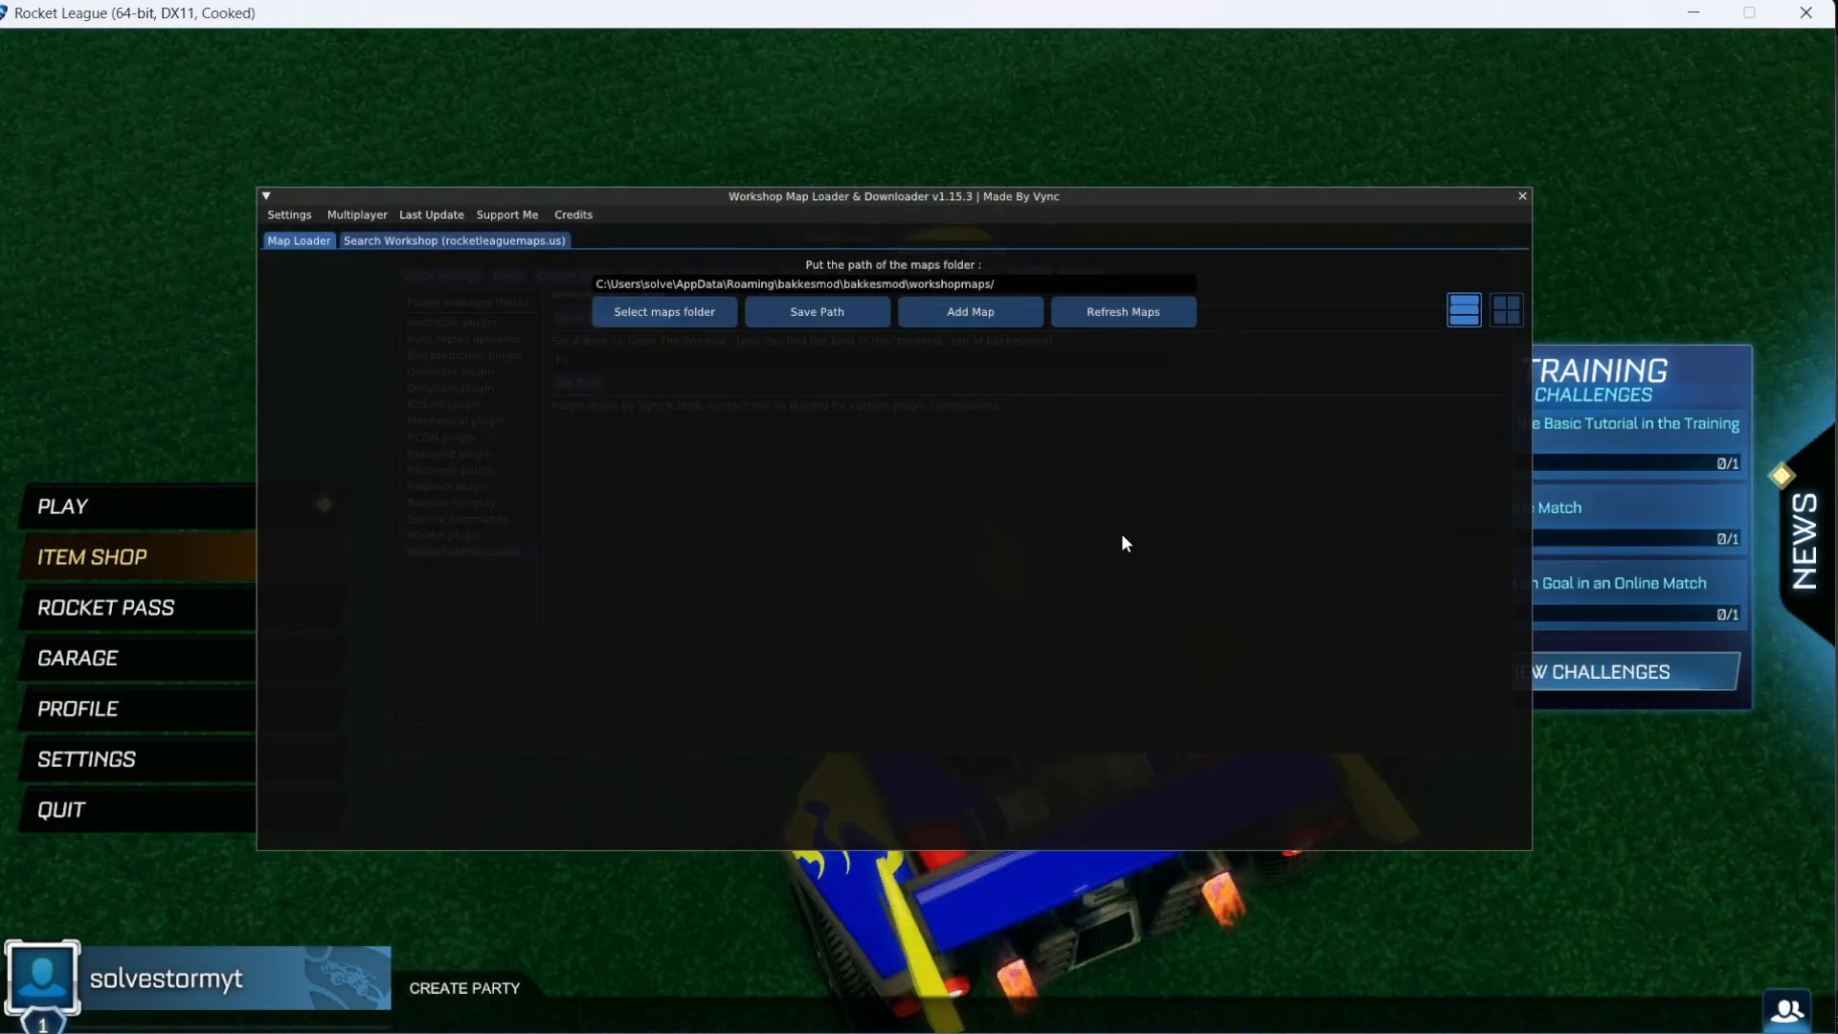
{"action": "left_click", "coordinate": [454, 240]}
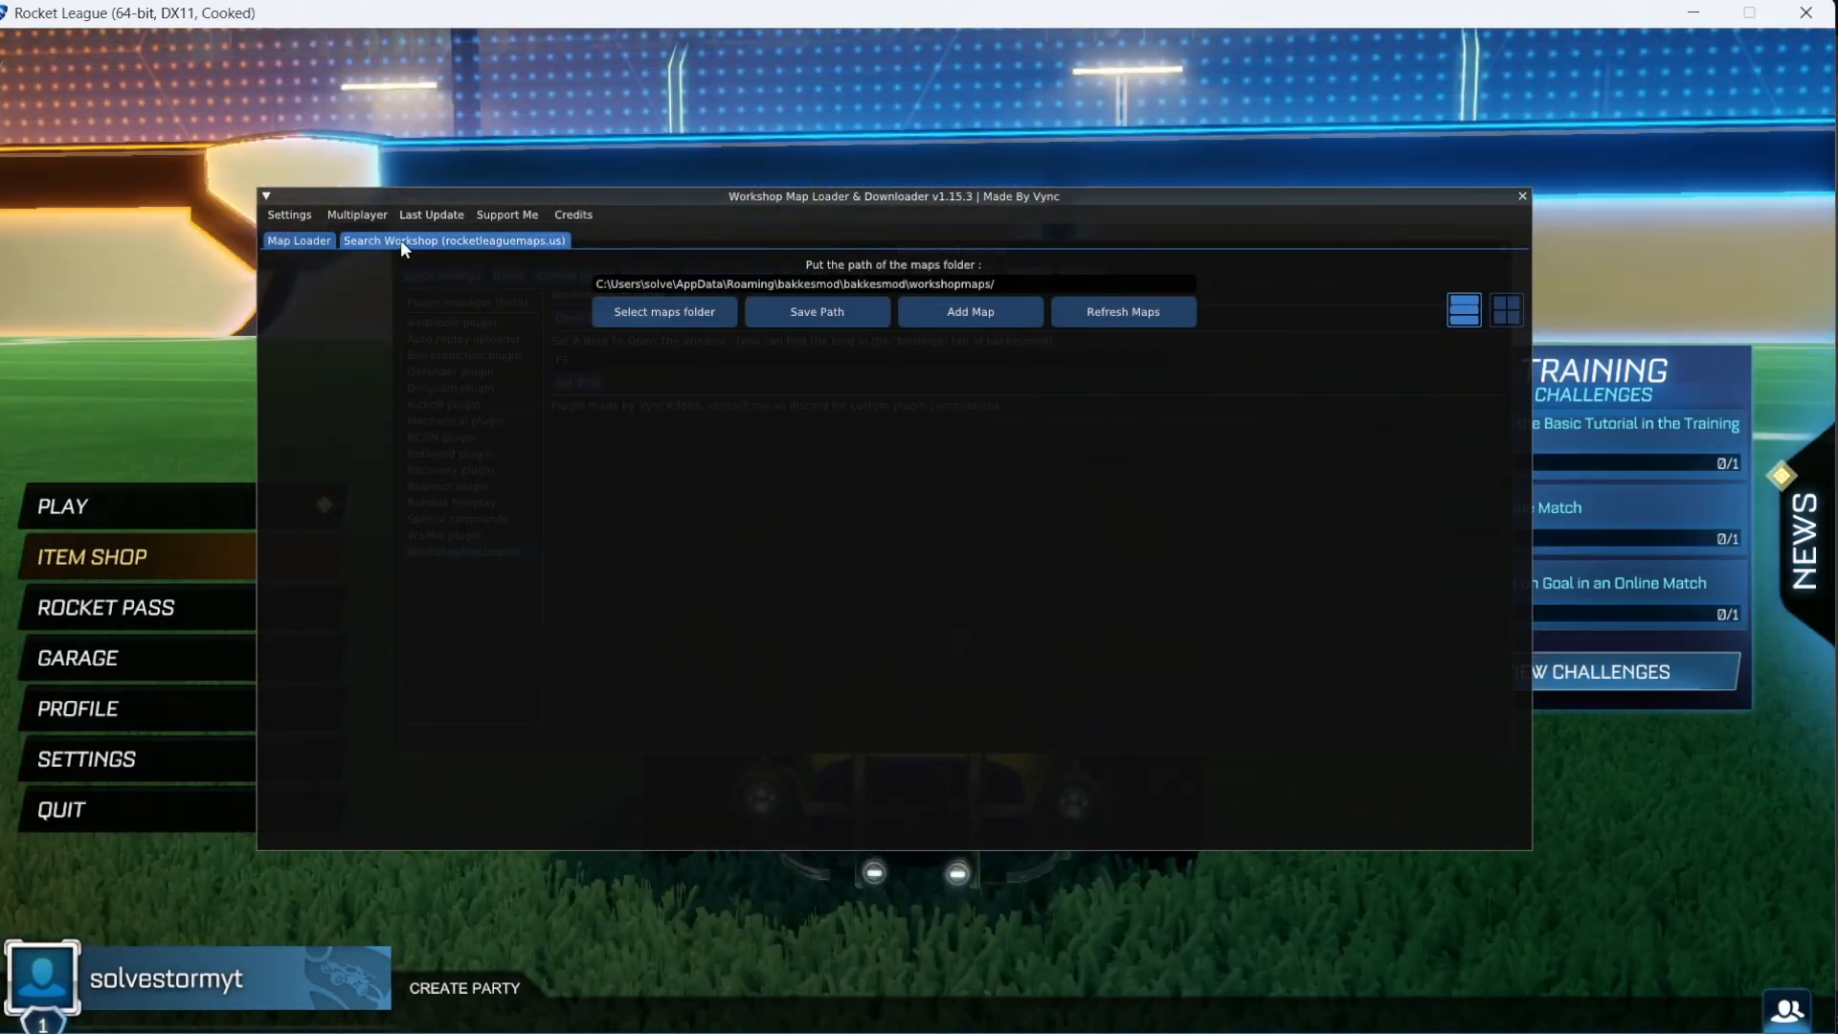
Search the workshop for 'ring', listing 19 maps
{"action": "left_click", "coordinate": [453, 240]}
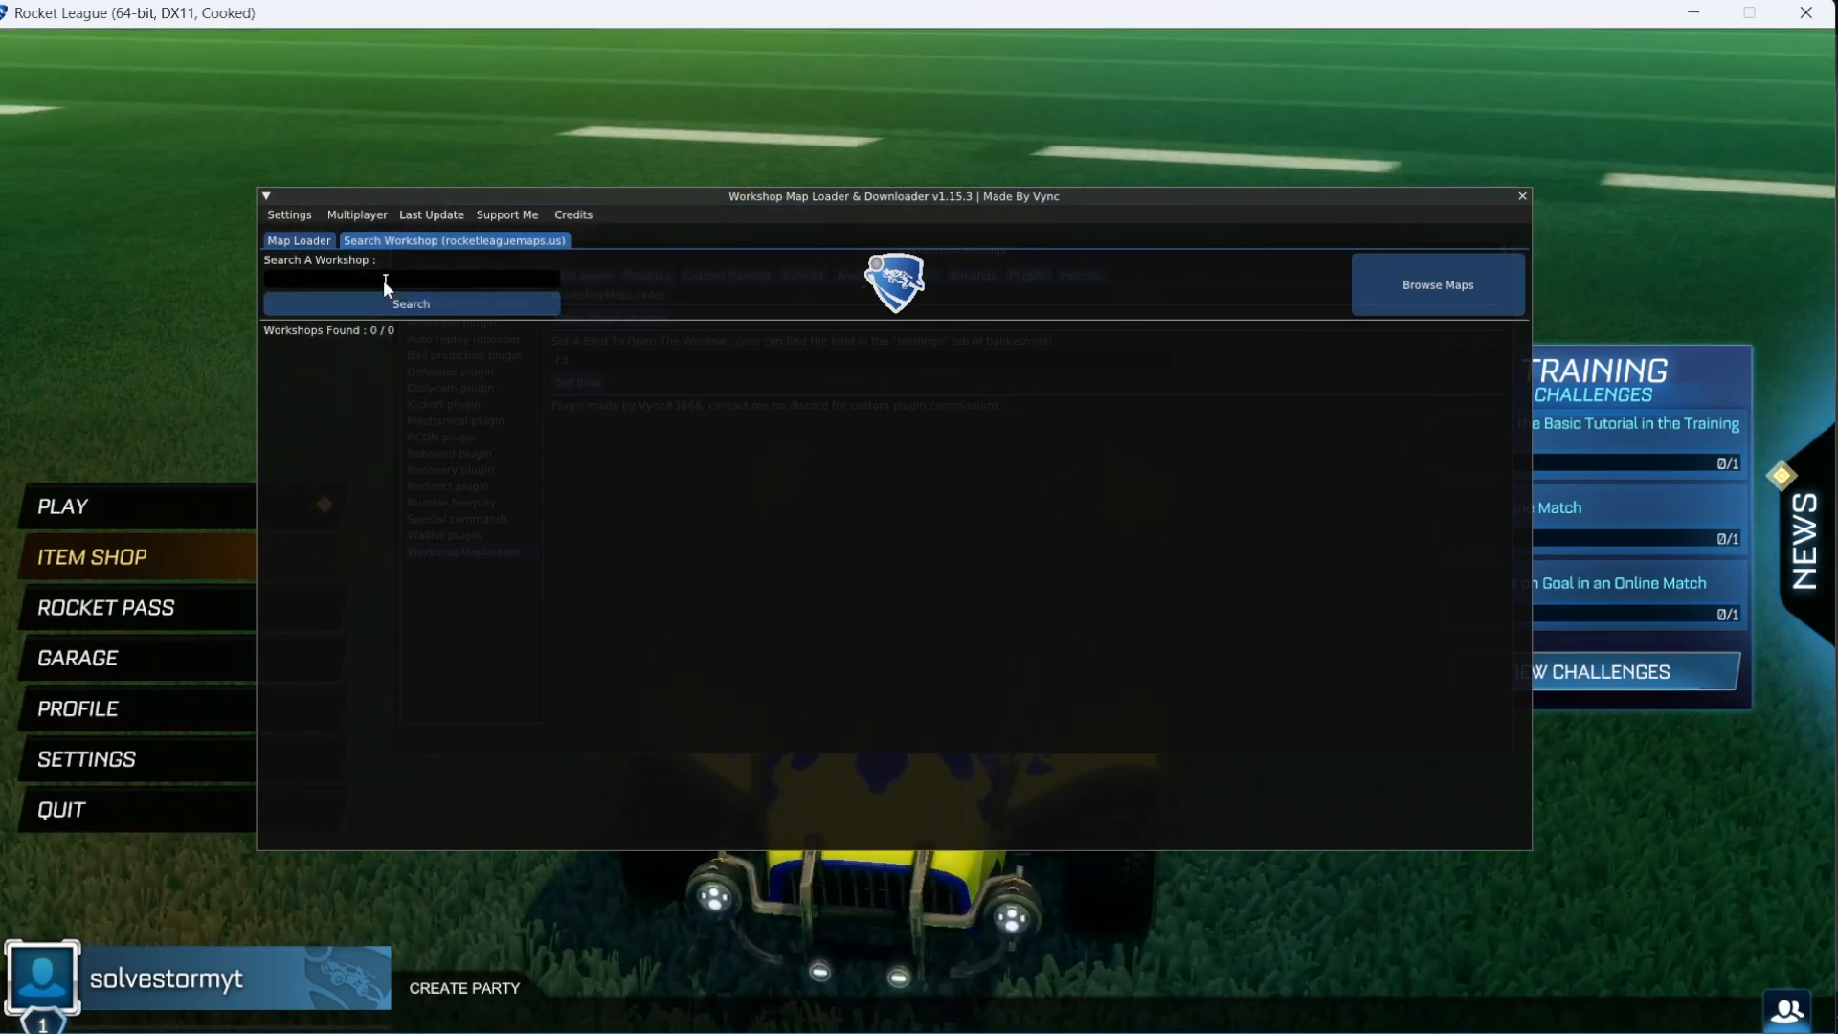
{"action": "type", "text": "ring"}
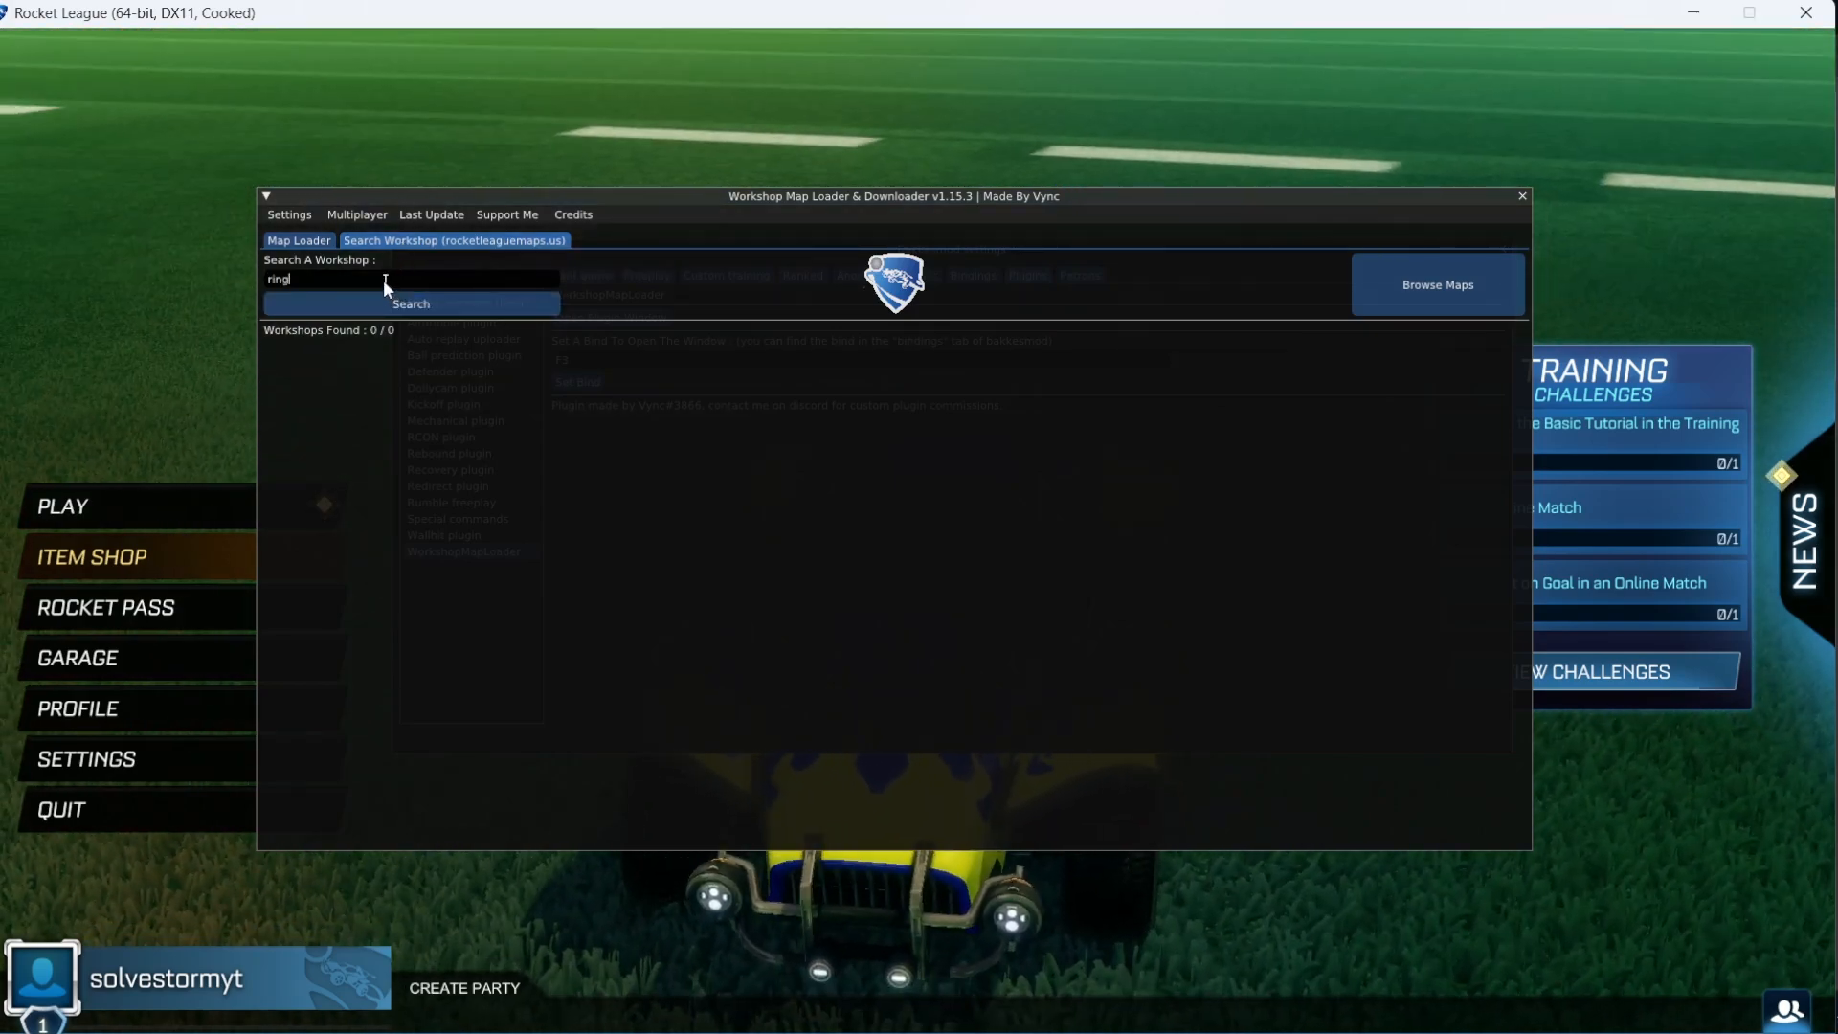
{"action": "left_click", "coordinate": [411, 304]}
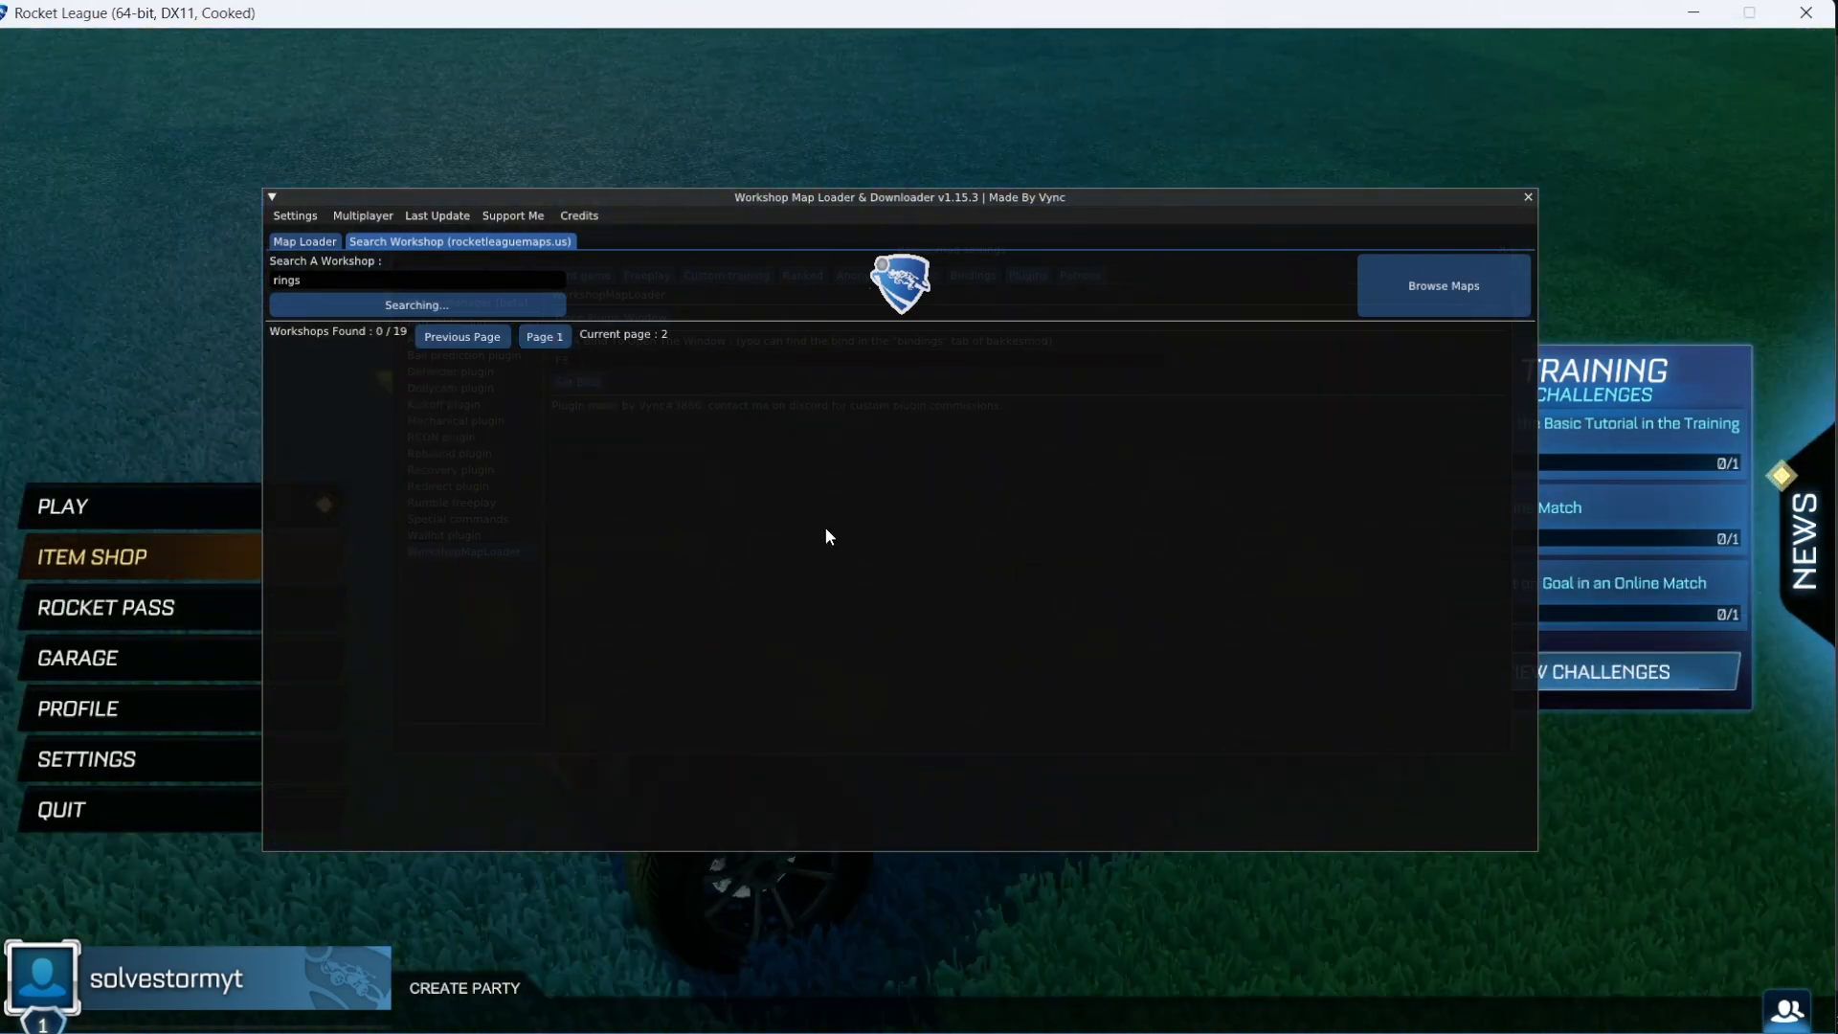
Download a rings map at version V1.0.0 and return to the Map Loader list
{"action": "left_click", "coordinate": [417, 305]}
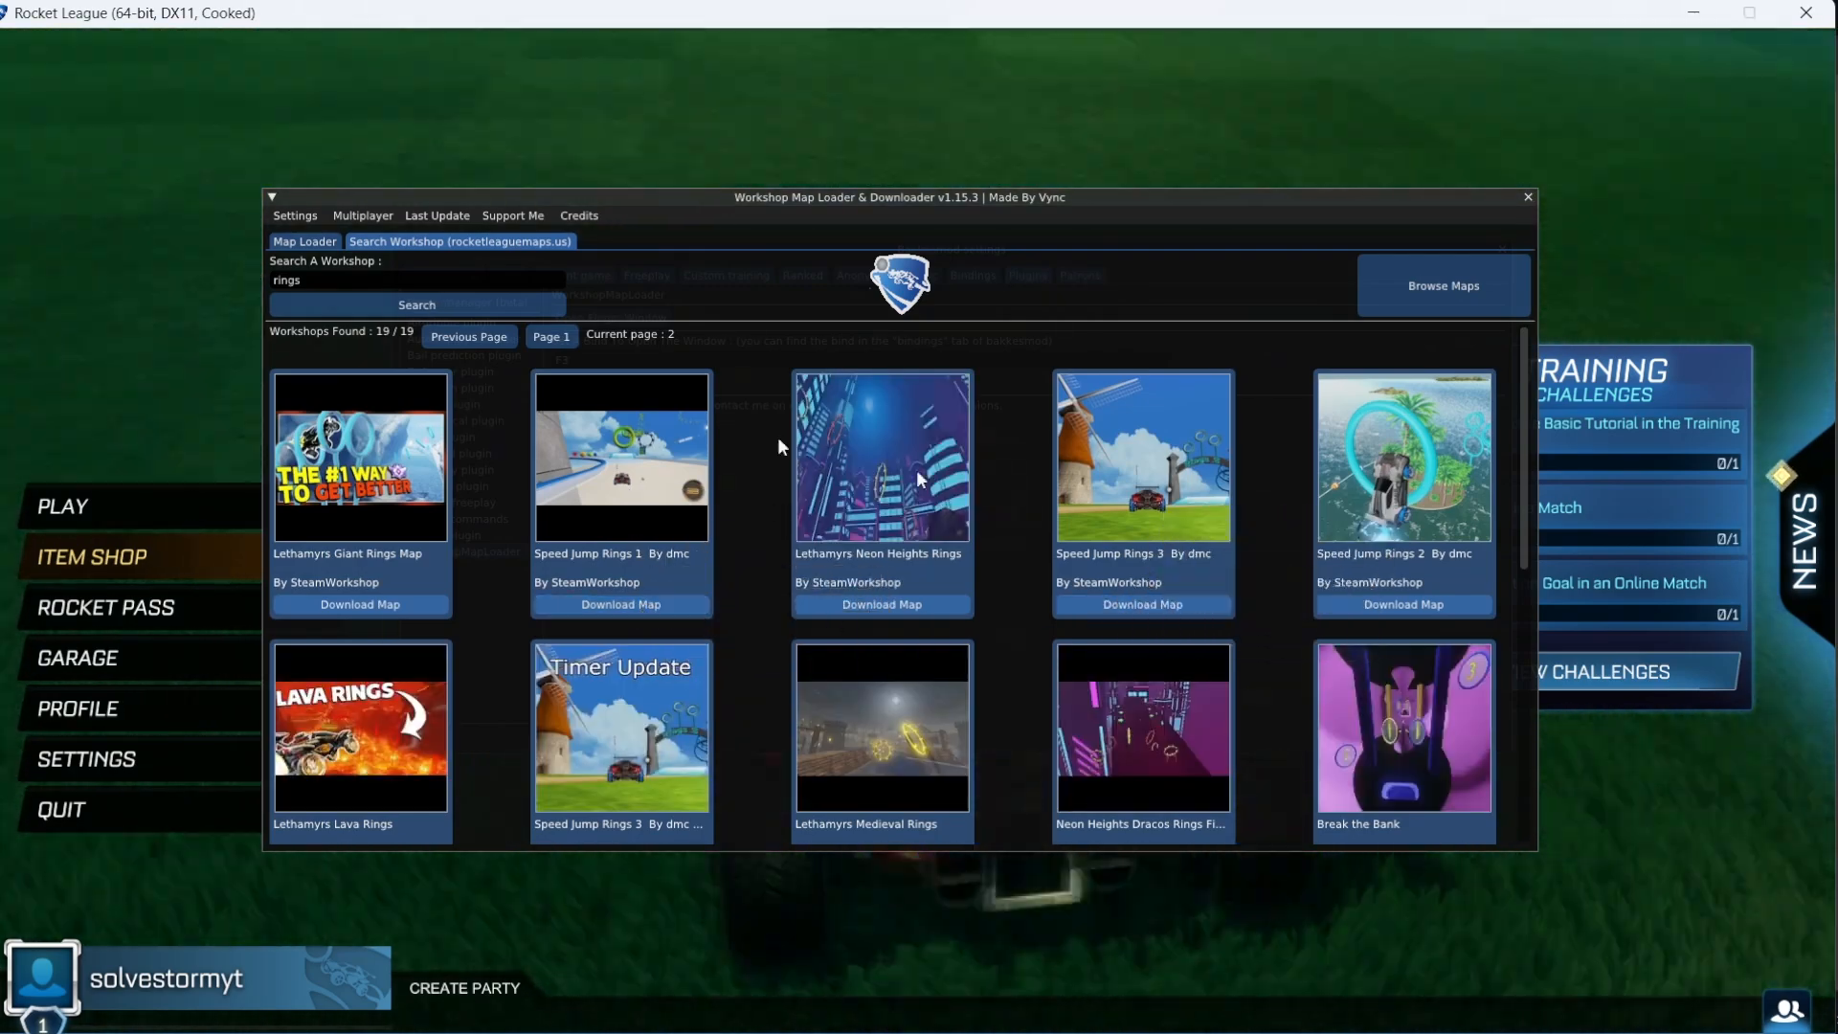
{"action": "mouse_move", "coordinate": [667, 615]}
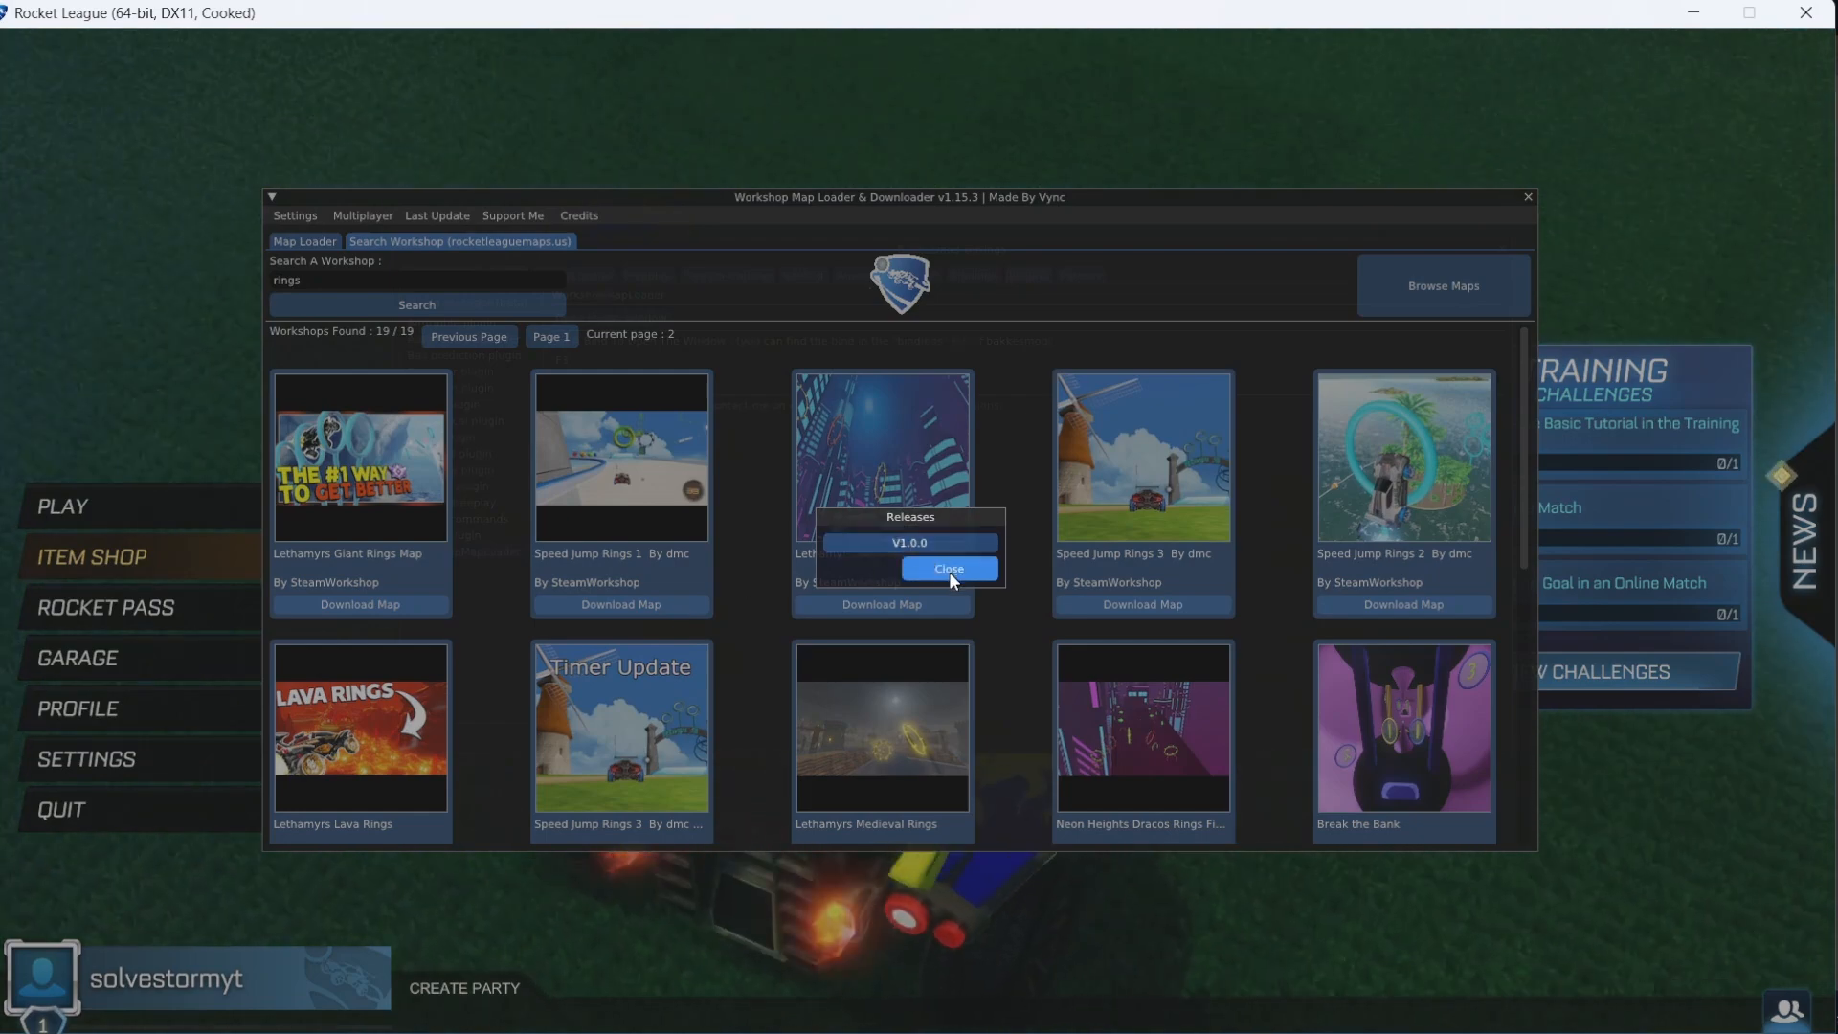
{"action": "left_click", "coordinate": [947, 568]}
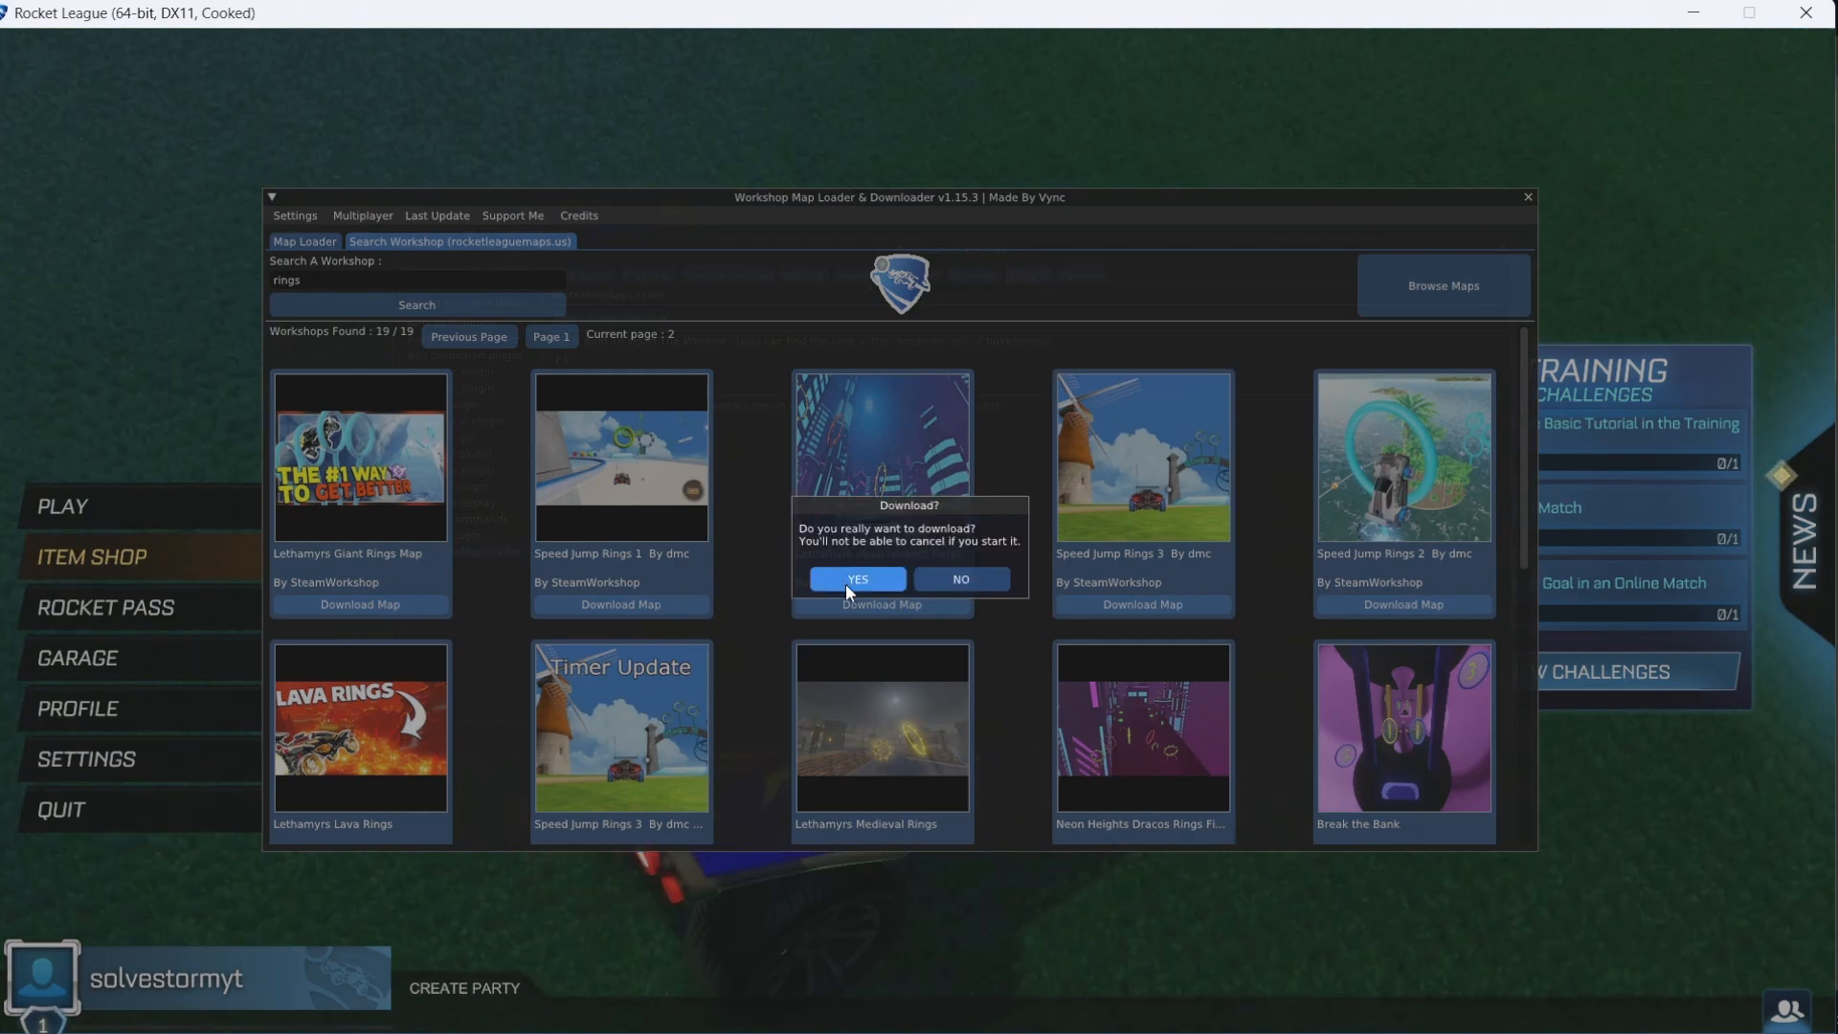
{"action": "left_click", "coordinate": [856, 579]}
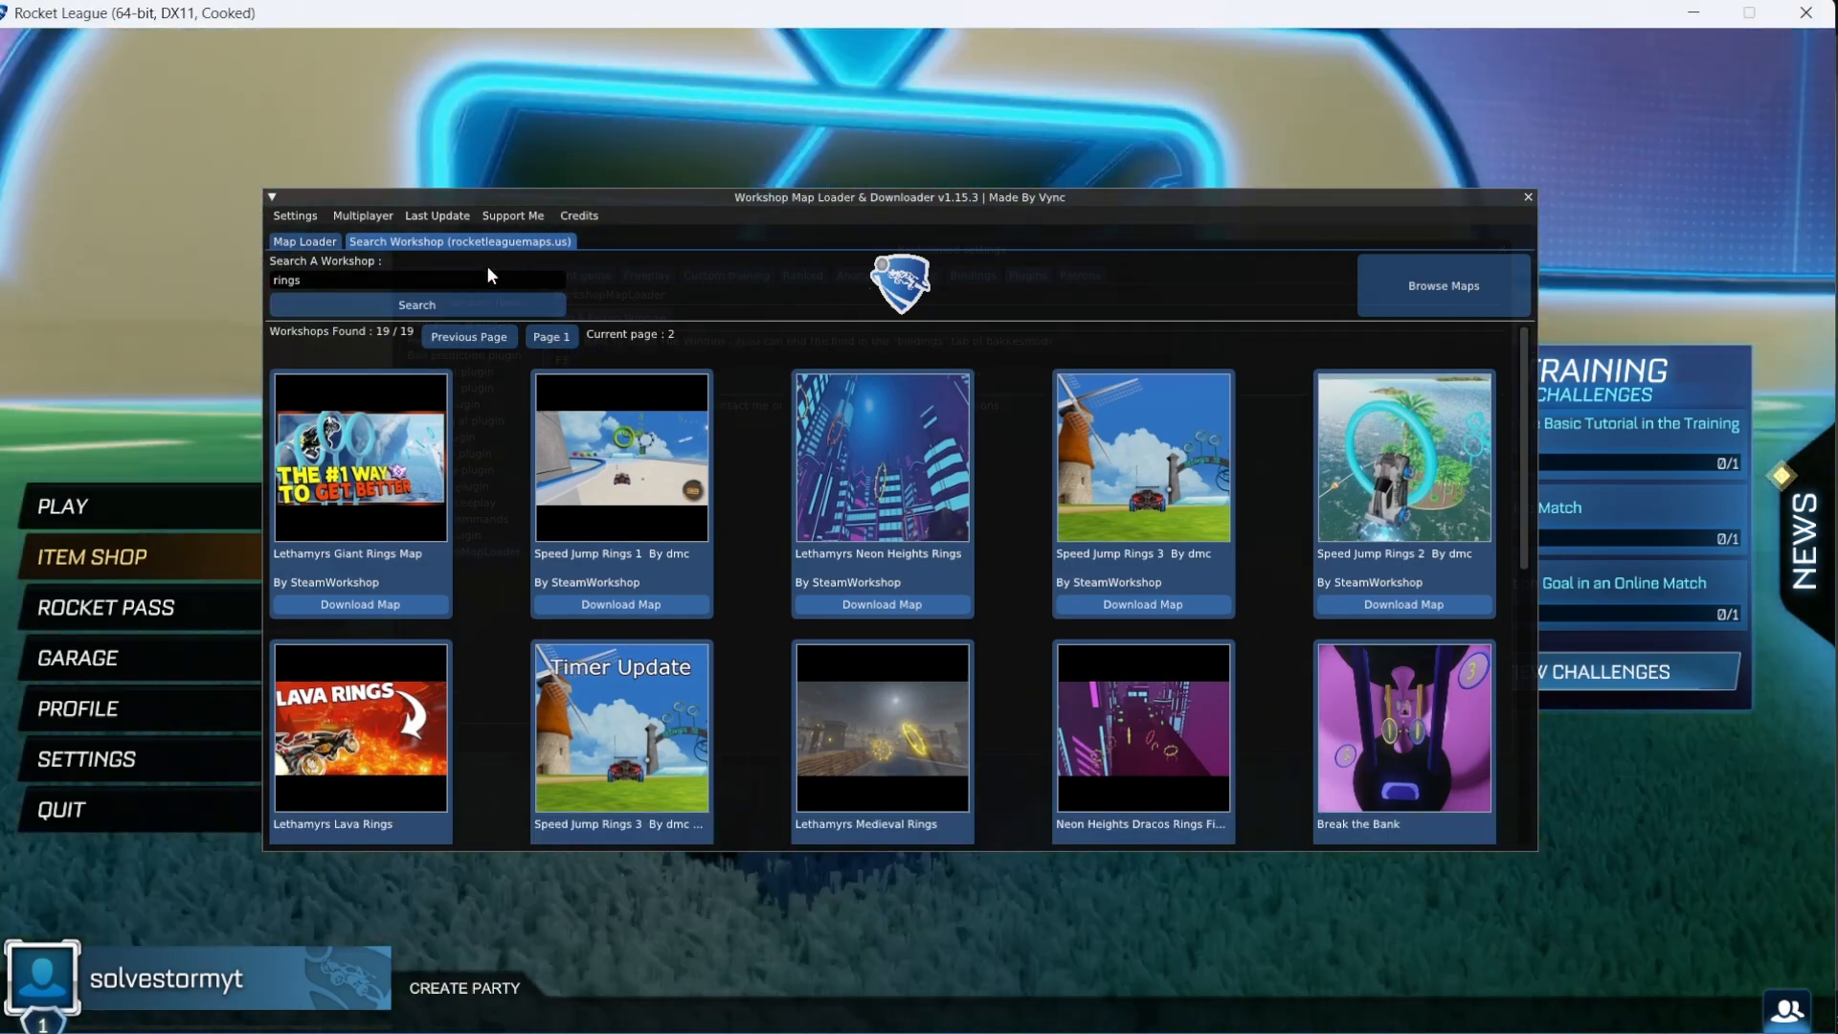
{"action": "left_click", "coordinate": [304, 241]}
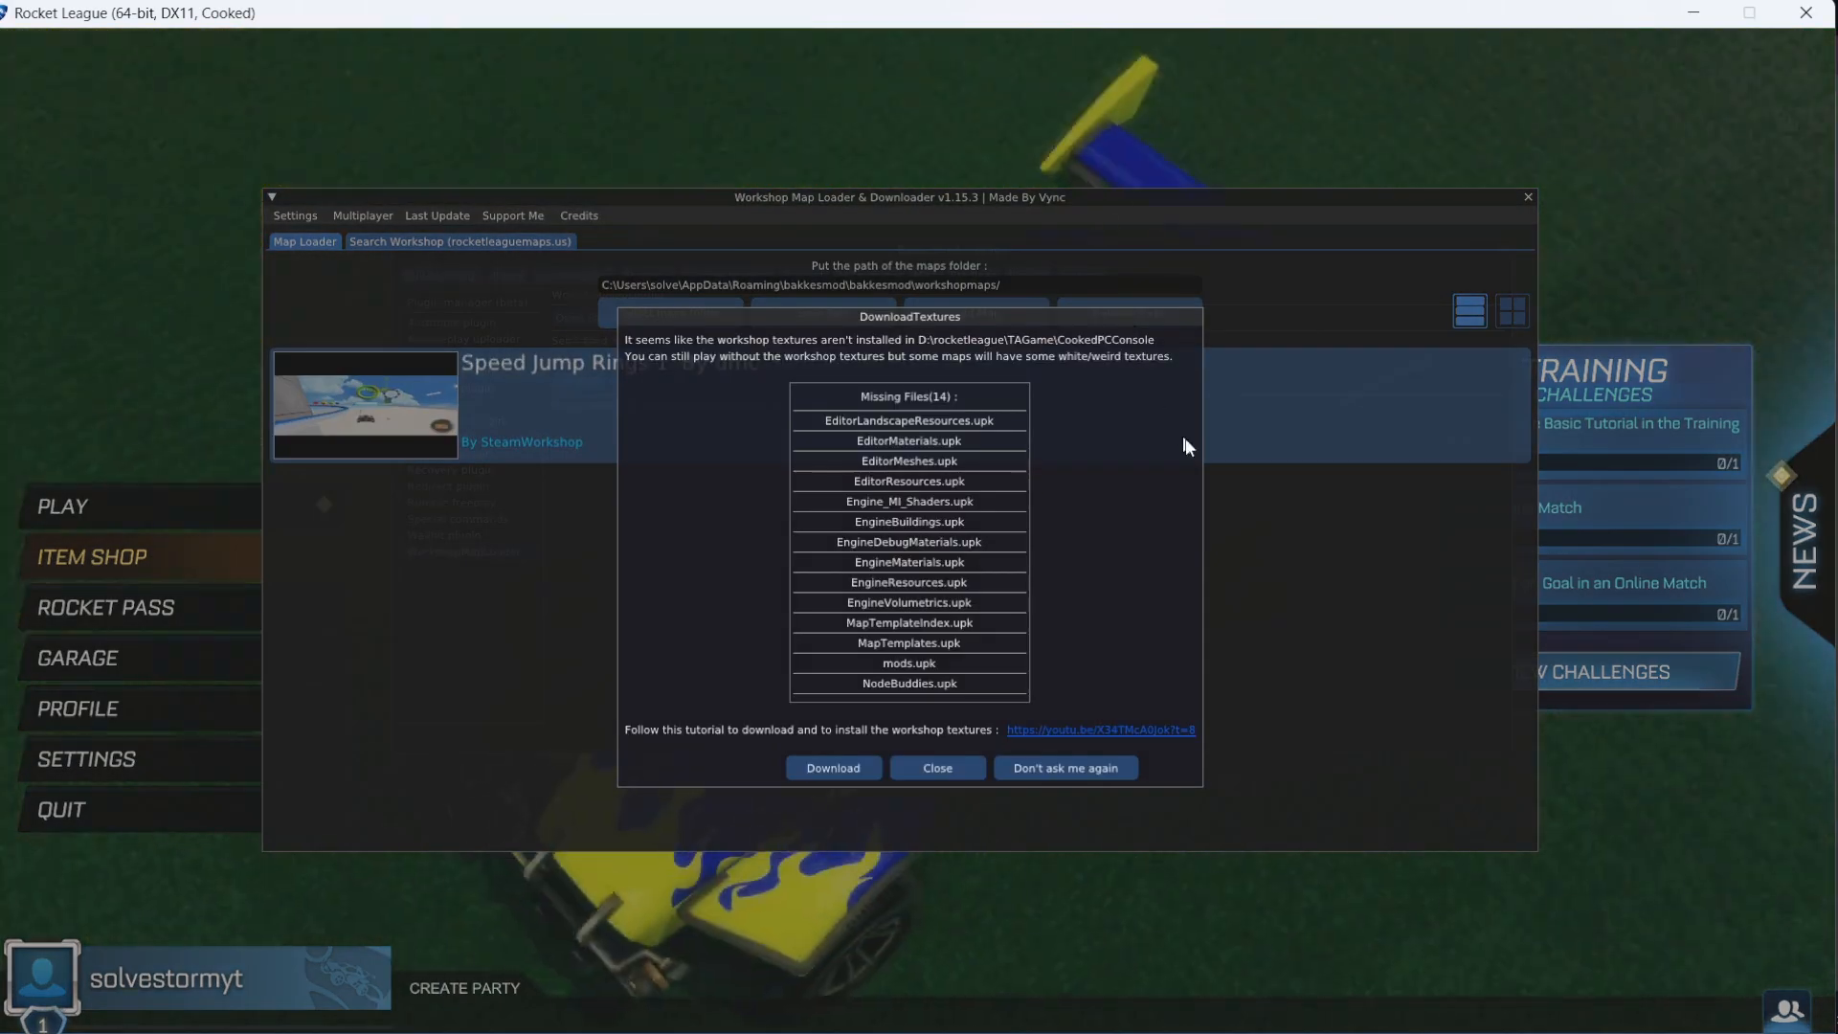
Dismiss the DownloadTextures notice so Speed Jump Rings 1 by dmc shows in the list
{"action": "left_click", "coordinate": [935, 768]}
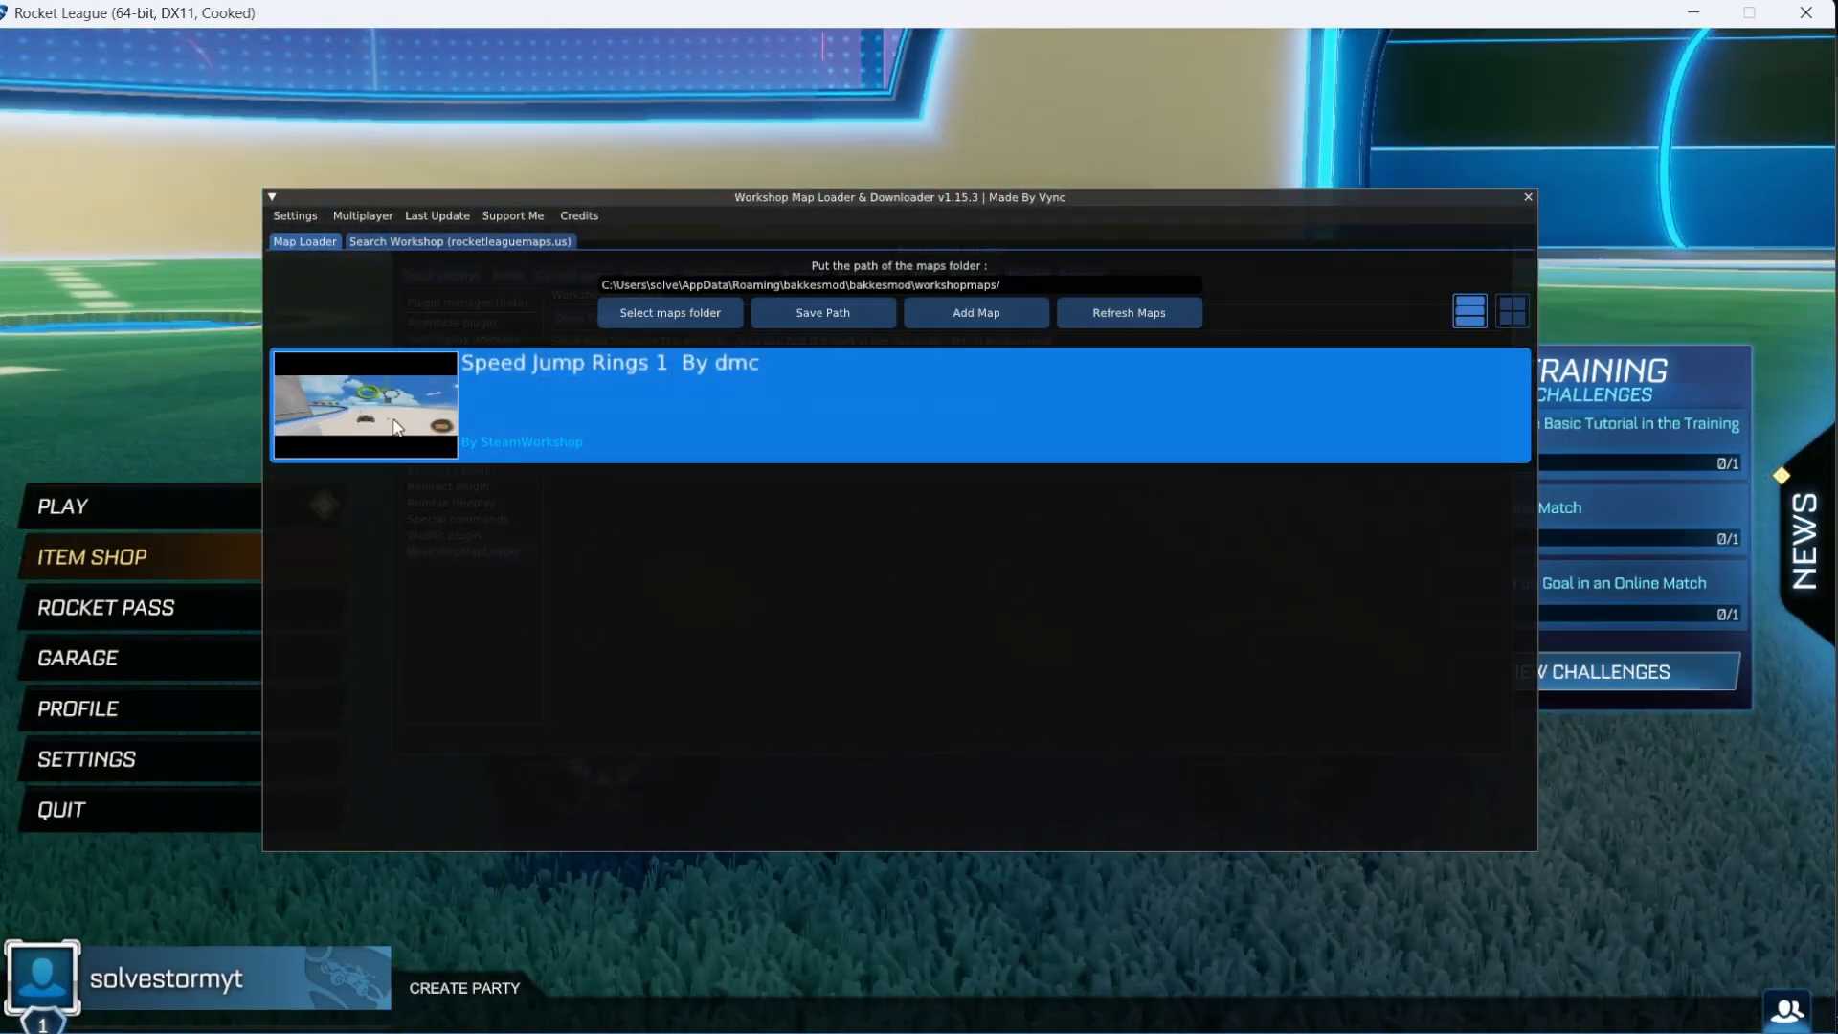